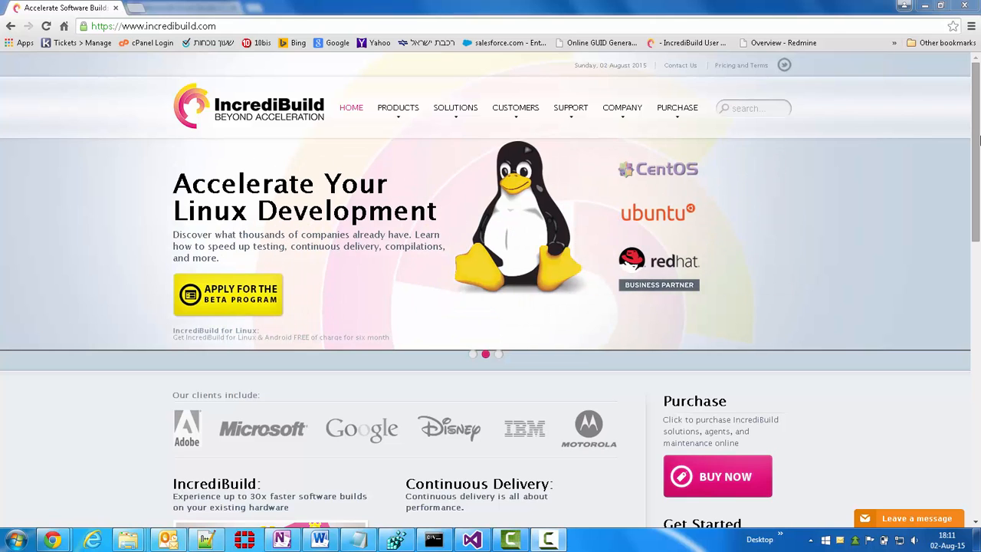
mouse_move(976, 148)
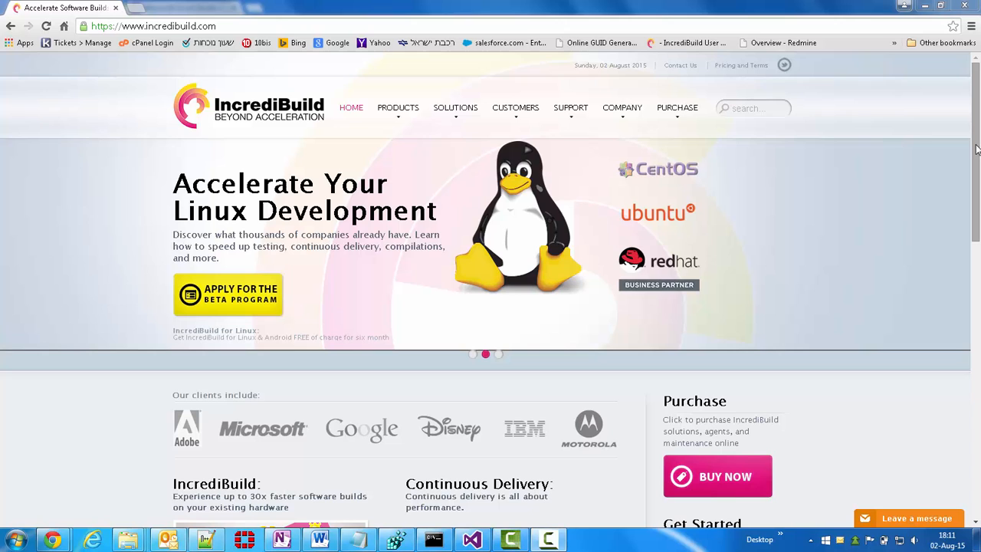
mouse_move(52, 540)
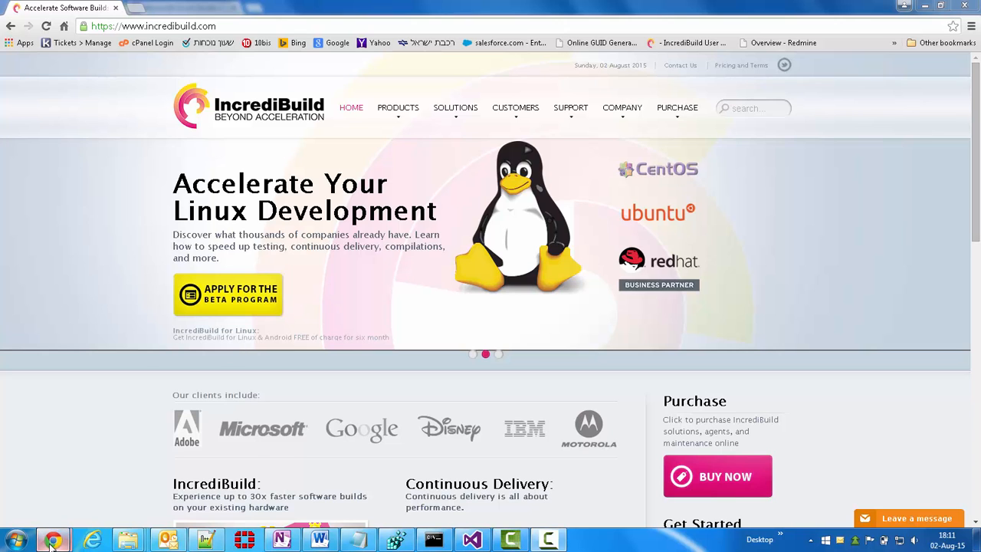
Step: Switch to the Azure virtual machines list and look over the running agent1, agent11, agent2 rows
click(176, 8)
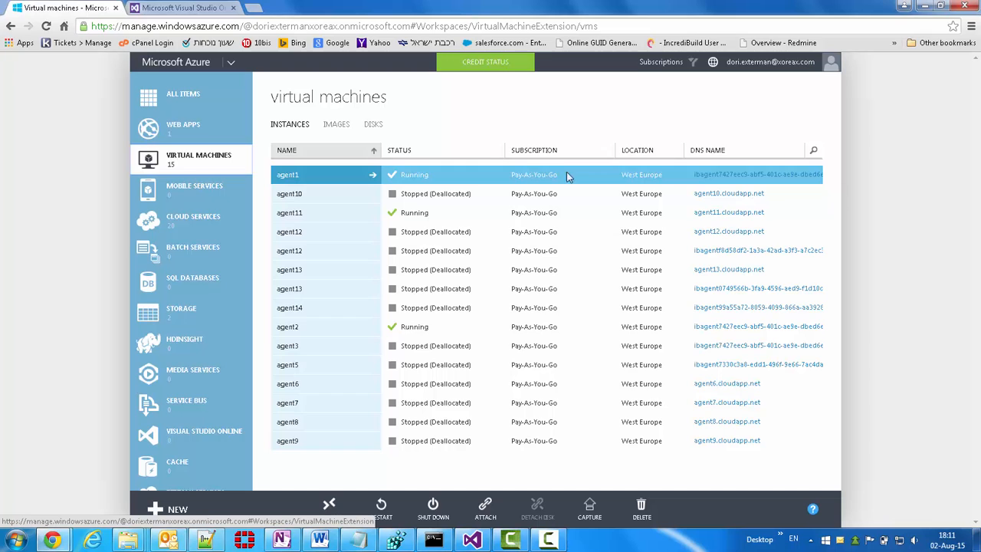
click(289, 212)
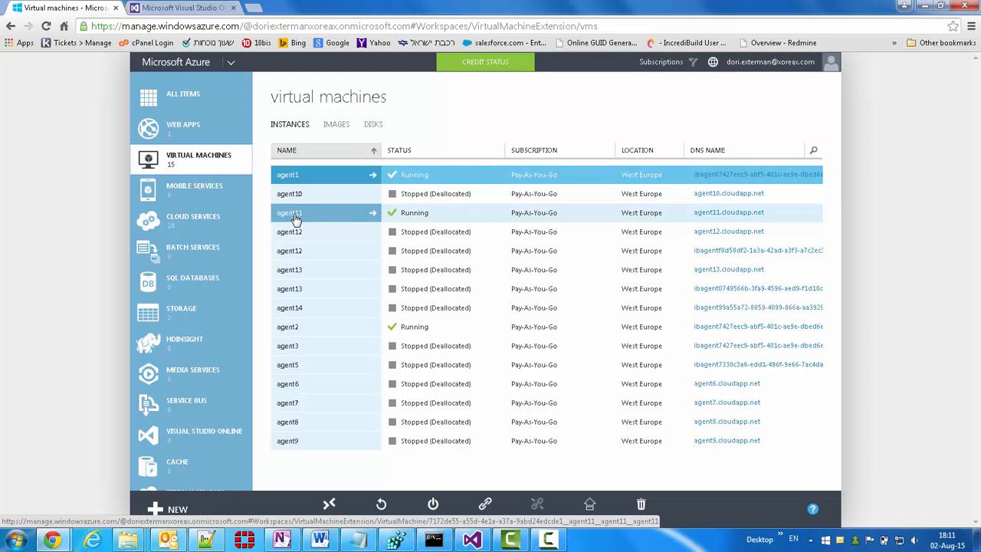
click(288, 327)
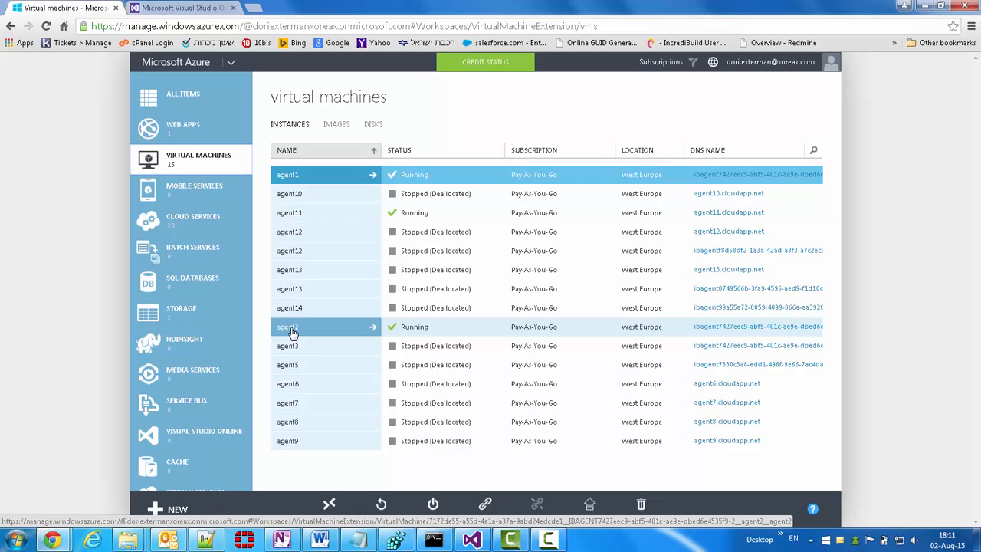
click(287, 173)
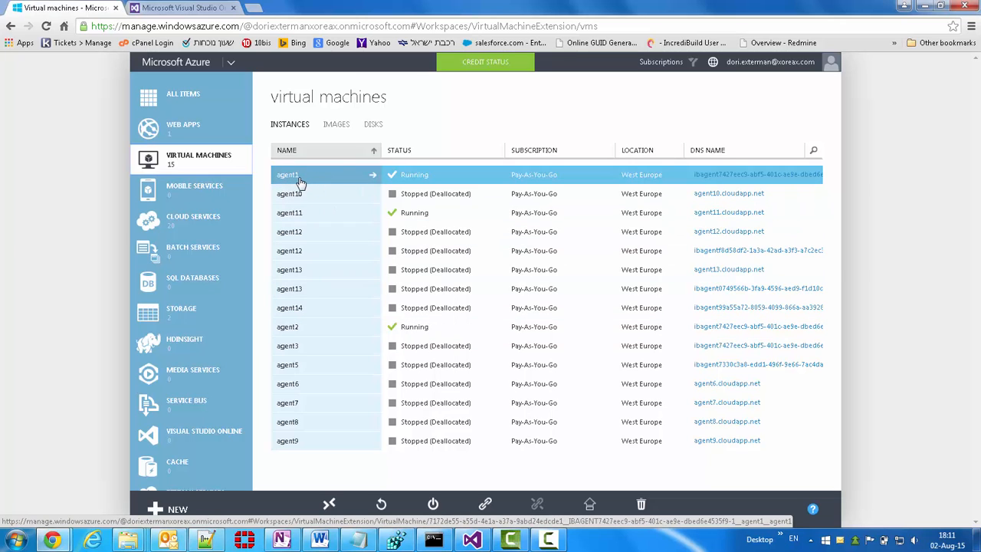
mouse_move(320, 180)
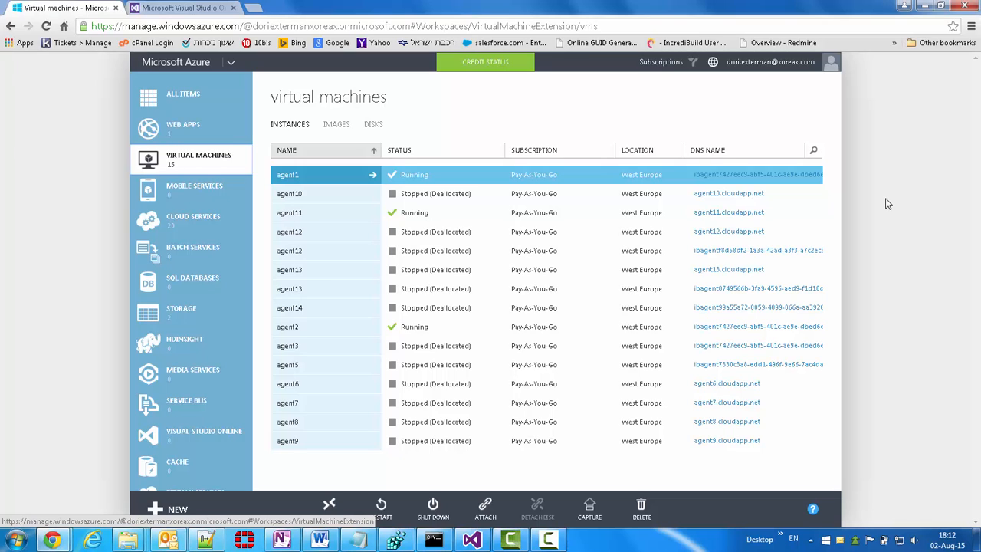
mouse_move(892, 207)
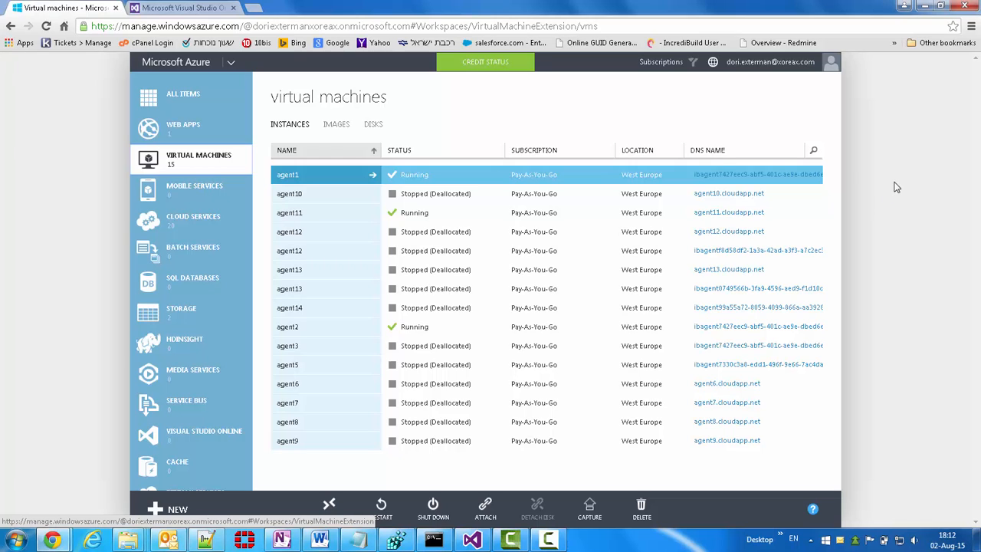
mouse_move(905, 276)
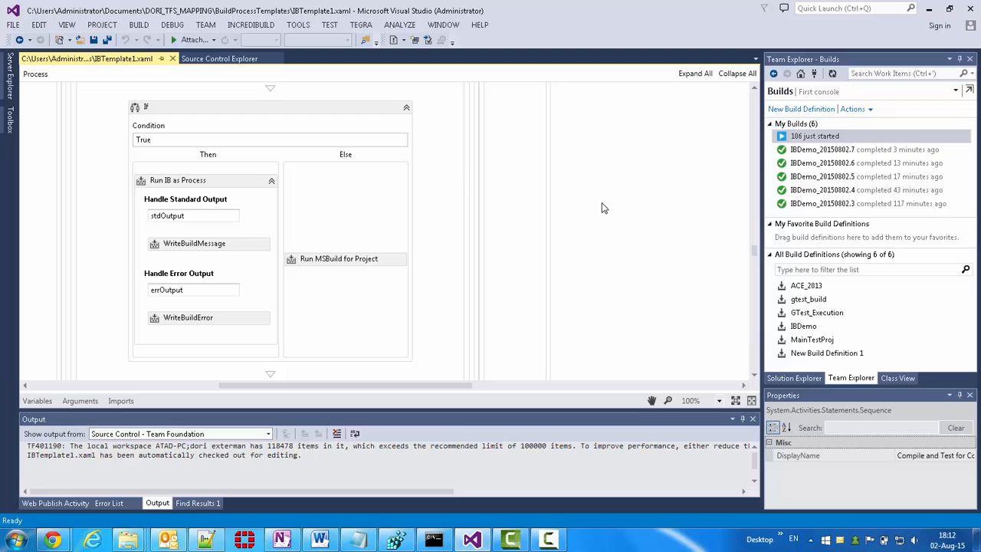
mouse_move(754, 251)
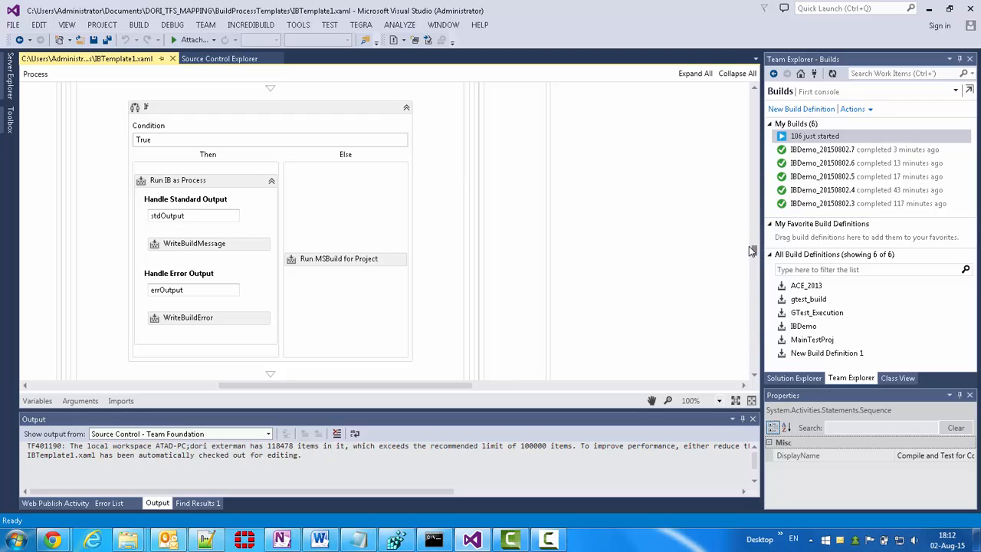
mouse_move(107, 61)
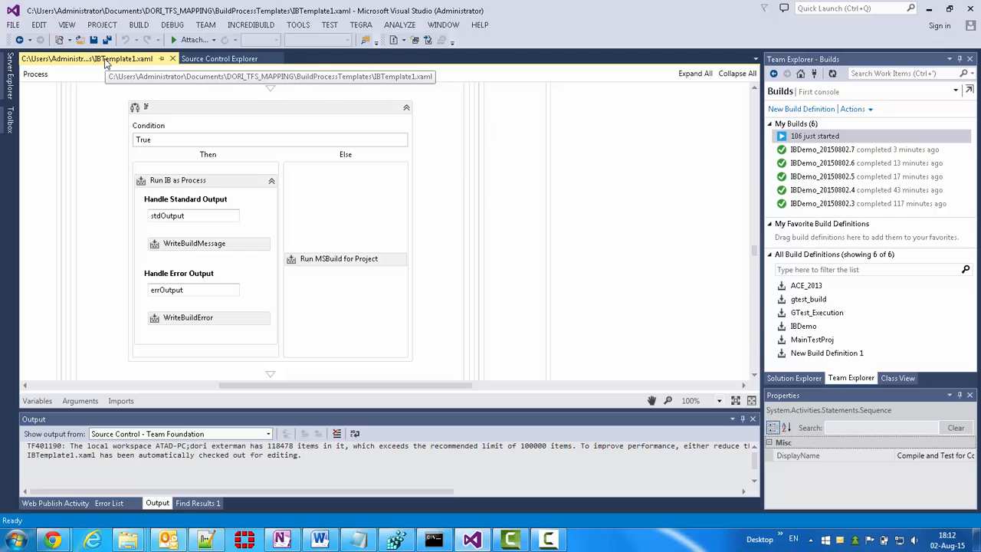
mouse_move(137, 65)
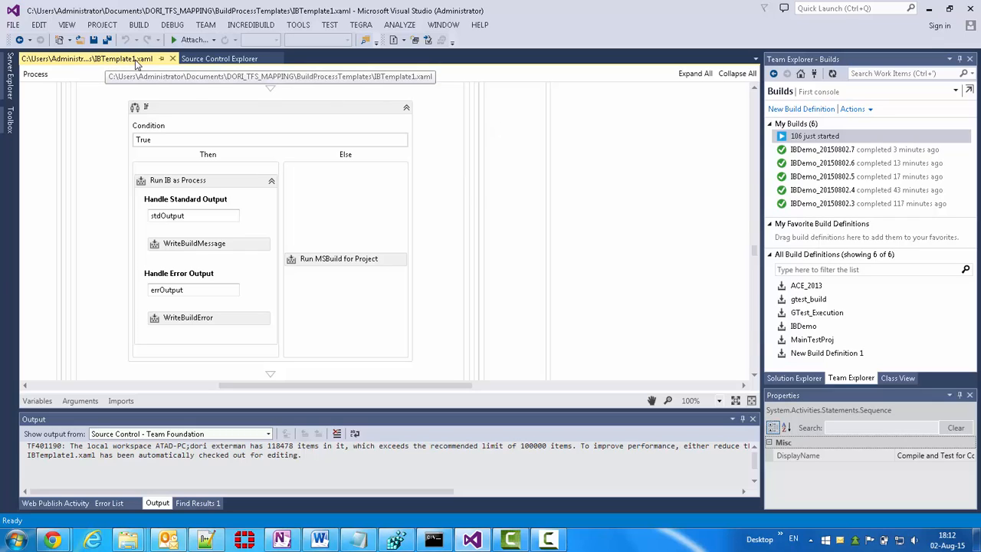
mouse_move(141, 65)
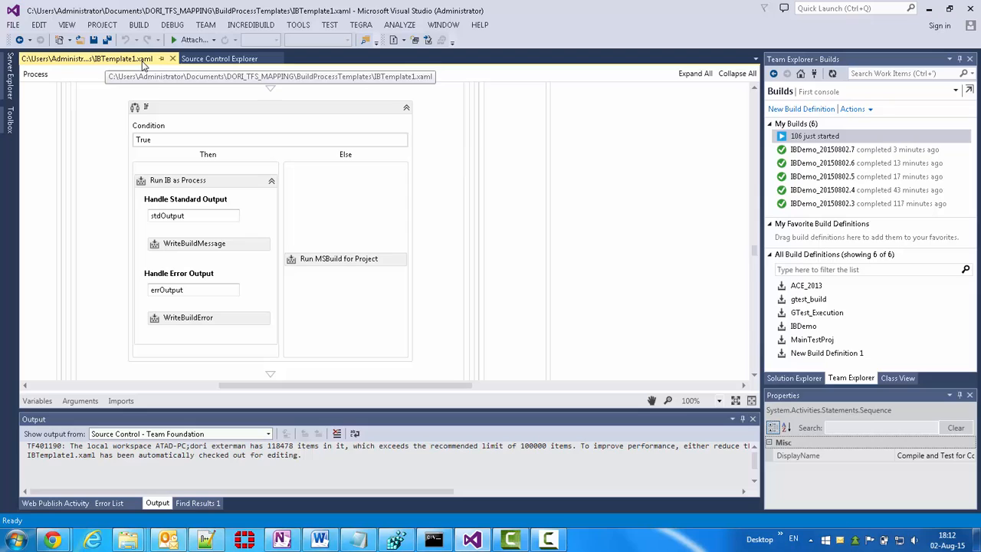
mouse_move(684, 237)
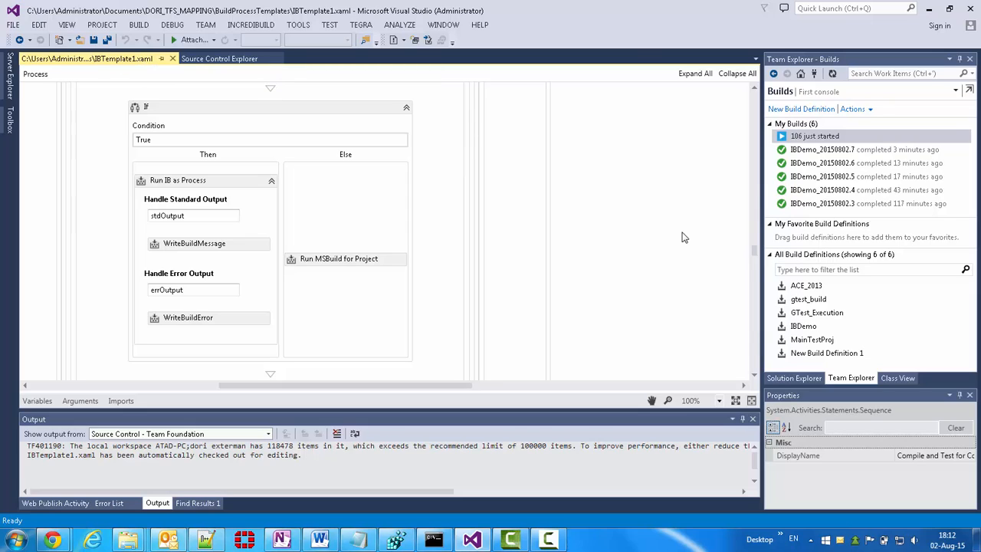
mouse_move(488, 167)
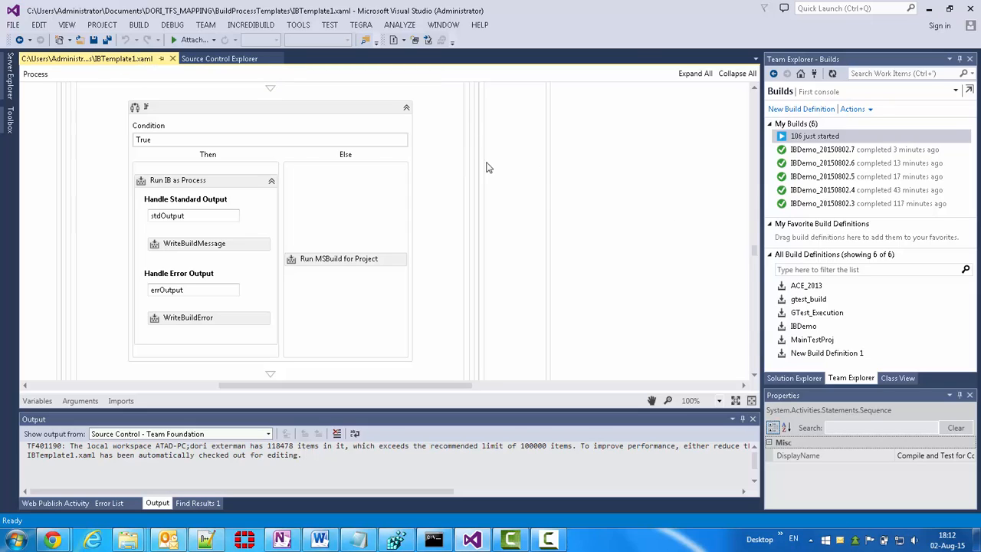
mouse_move(338, 258)
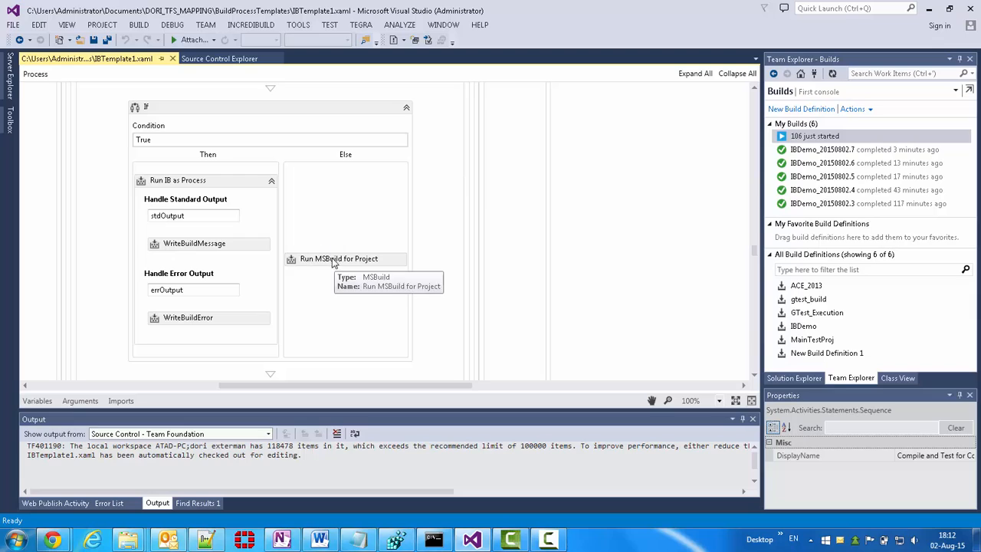
mouse_move(150, 145)
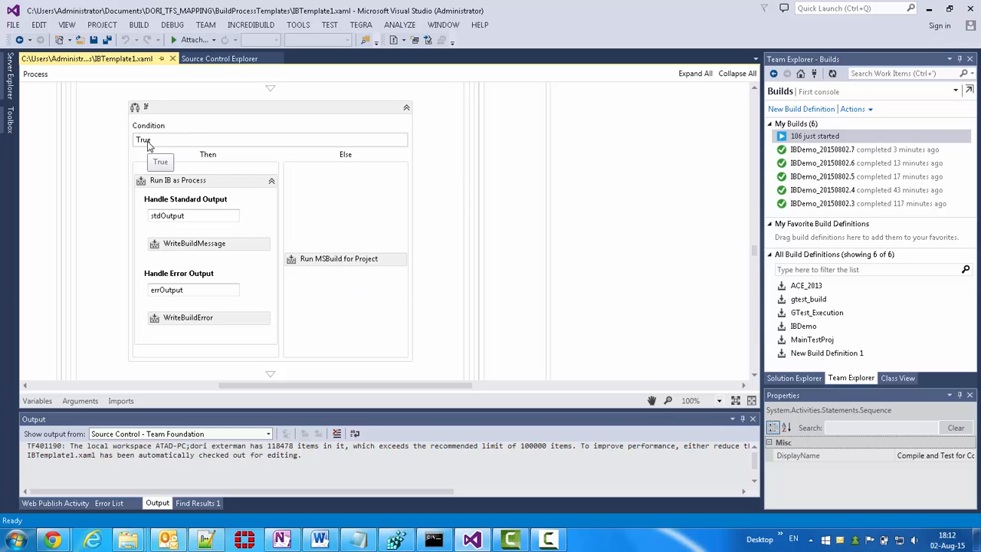
mouse_move(207, 188)
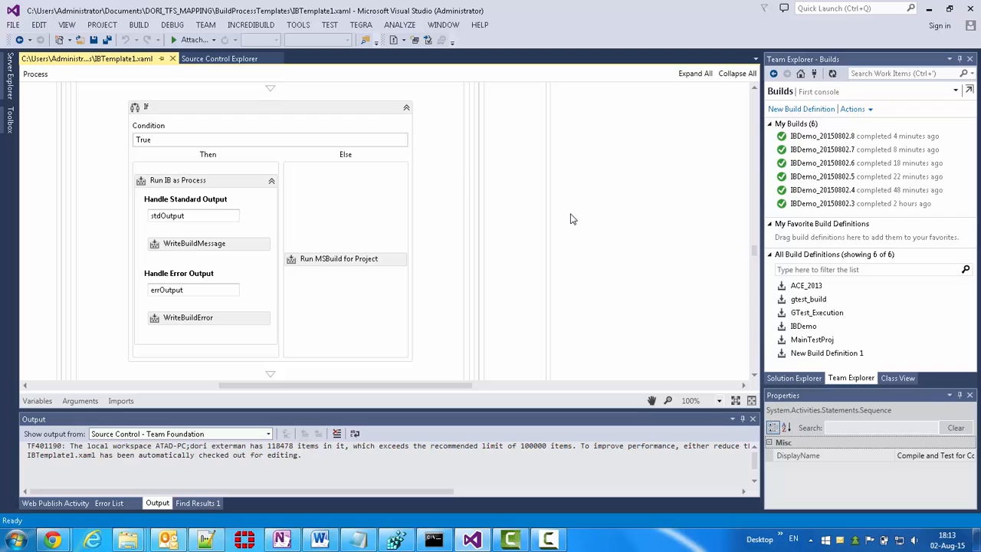
mouse_move(560, 223)
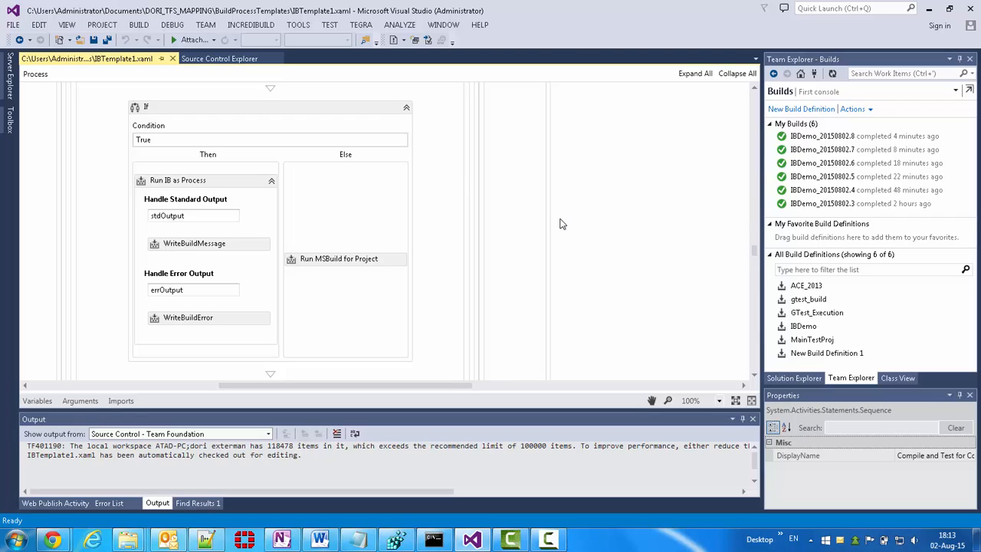
mouse_move(687, 175)
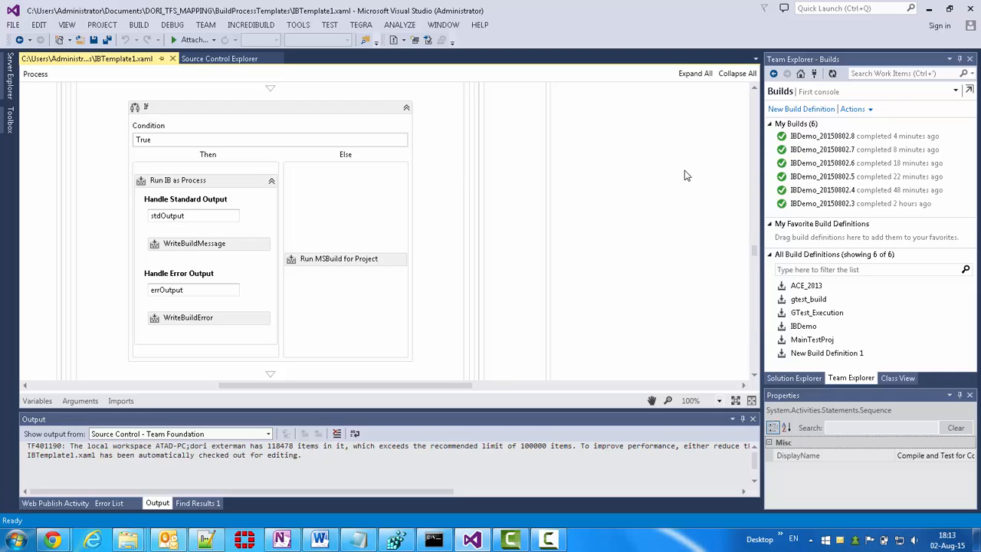
mouse_move(666, 186)
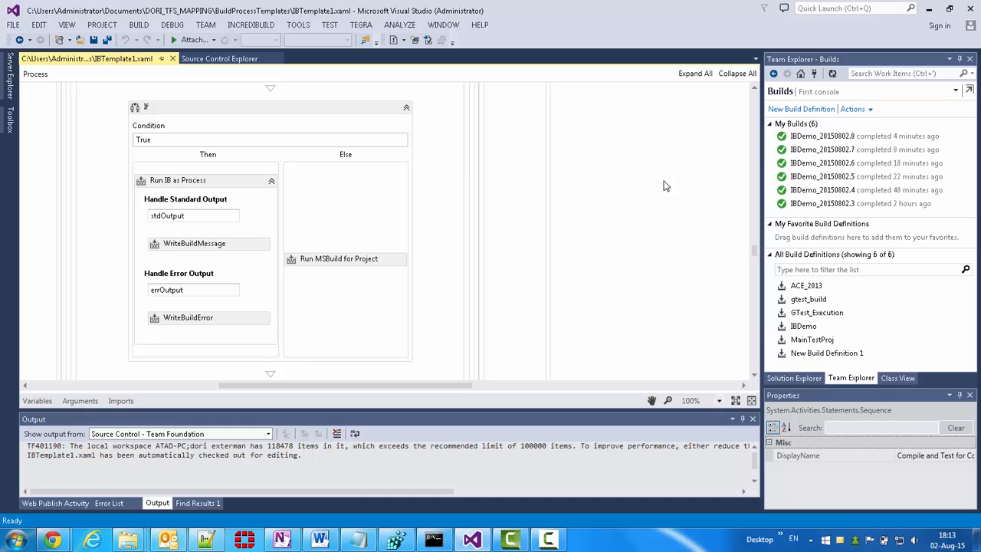
mouse_move(92, 538)
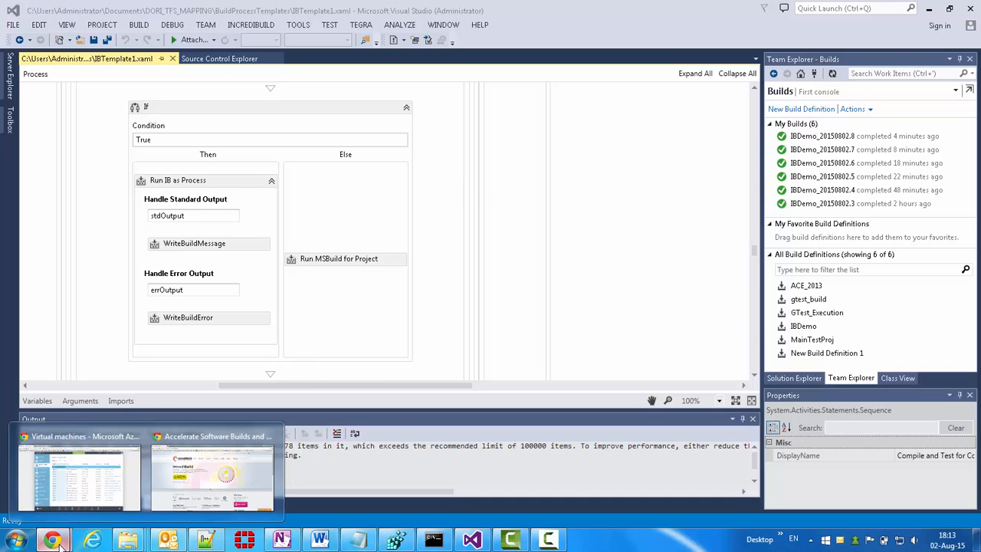
Step: Go to the First console project and open Build Explorer listing XAML definitions like IBDemo
click(77, 475)
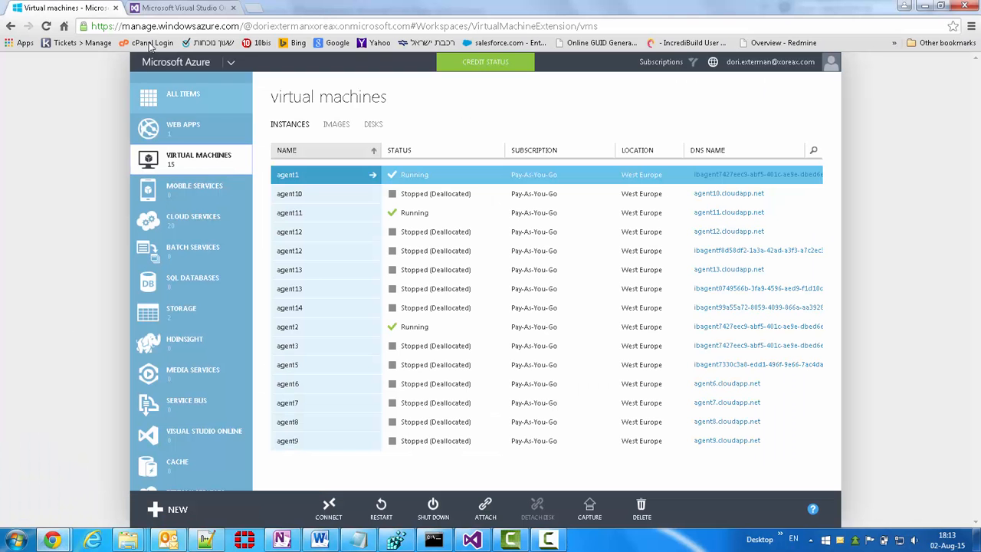
click(184, 8)
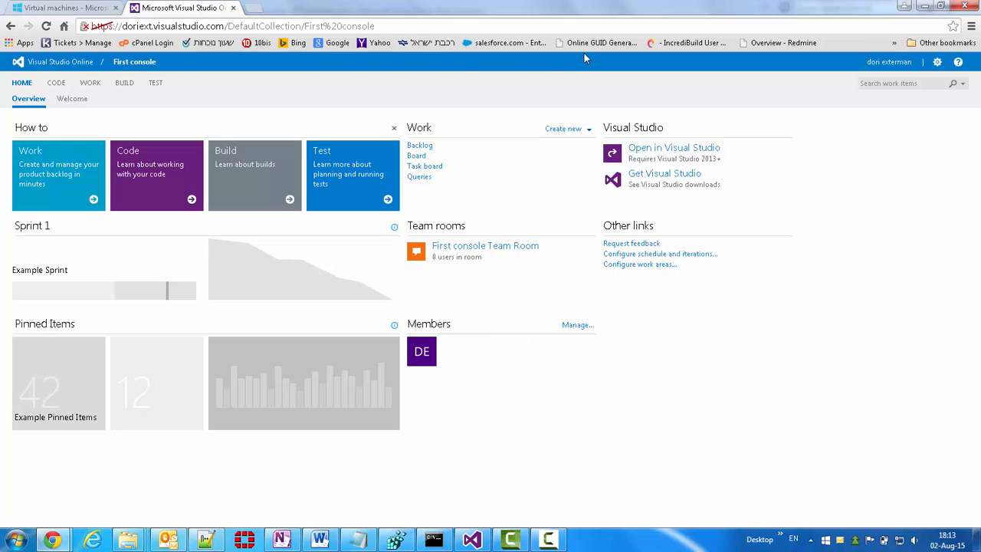
mouse_move(125, 83)
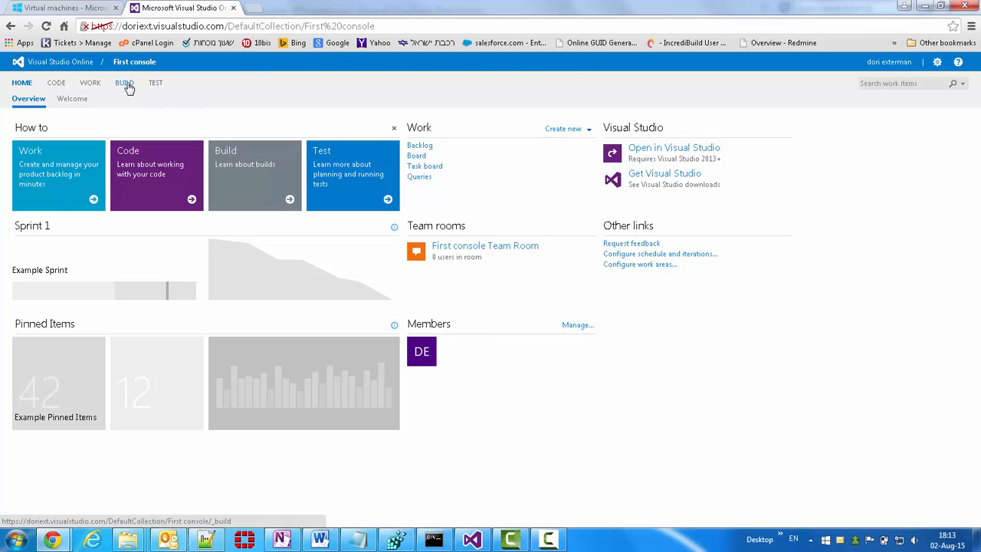
click(125, 83)
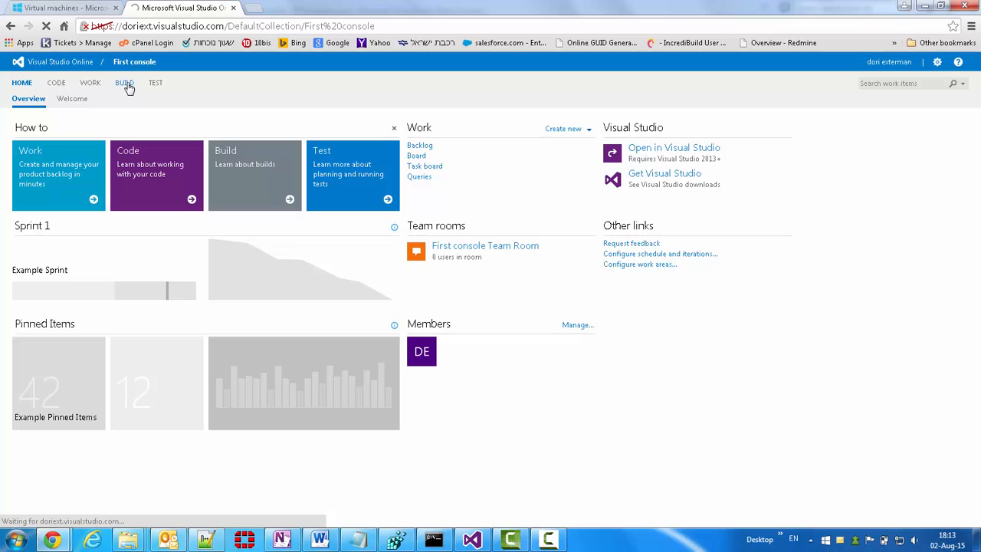
click(124, 83)
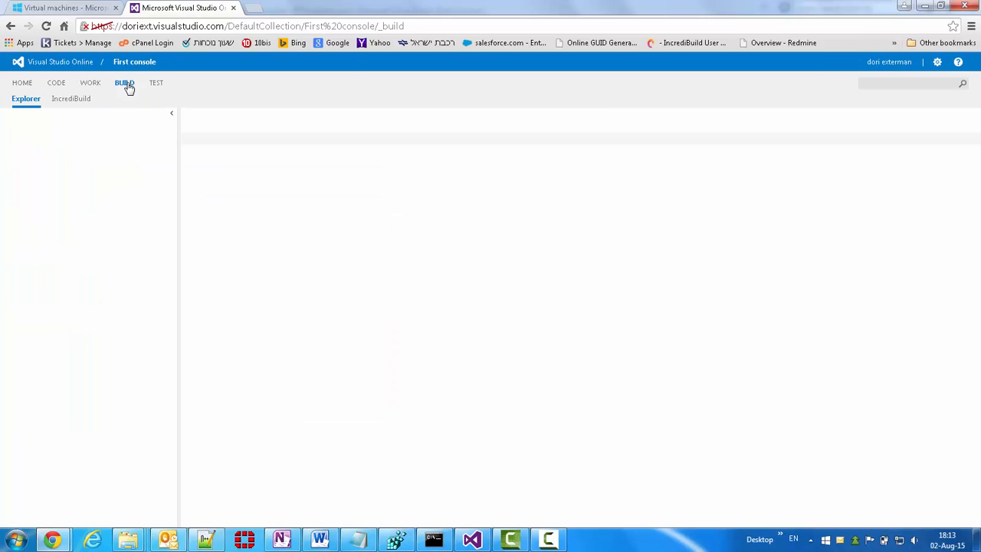
click(125, 83)
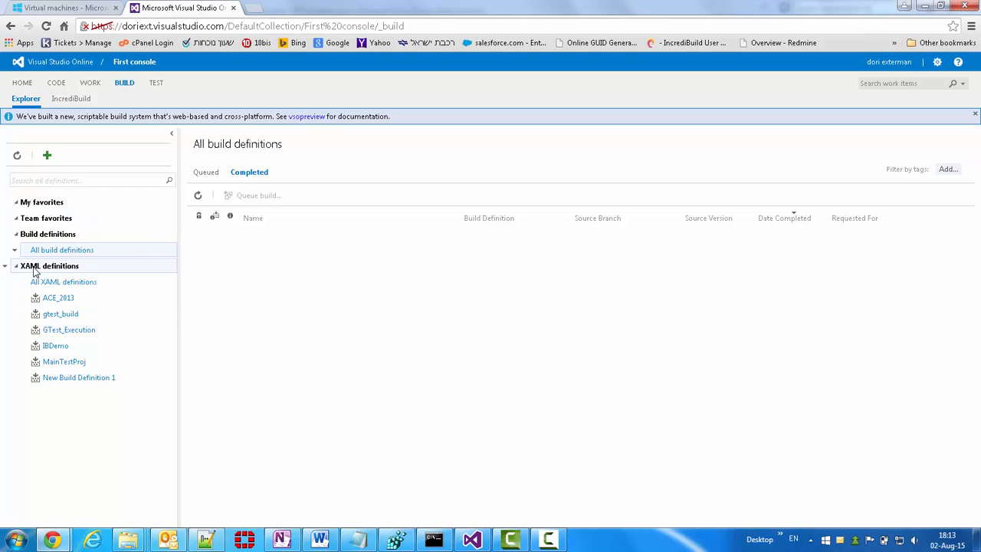
click(63, 282)
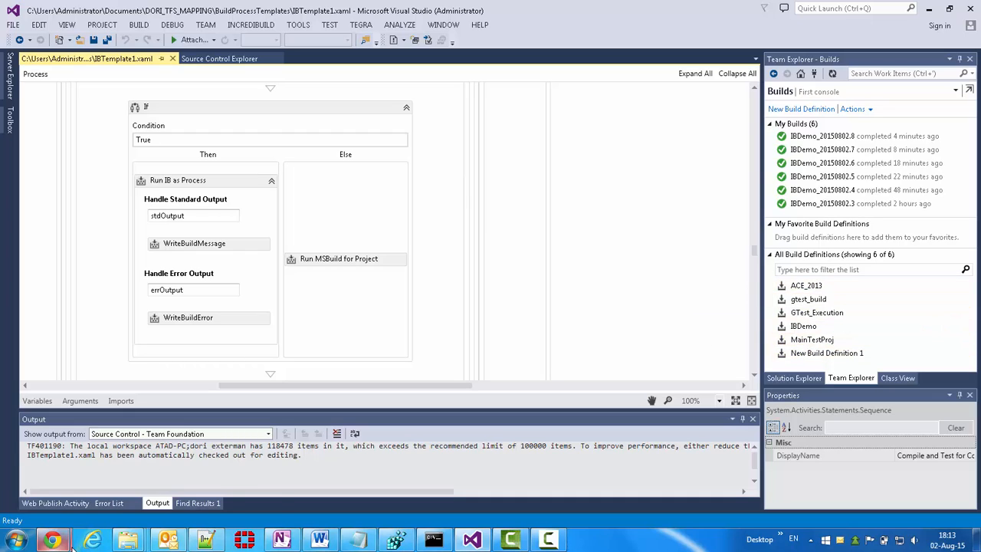
mouse_move(52, 539)
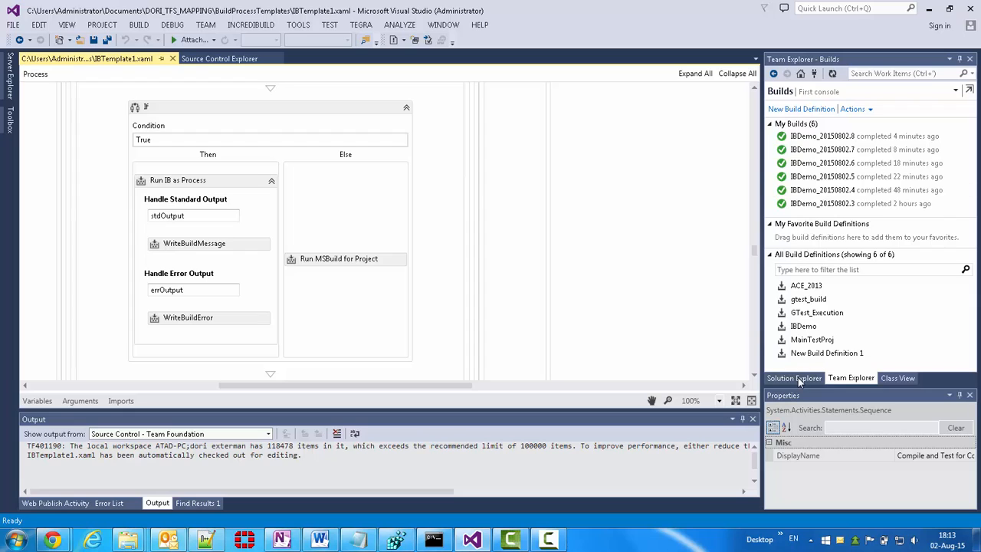
click(794, 377)
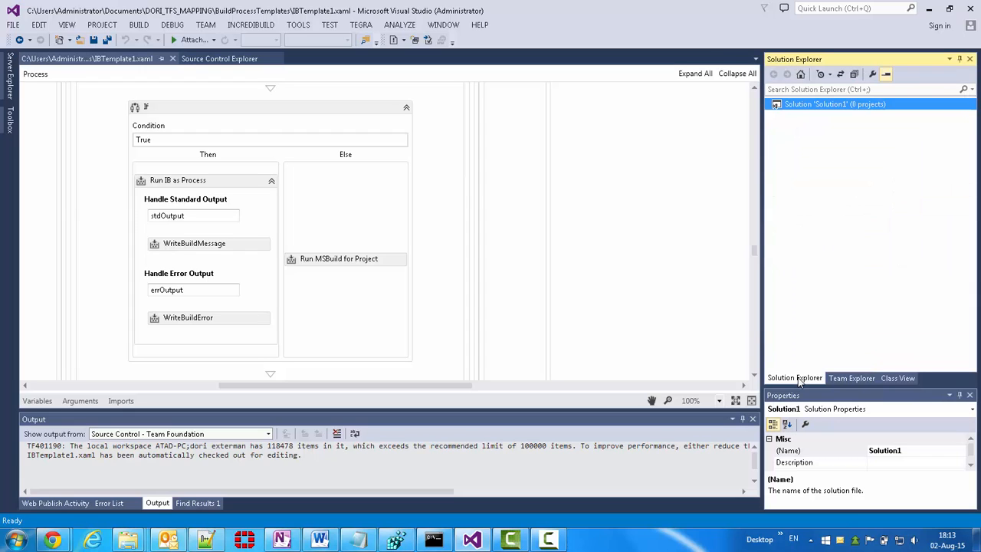
click(850, 378)
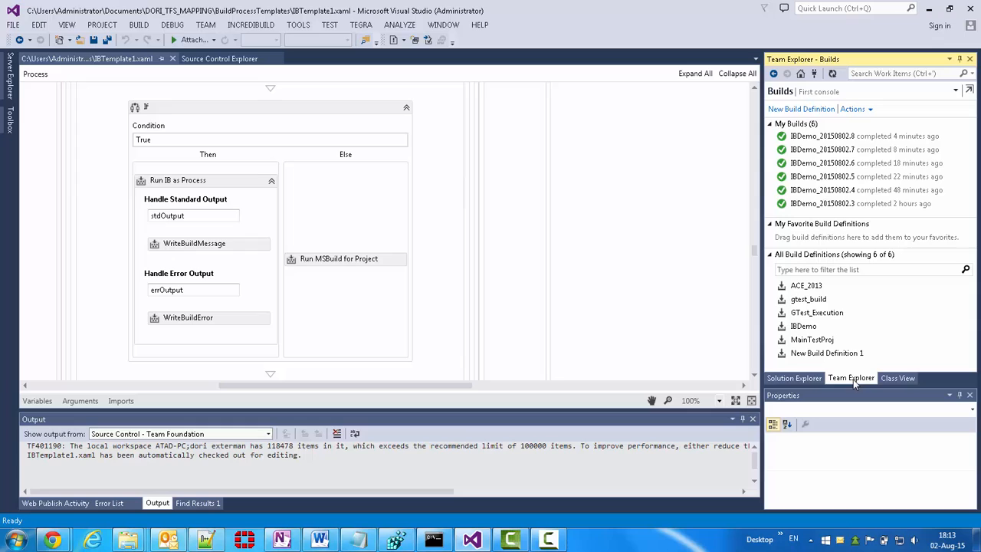
click(802, 326)
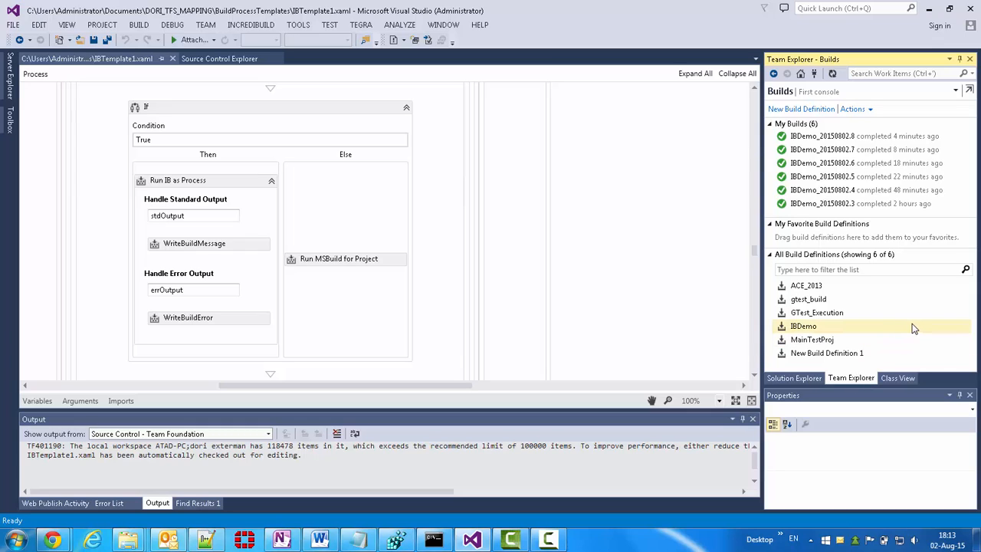
mouse_move(881, 325)
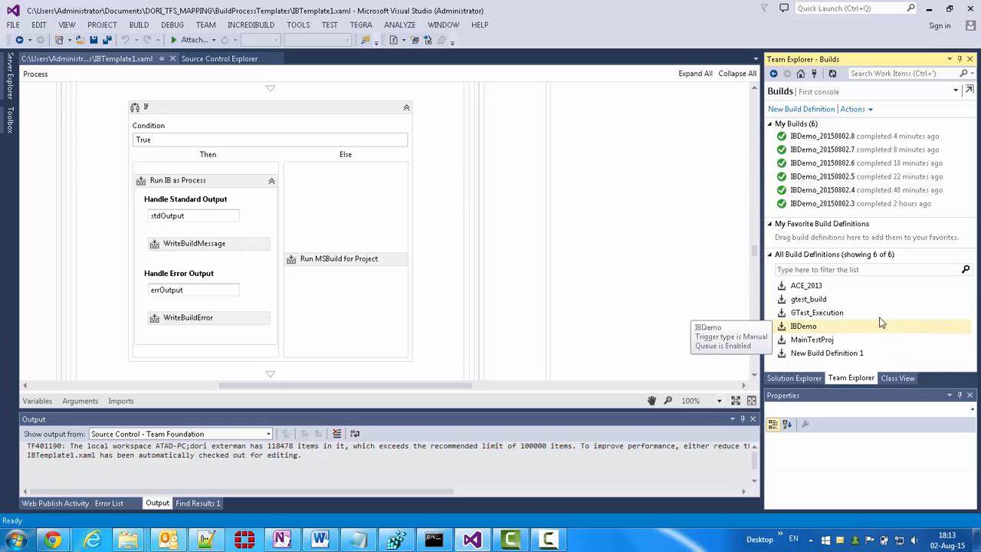
mouse_move(52, 539)
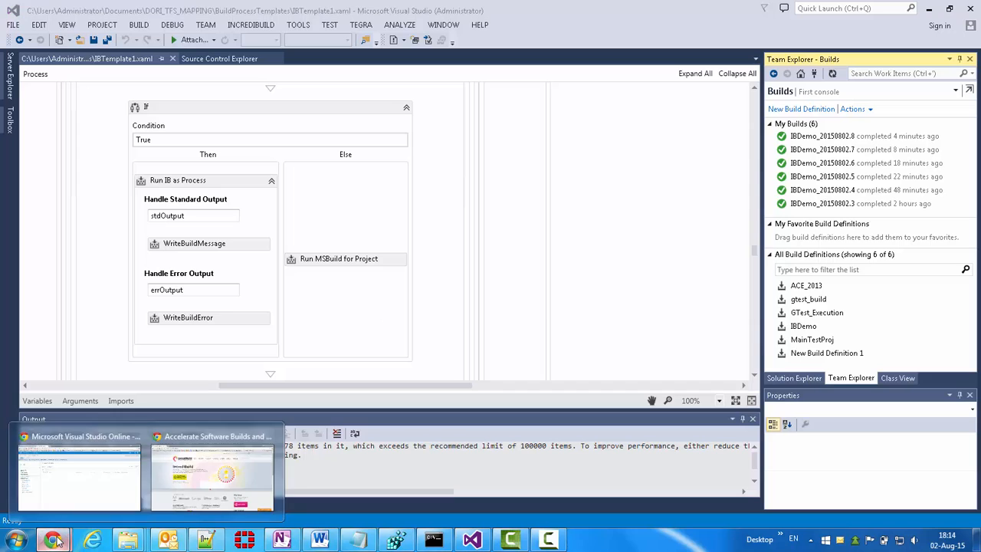
Step: Open IncrediBuild Build History (17 builds, 16 succeeded) and scroll the grid horizontally
click(79, 475)
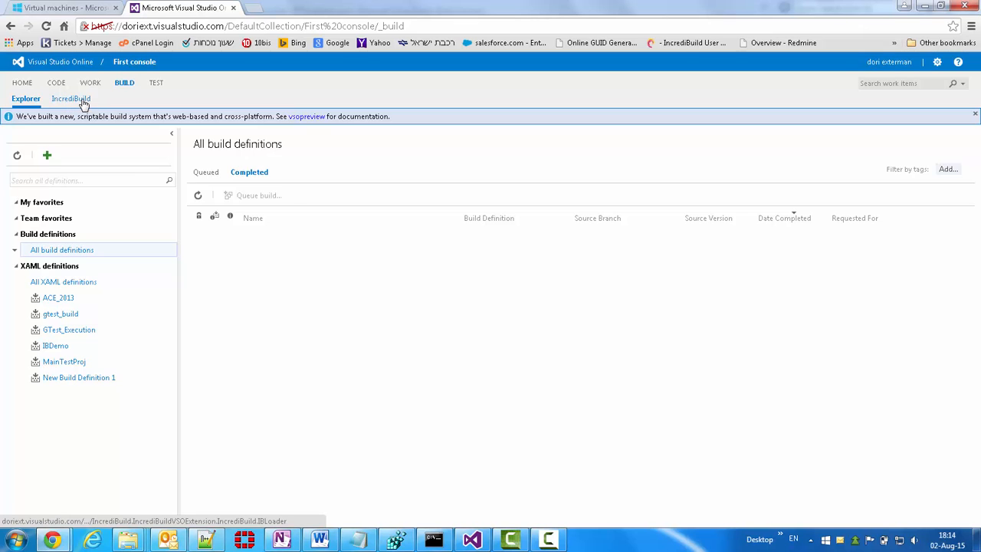
click(69, 99)
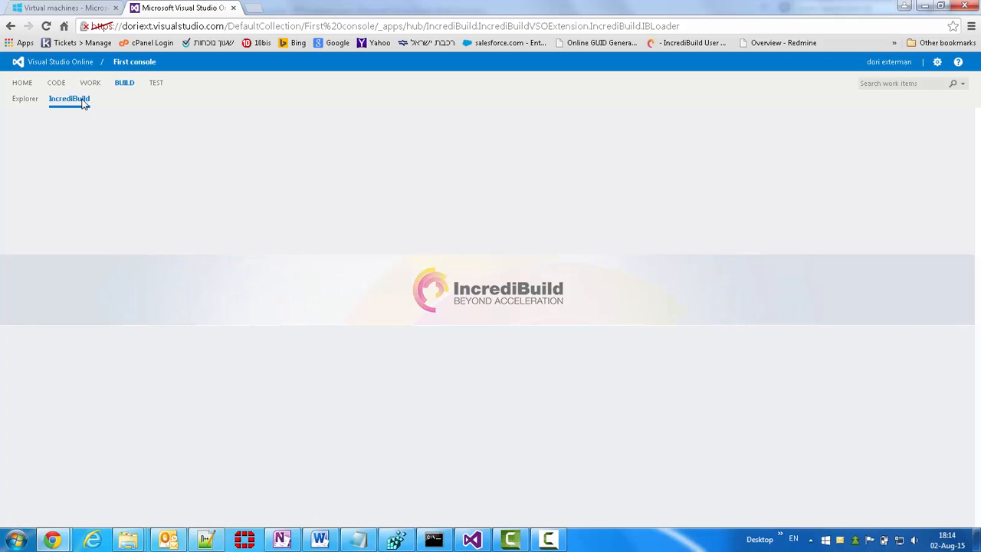
click(69, 98)
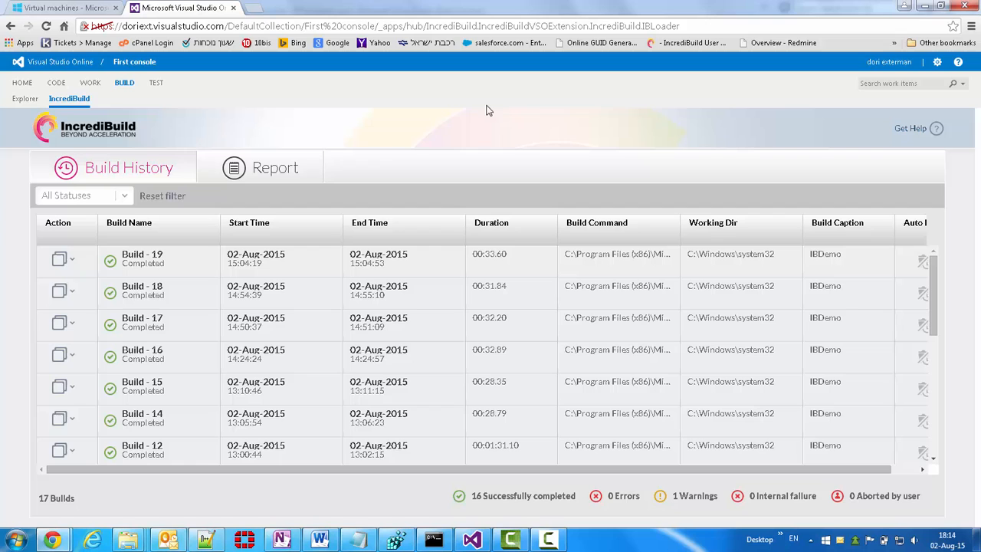
mouse_move(175, 190)
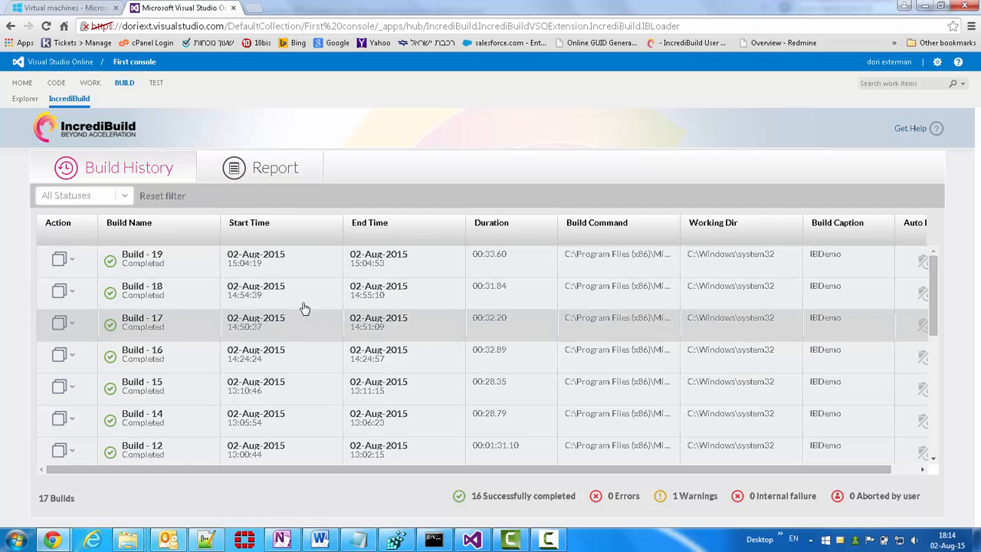
mouse_move(290, 460)
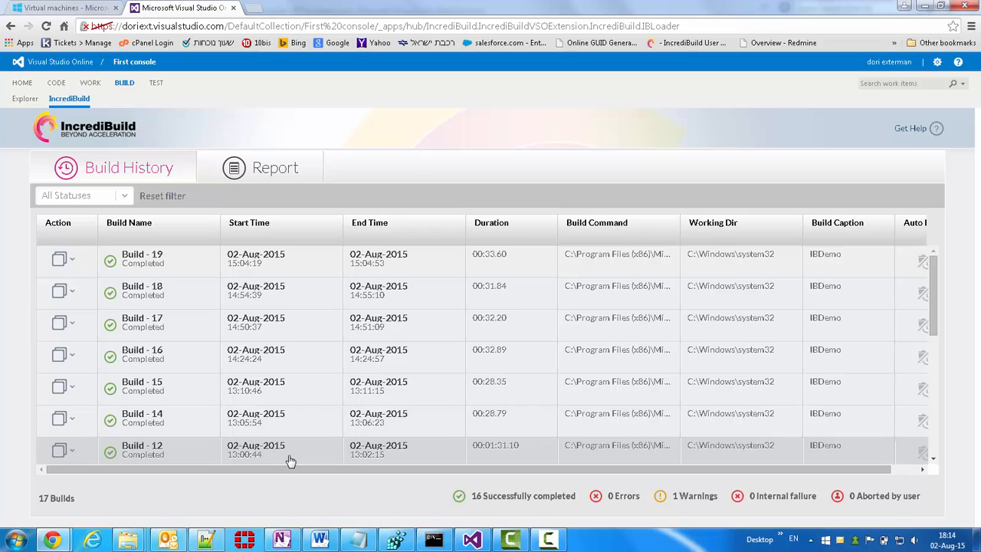
mouse_move(380, 473)
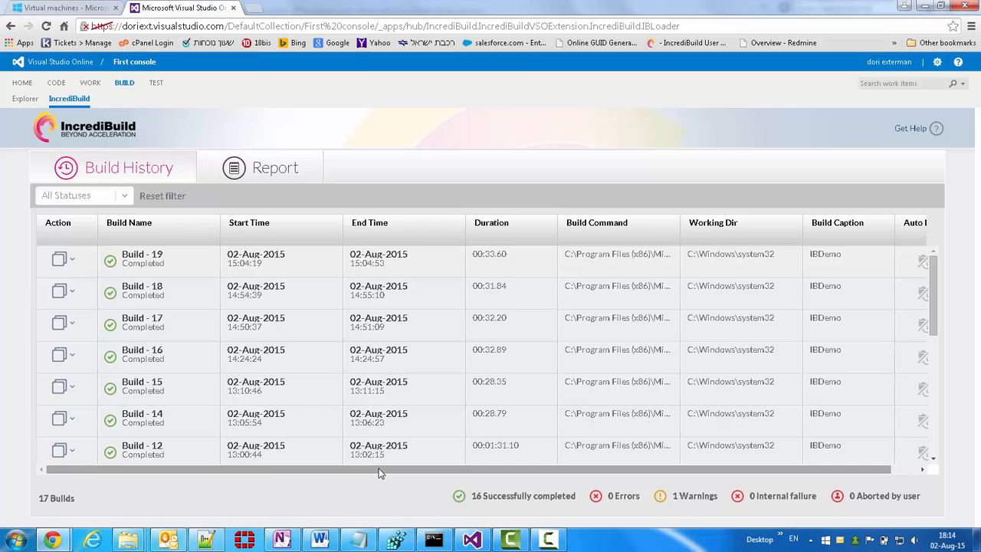
drag(379, 468, 419, 468)
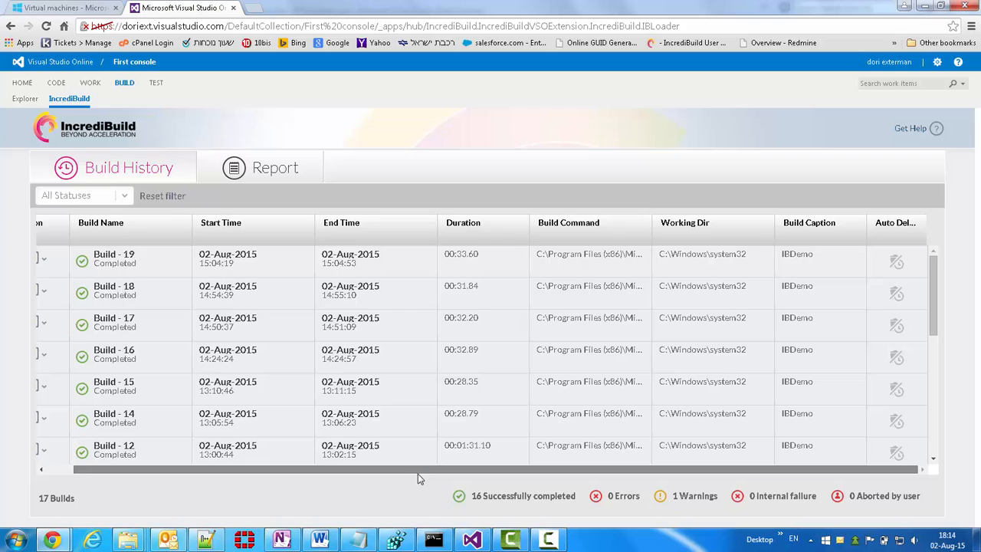
mouse_move(609, 253)
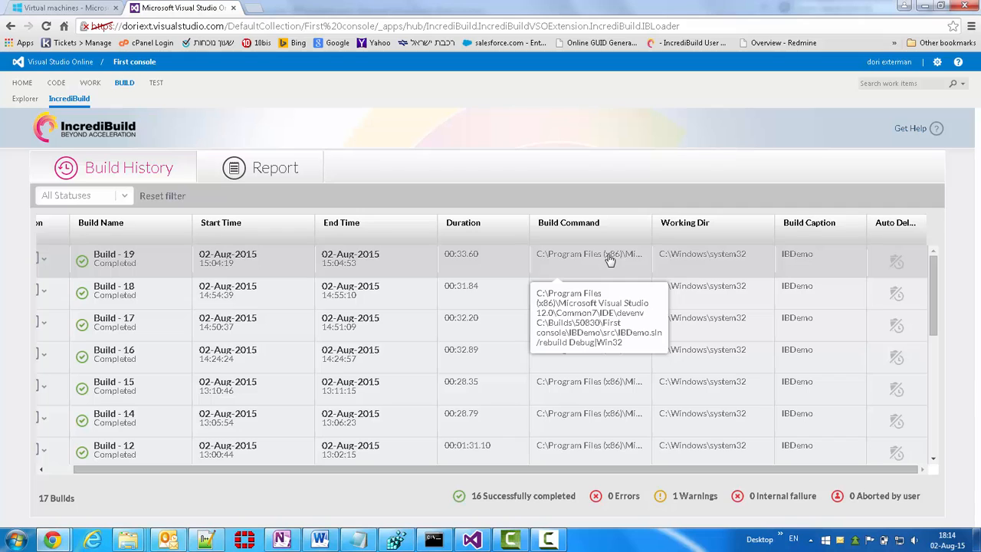
mouse_move(487, 256)
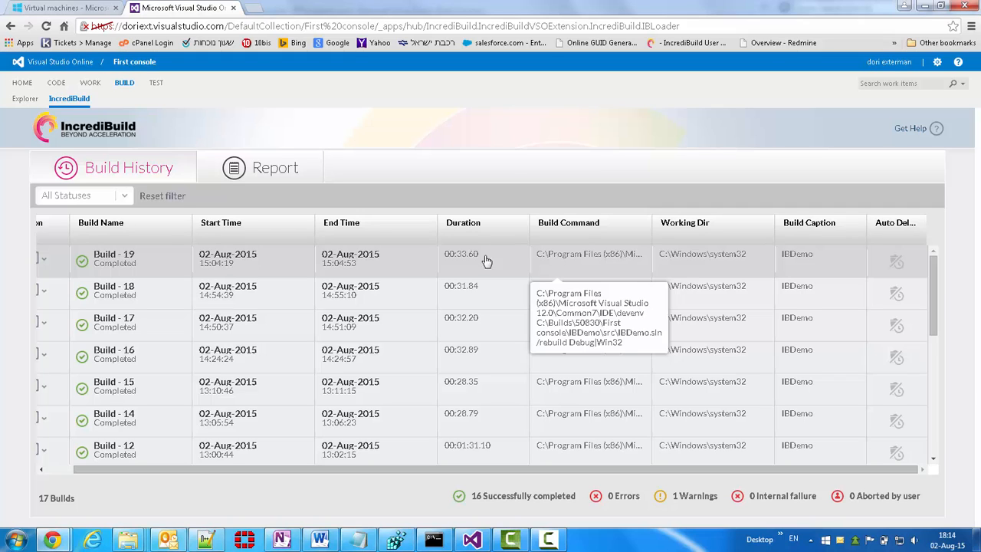
mouse_move(366, 259)
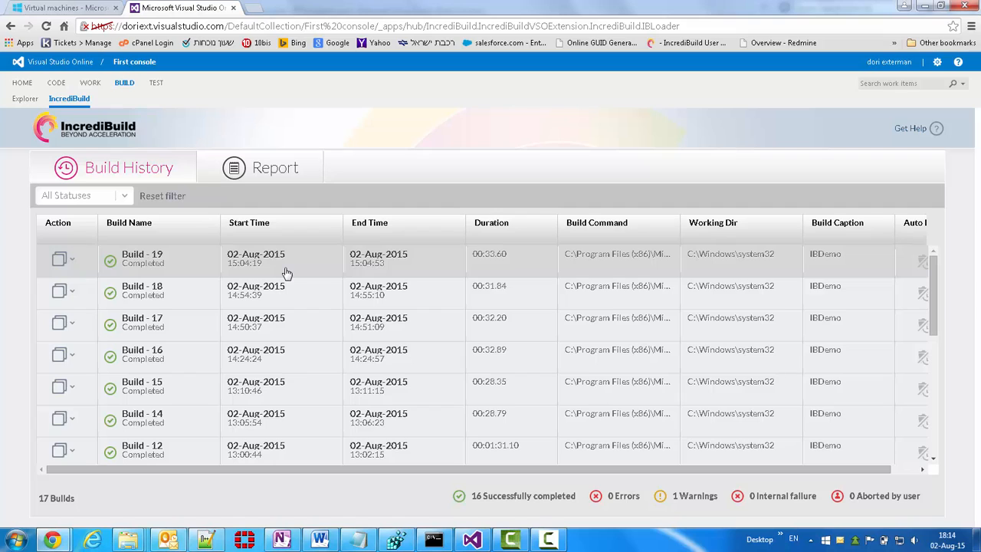
mouse_move(272, 265)
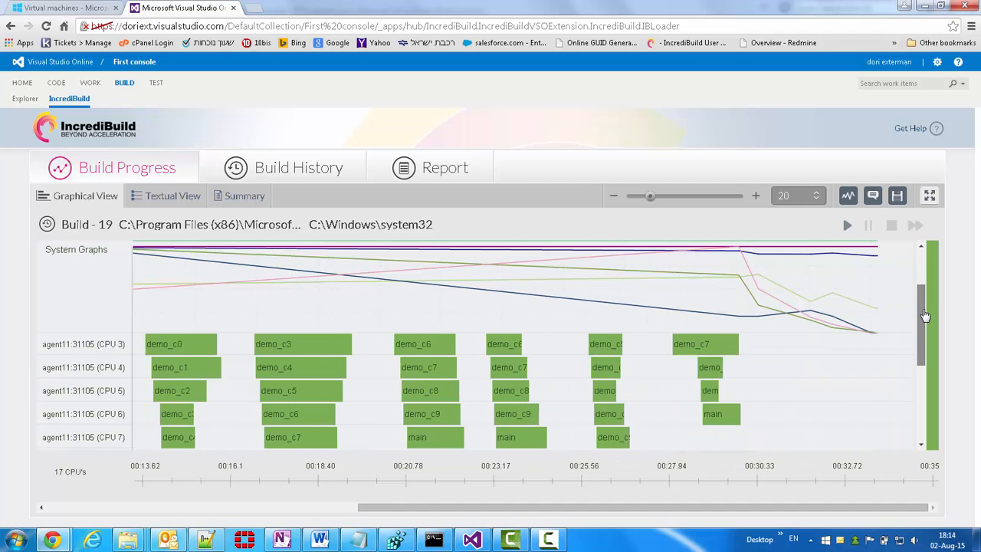
Step: Scroll through Build 19's graphical progress view across the agent CPU rows
scroll(down, 3)
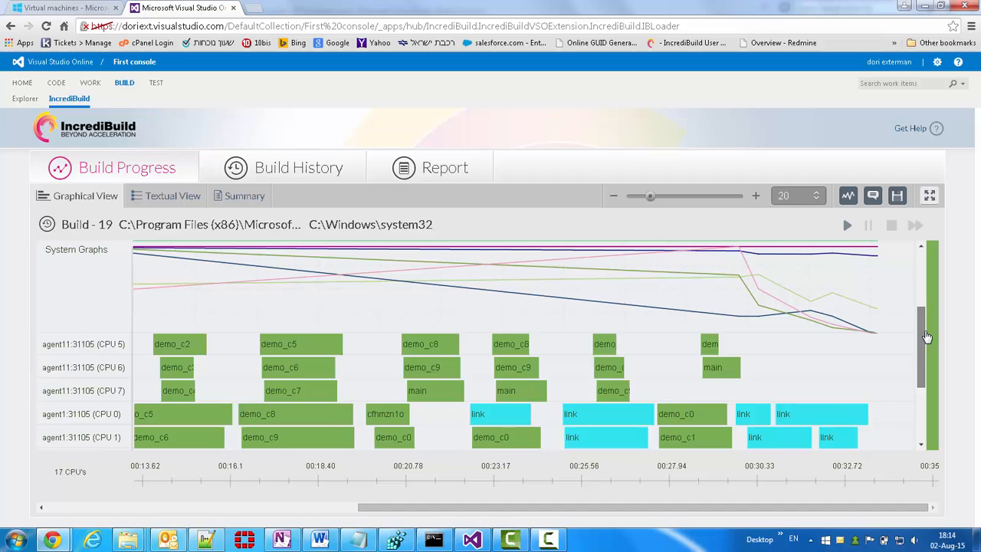
scroll(down, 3)
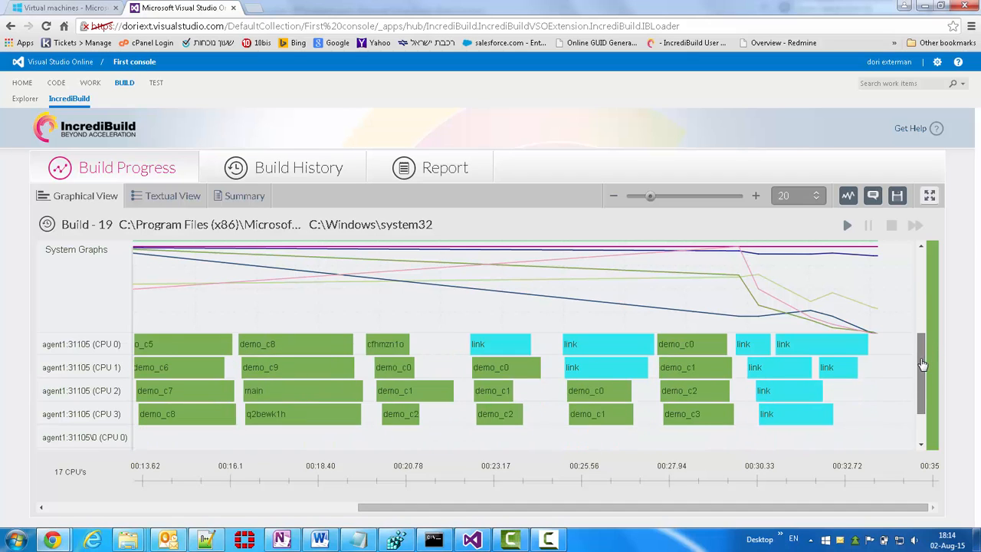
scroll(down, 3)
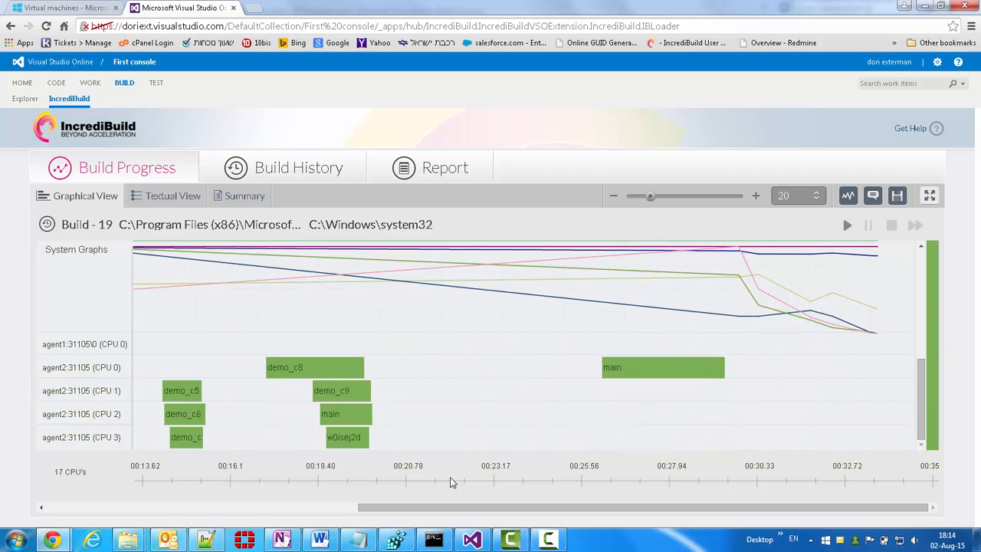
mouse_move(834, 507)
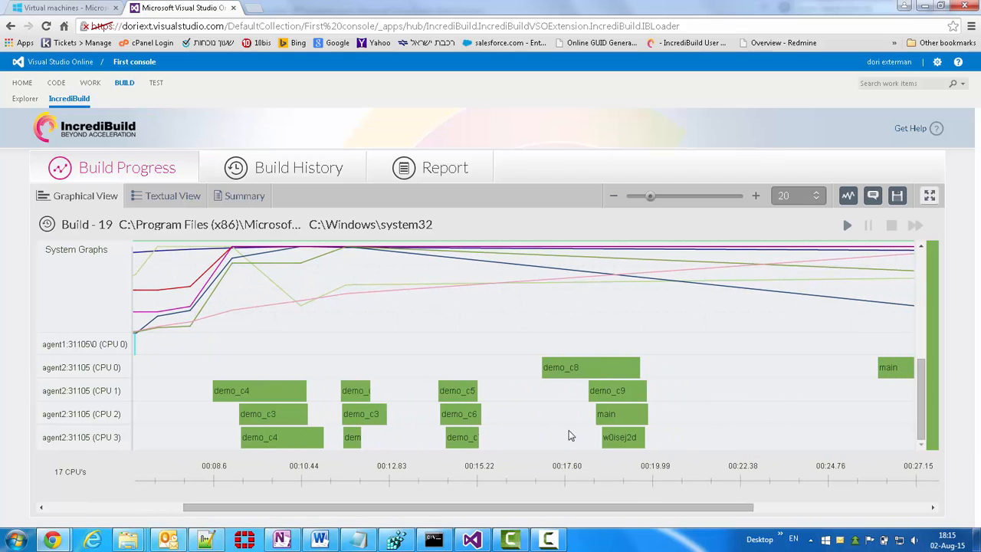
mouse_move(561, 367)
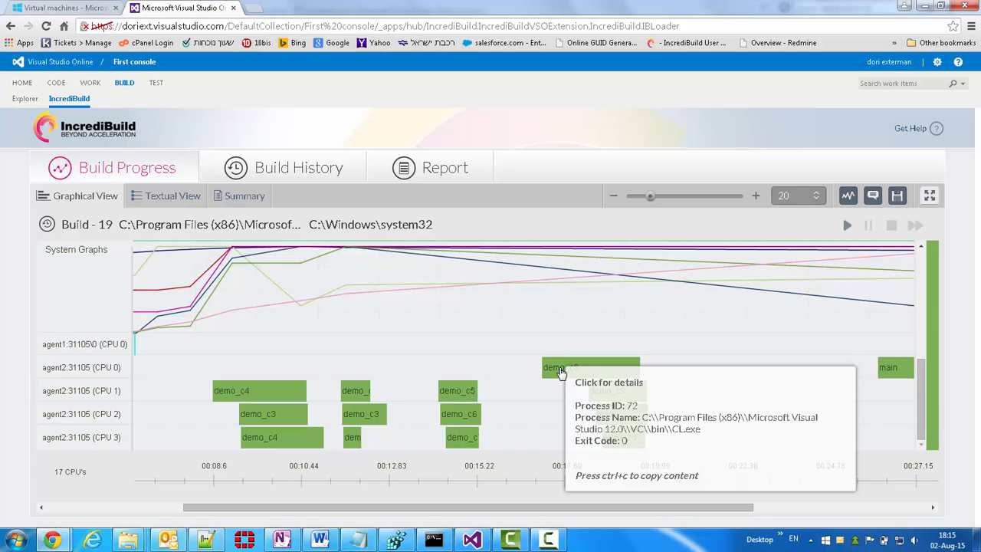
Step: Read and close the command arguments of the demo_c8 compile task and a link task
click(590, 367)
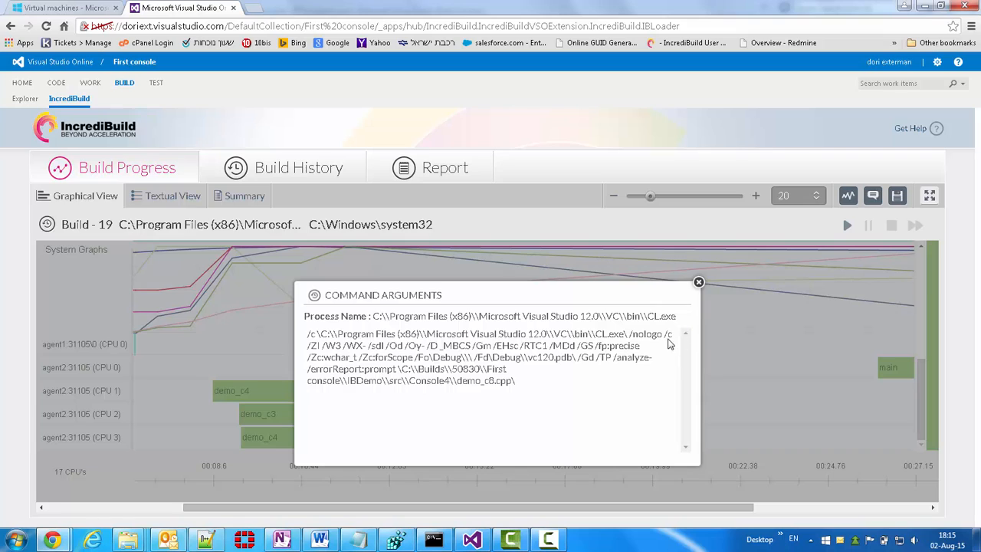
mouse_move(397, 339)
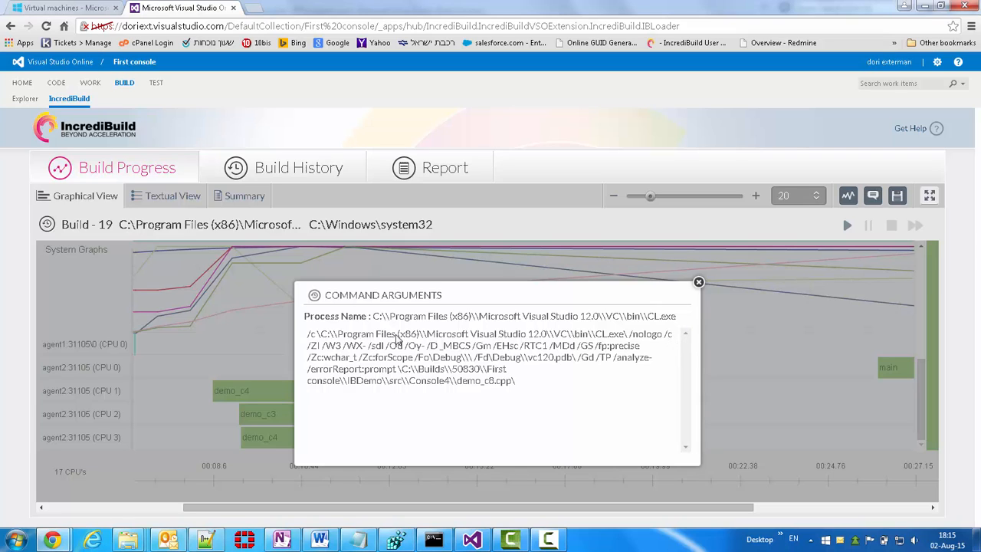
mouse_move(342, 349)
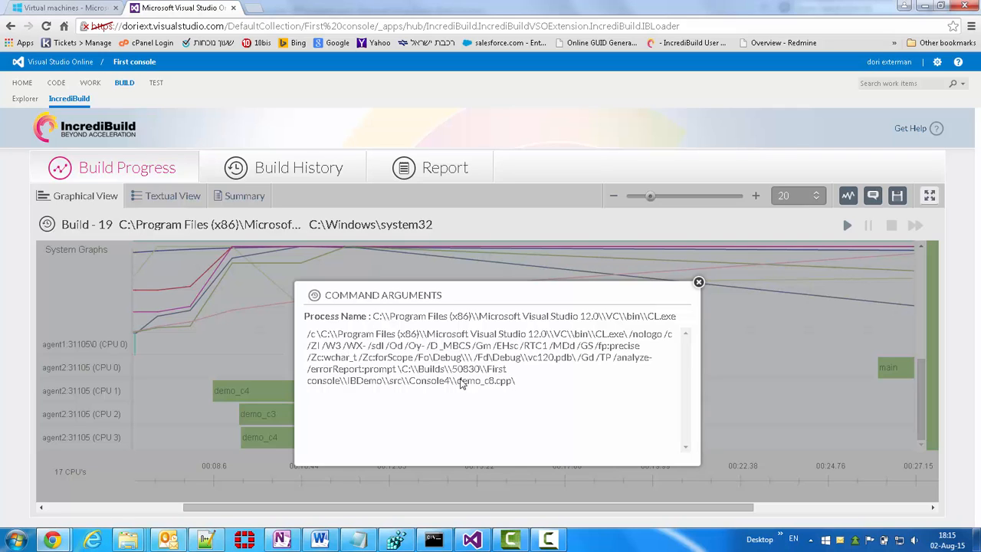
mouse_move(698, 304)
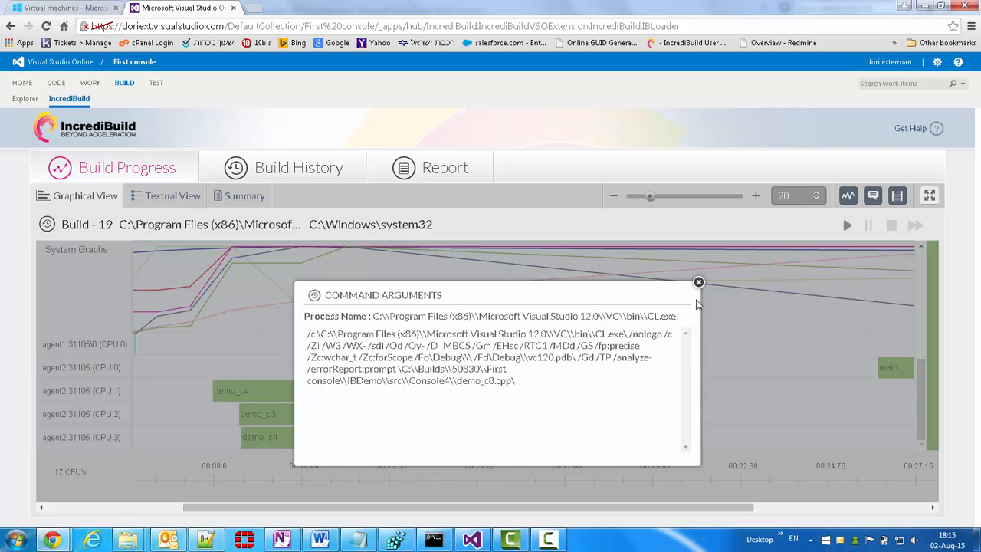
click(698, 282)
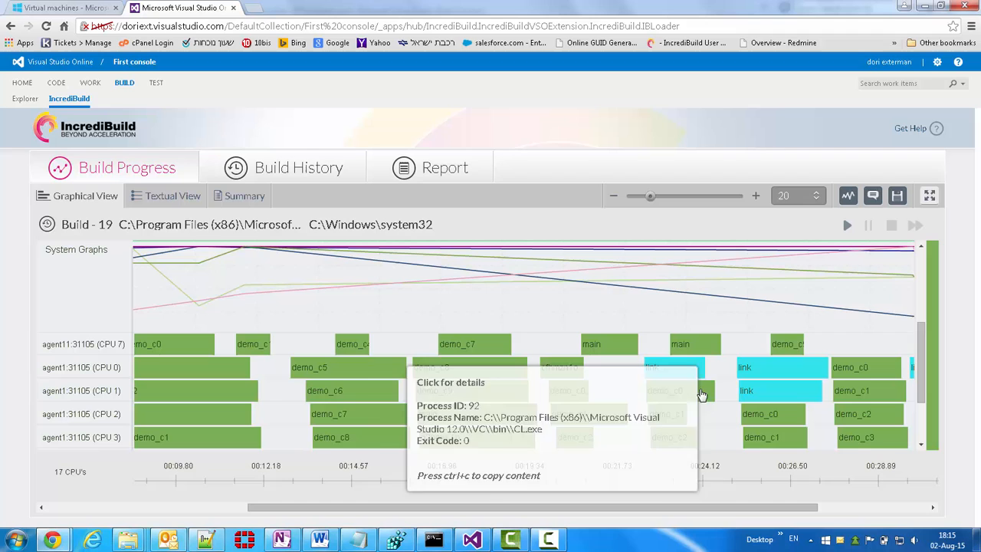
mouse_move(690, 370)
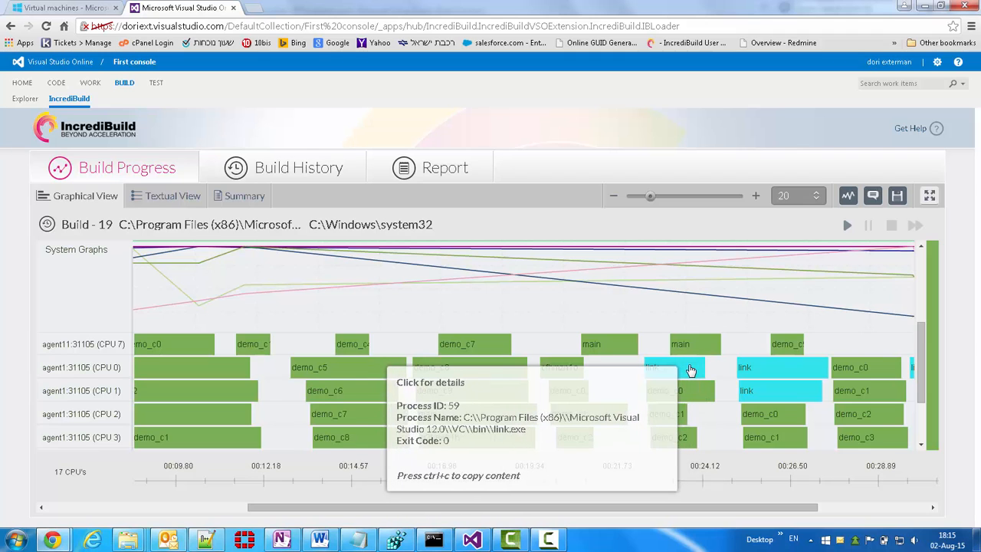
click(687, 367)
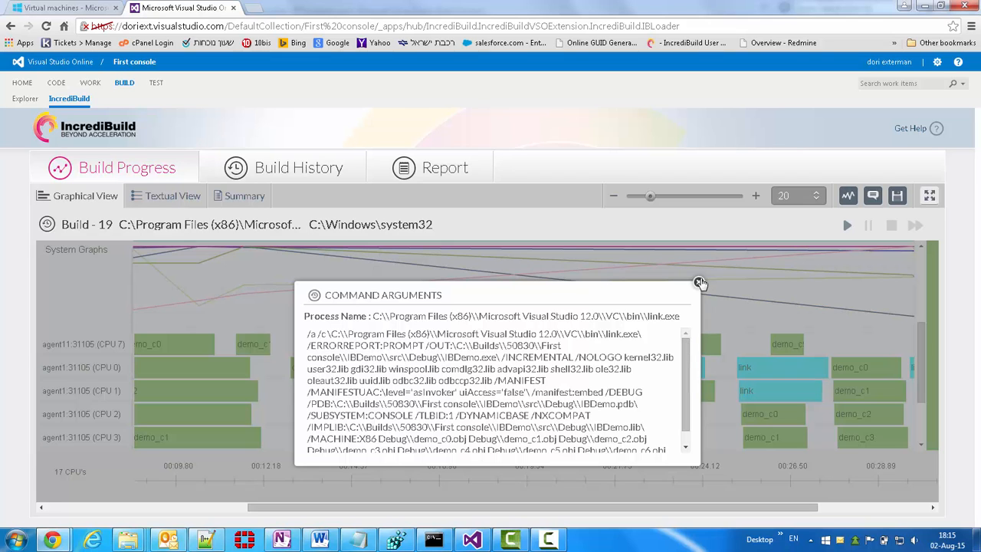
click(698, 283)
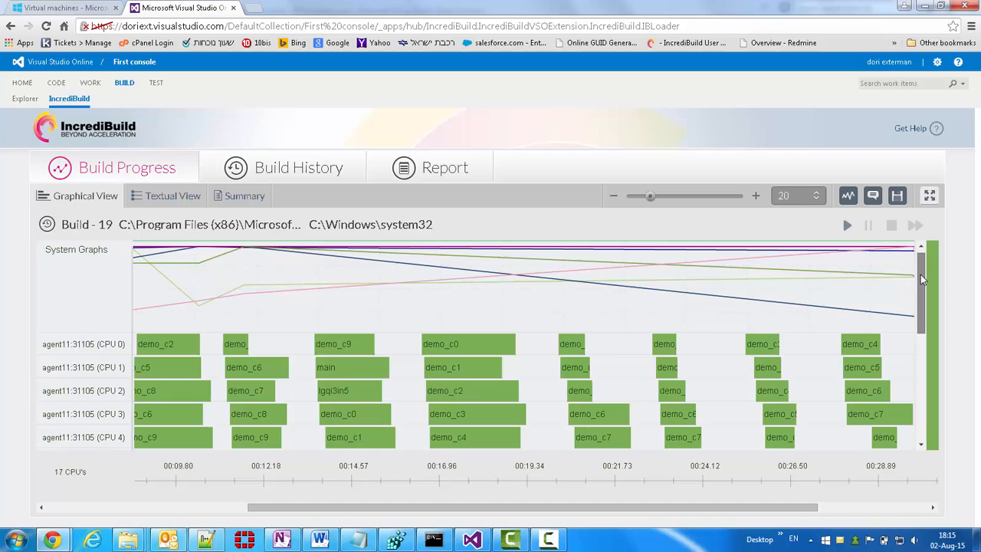
Step: Scroll Build 19's timeline past the agent11 and agent1 rows to agent2's CPUs
scroll(down, 3)
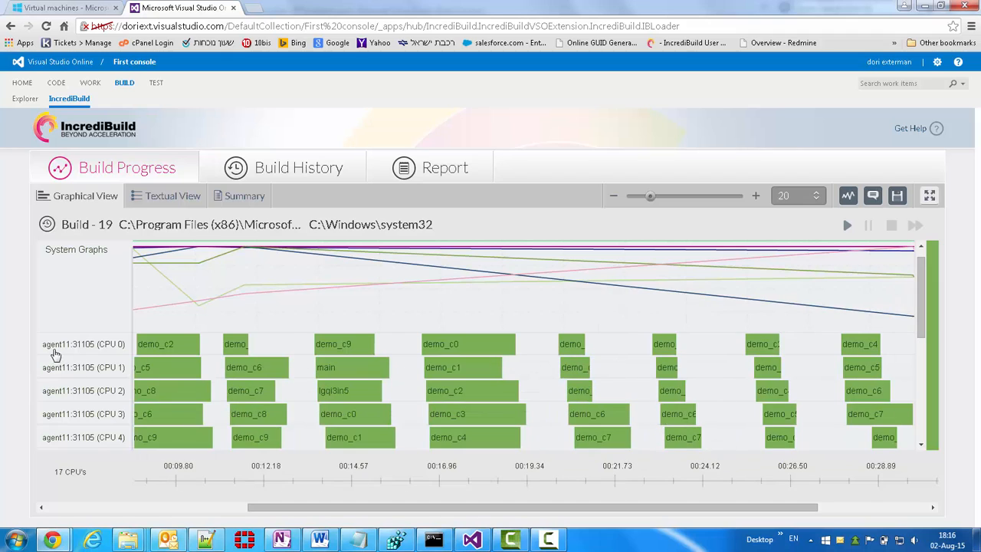
mouse_move(72, 351)
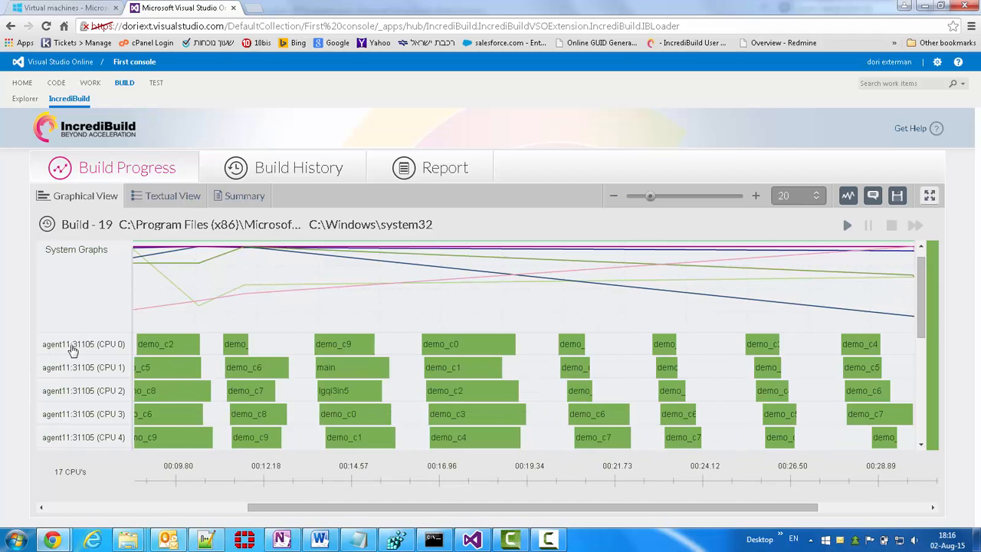
mouse_move(110, 350)
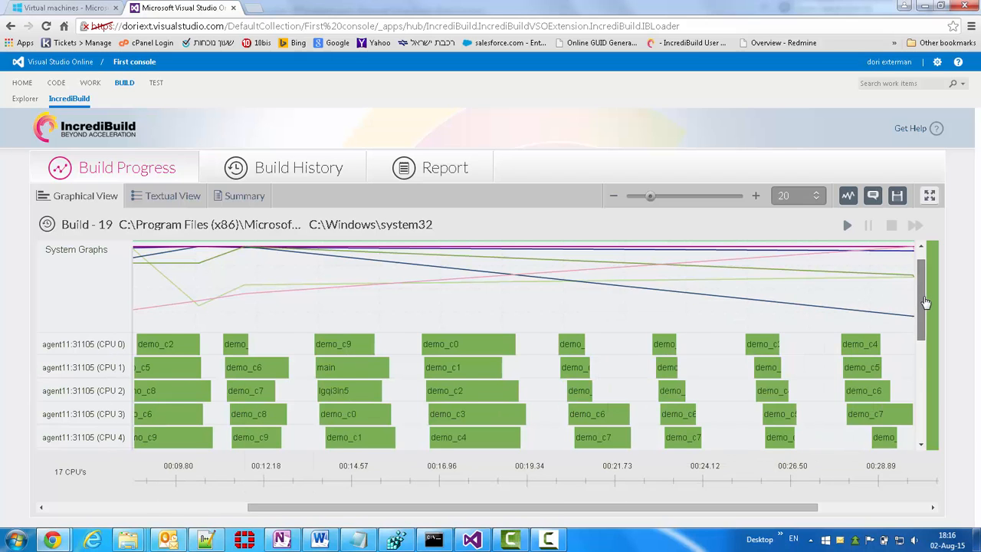
scroll(down, 3)
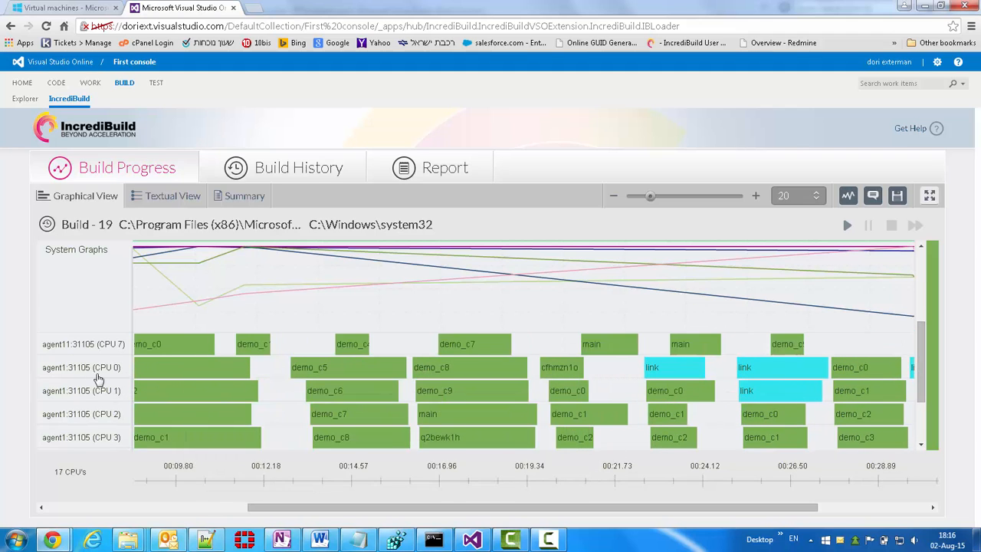
mouse_move(959, 366)
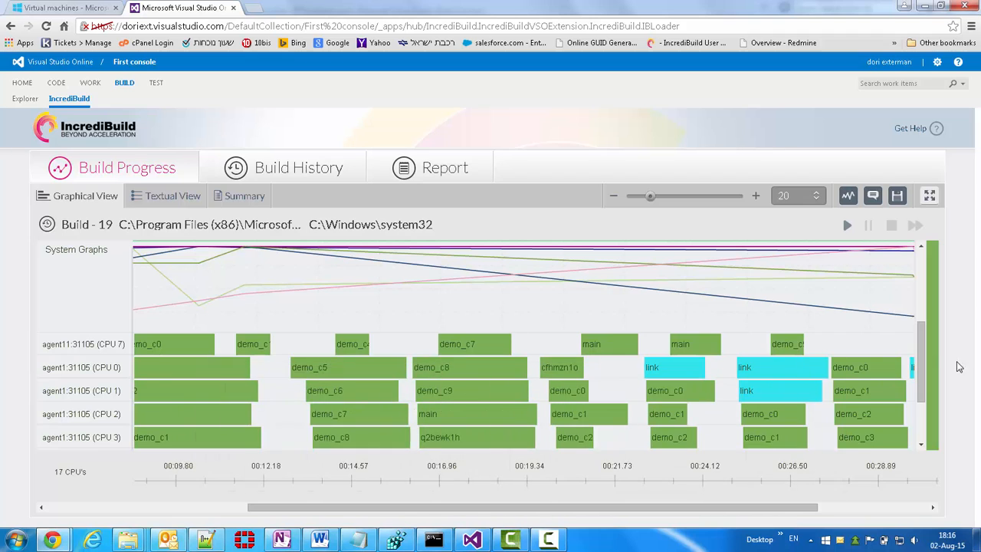
scroll(down, 3)
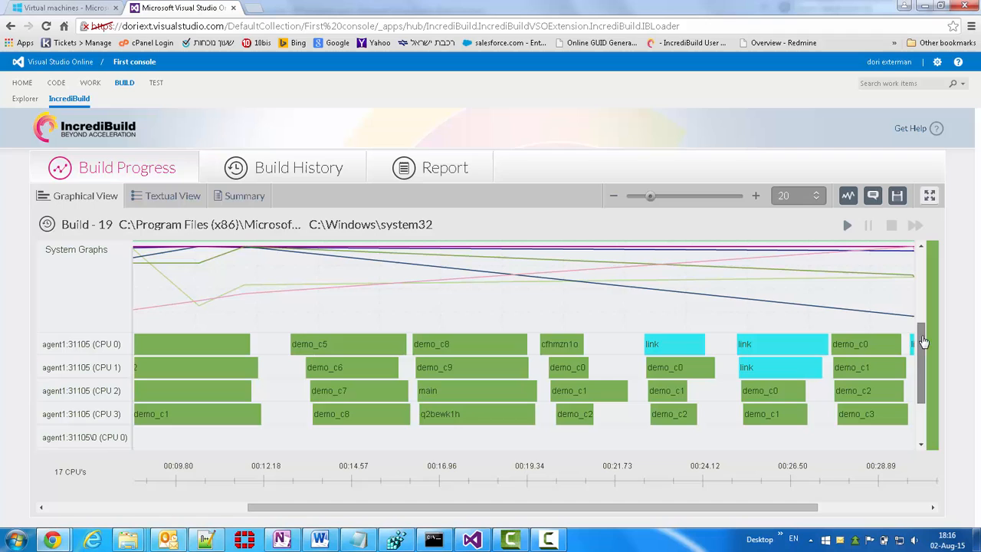
scroll(down, 3)
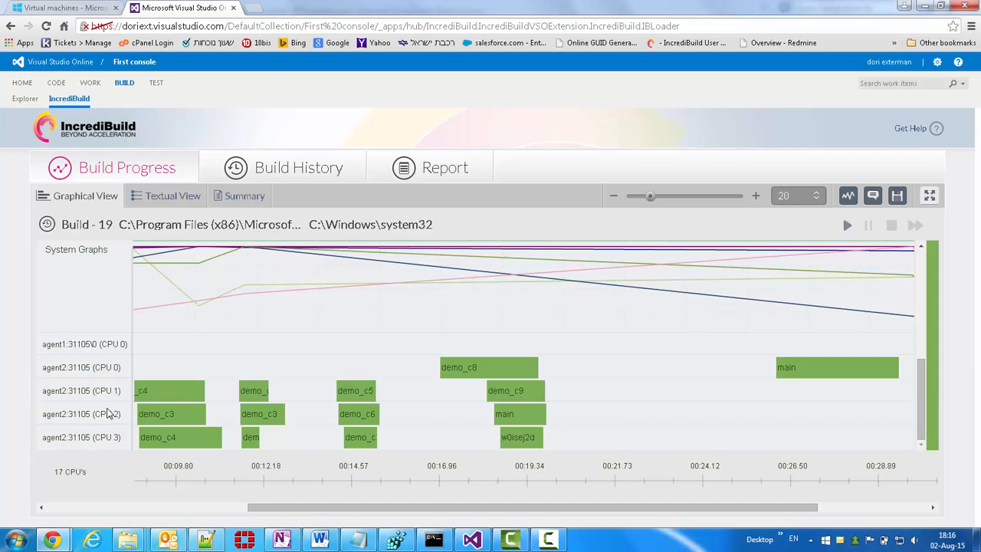
mouse_move(81, 394)
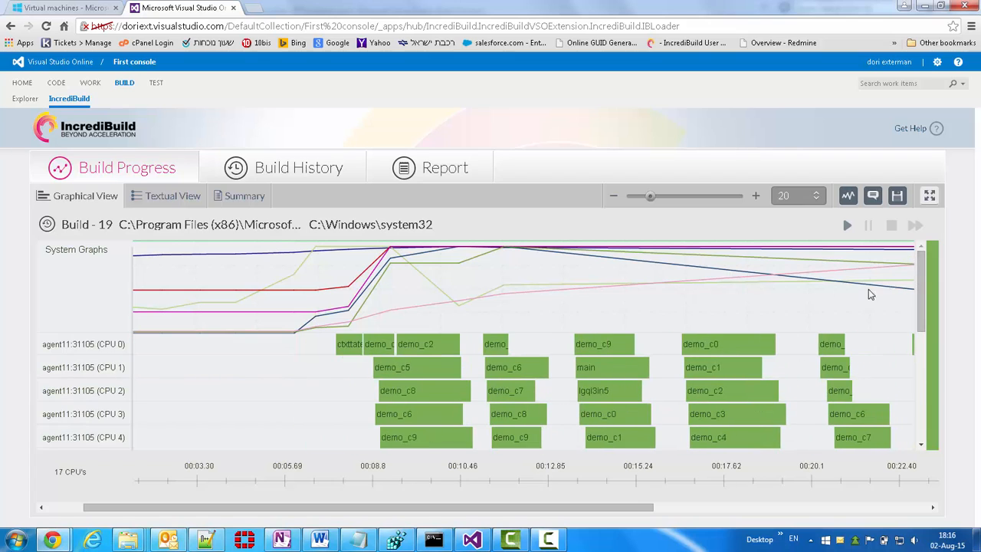
mouse_move(375, 282)
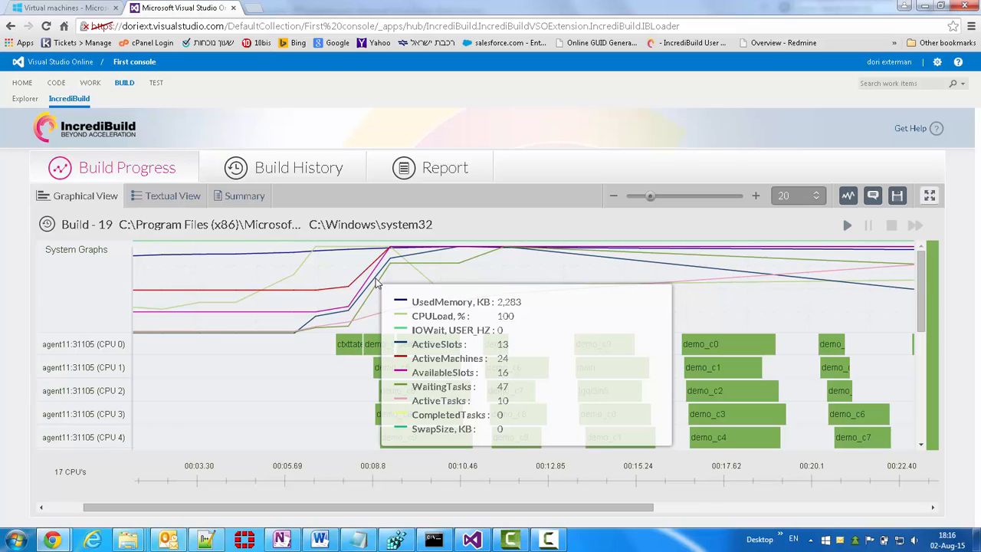
mouse_move(708, 274)
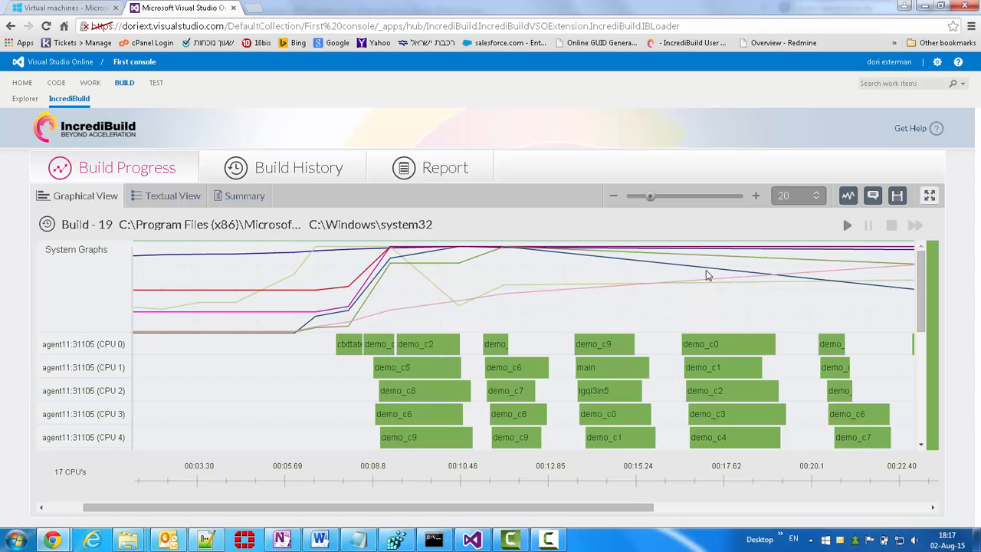
mouse_move(767, 283)
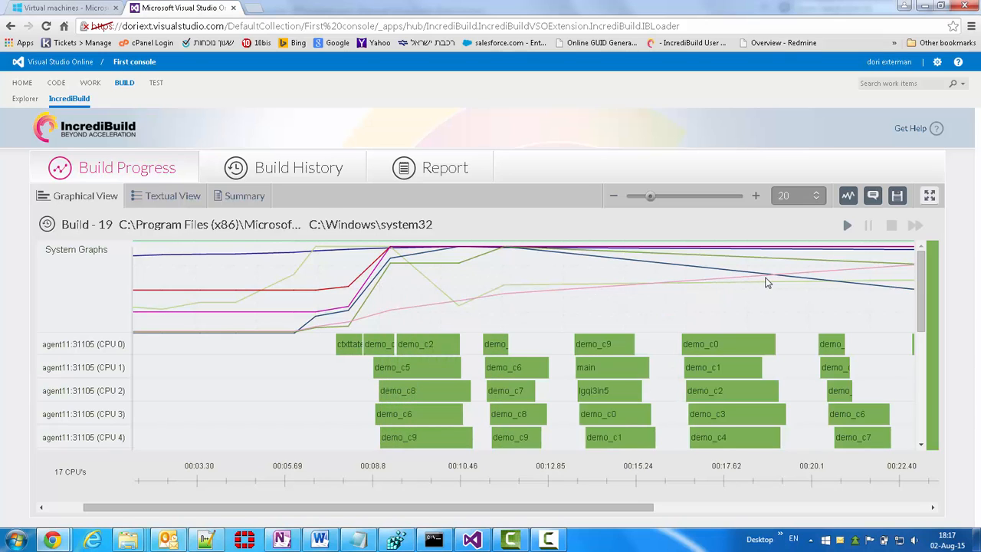
mouse_move(755, 276)
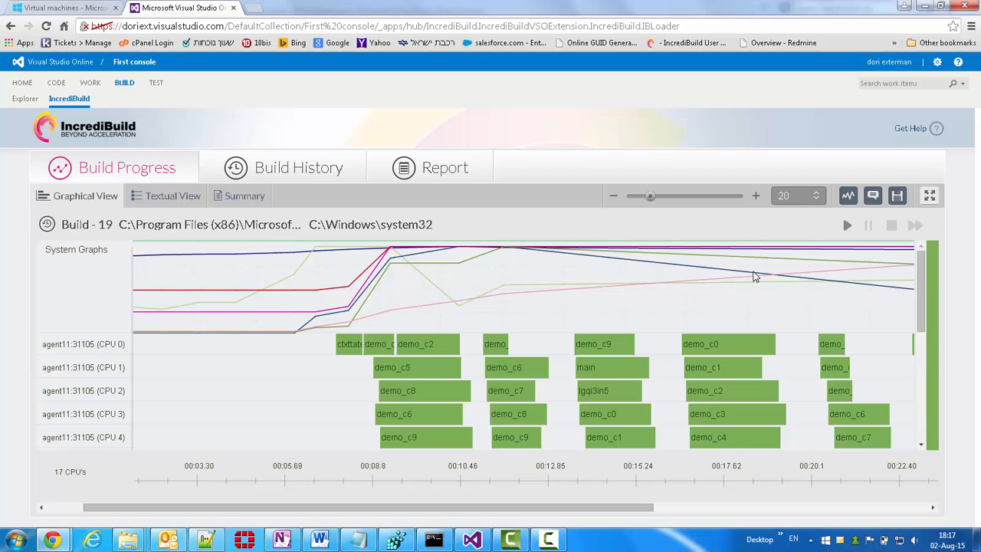
drag(368, 506, 709, 507)
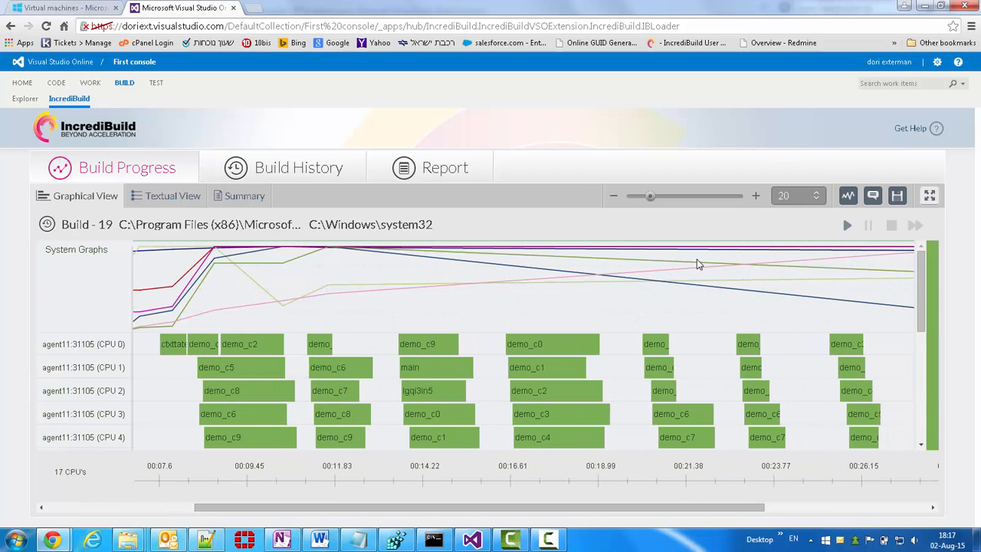
mouse_move(285, 196)
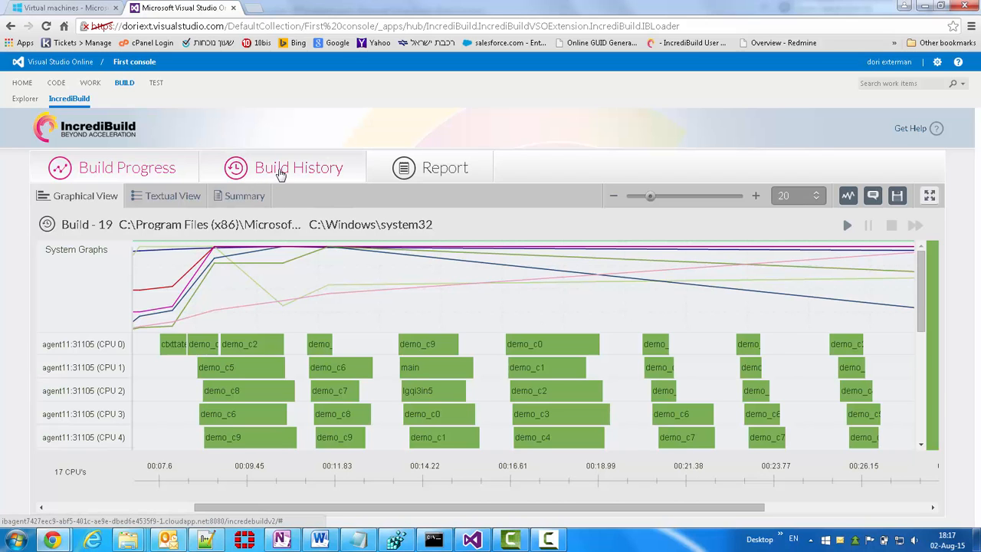
Step: Reopen the 17-build Build History list, then go to the build explorer page
click(298, 167)
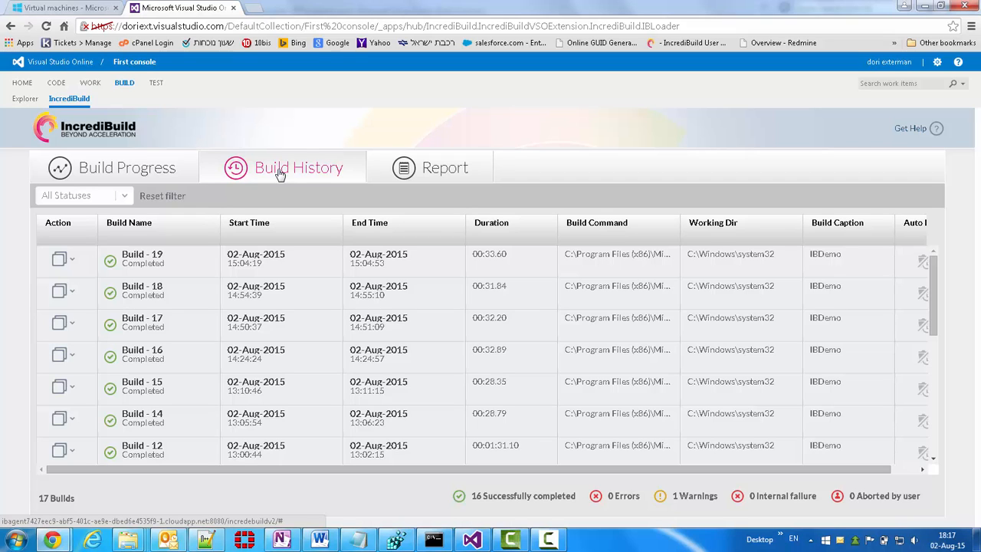
mouse_move(299, 177)
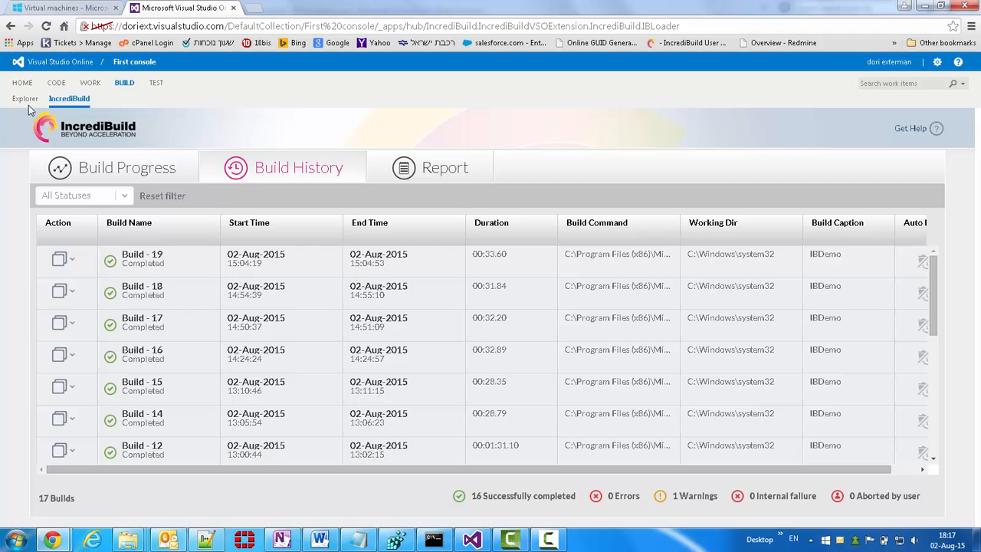
click(24, 98)
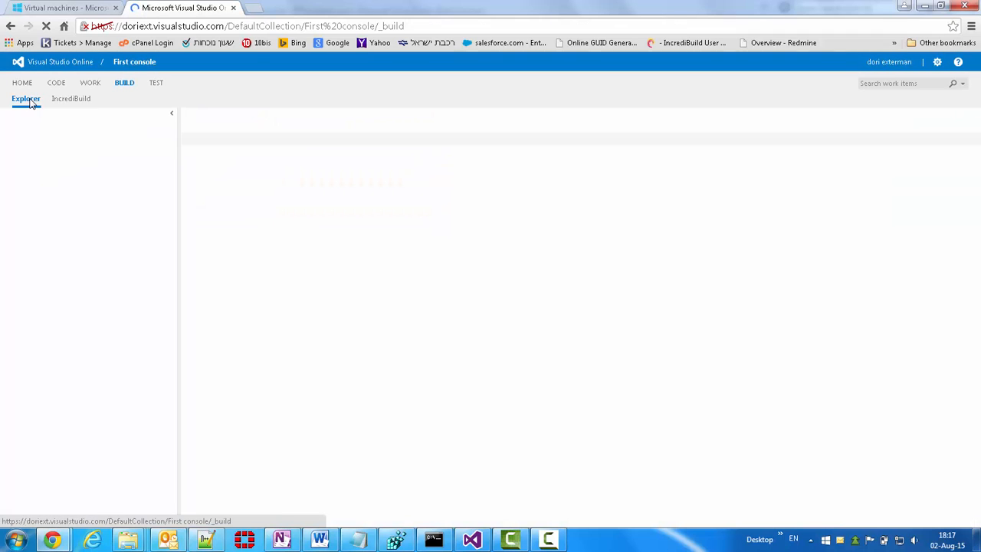
Step: Queue IBDemo build 107 with default settings on the AGENT1 controller
click(25, 98)
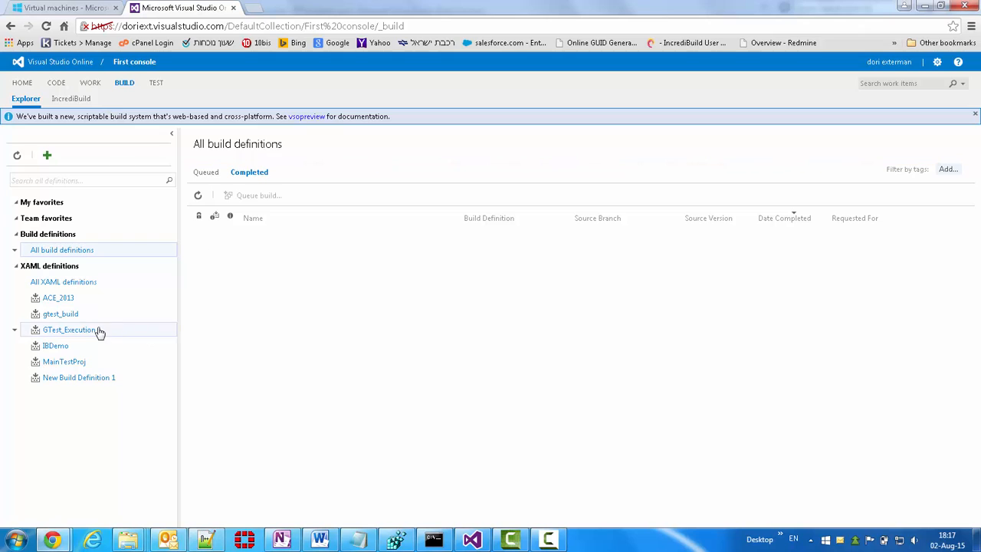
mouse_move(55, 346)
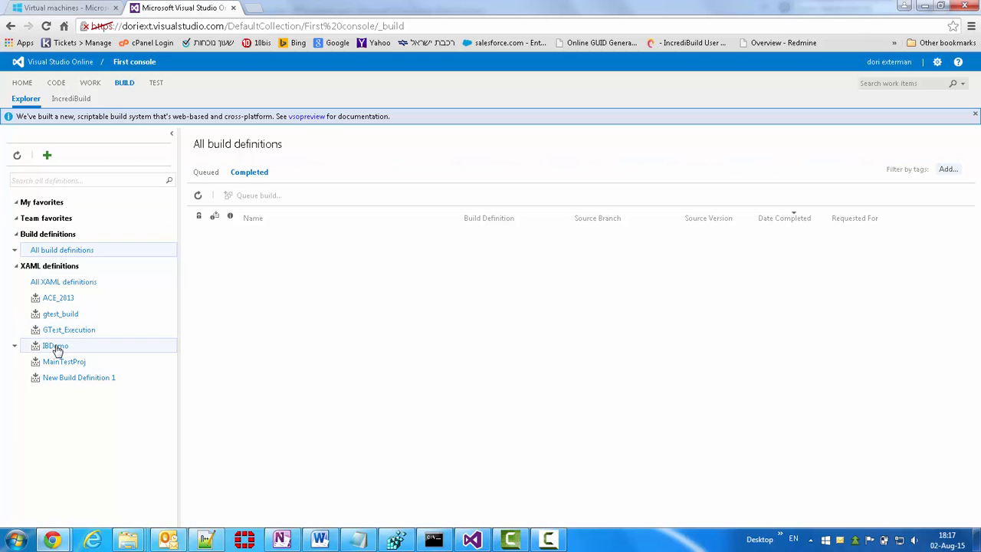
right_click(55, 345)
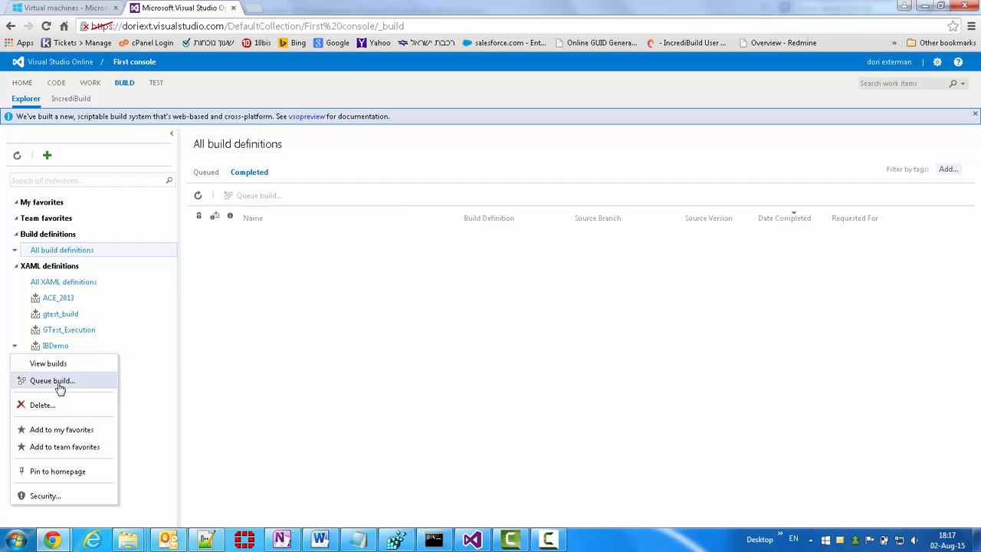
click(53, 380)
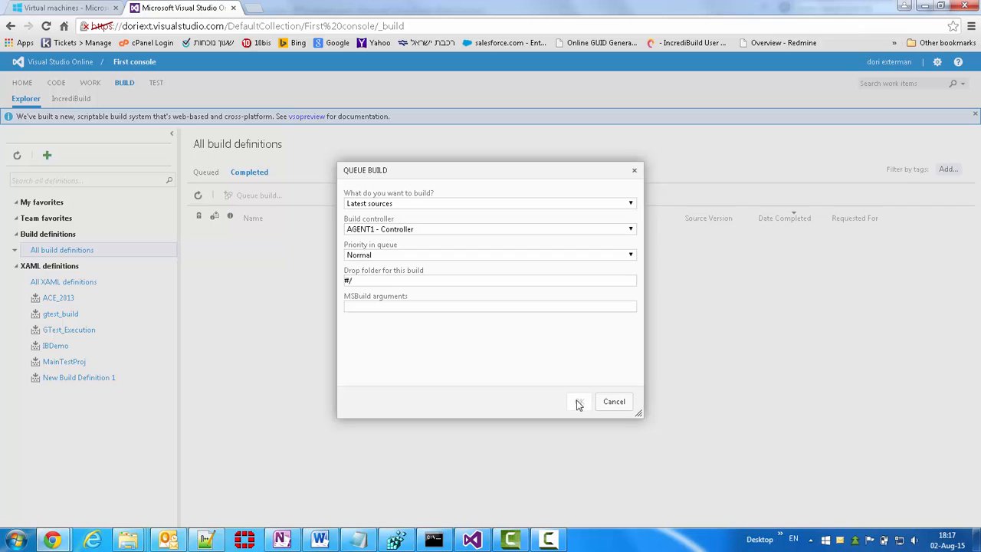
click(579, 401)
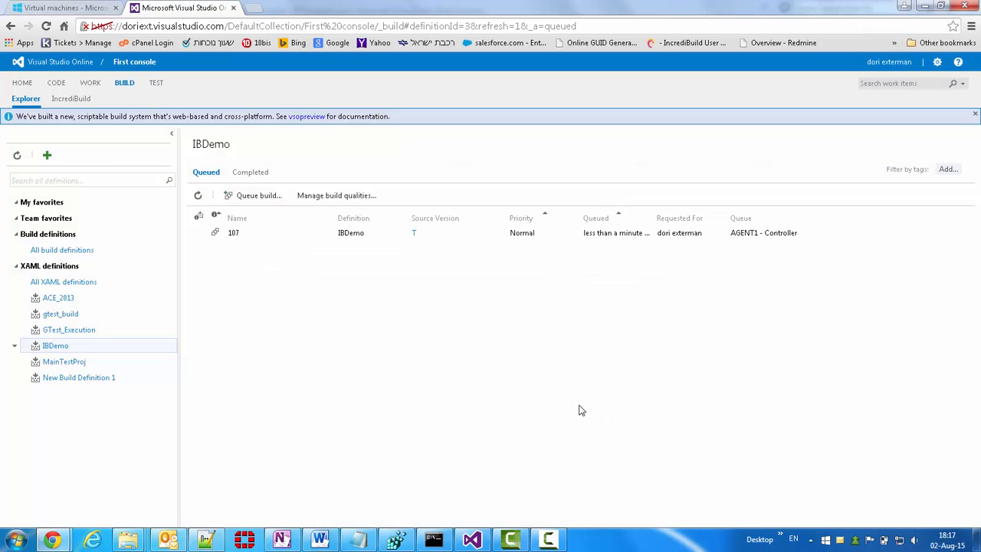
mouse_move(351, 233)
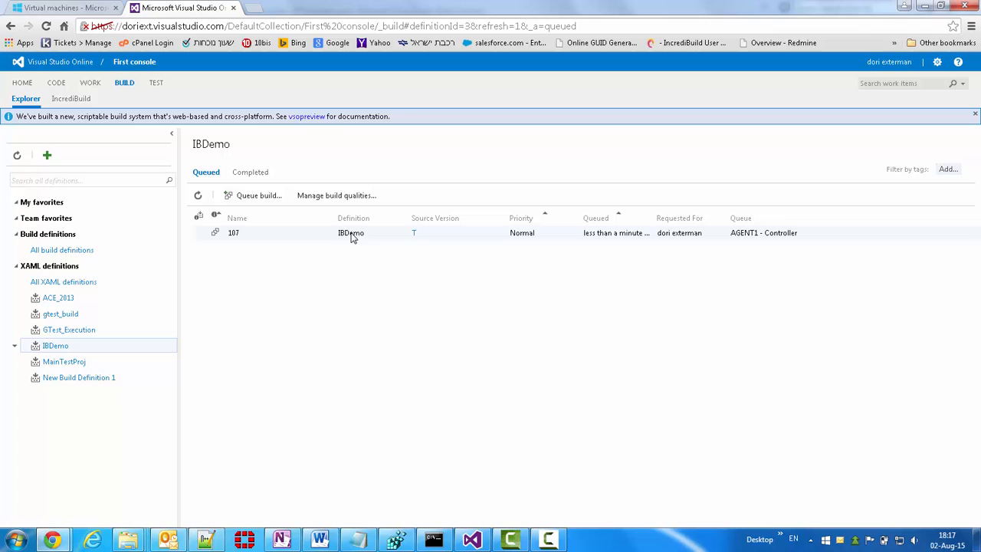
mouse_move(71, 99)
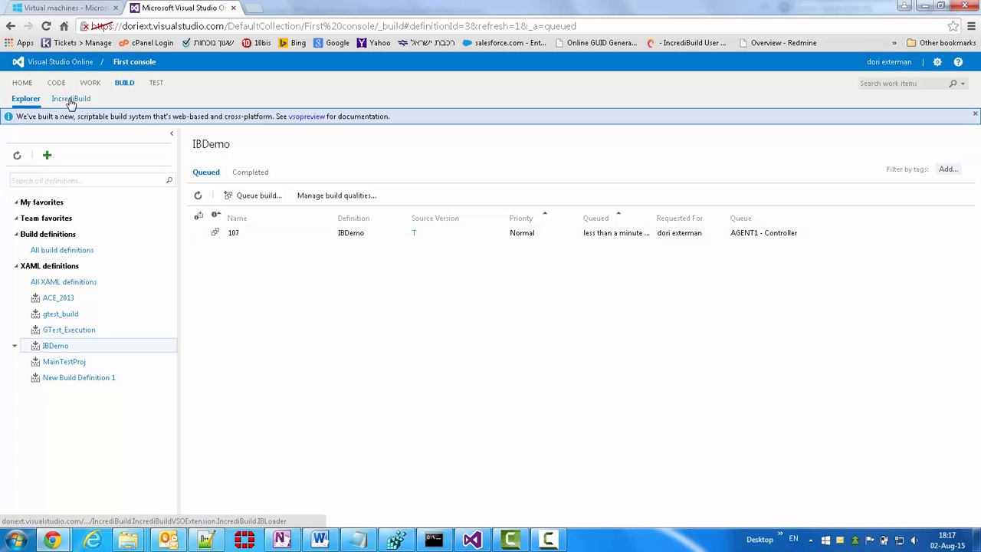
Step: Watch running Build 20's IncrediBuild progress graphs, then return to Build History
click(70, 98)
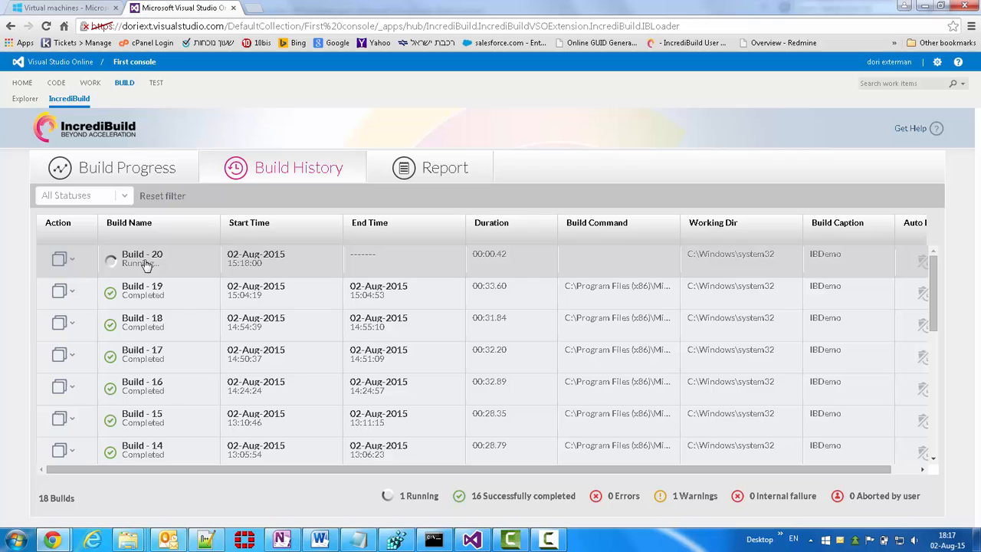
click(126, 167)
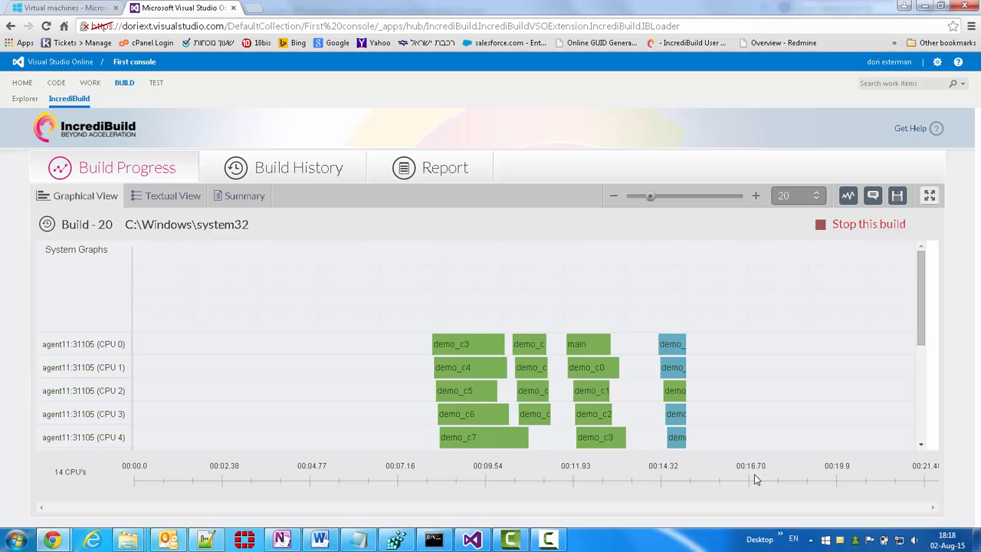
scroll(down, 3)
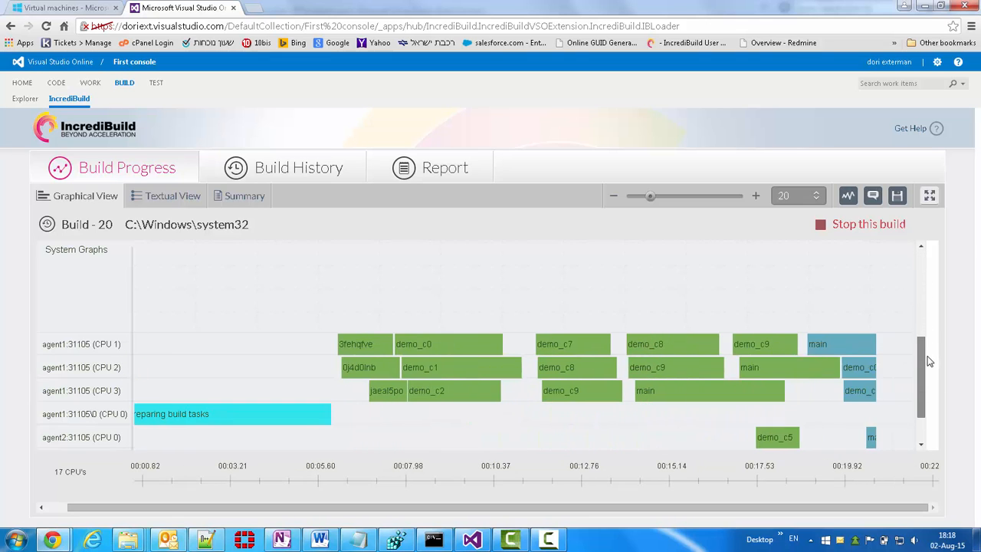
mouse_move(899, 486)
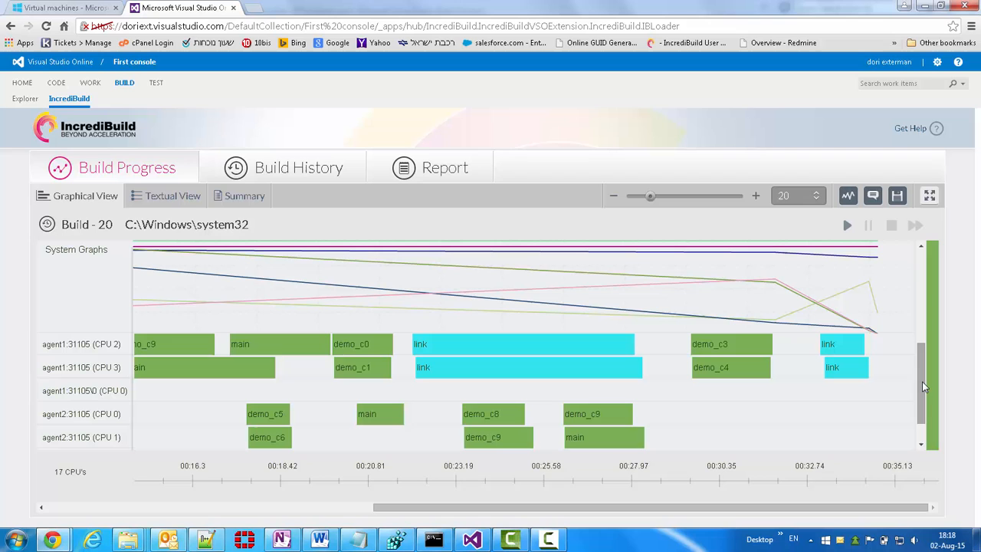
scroll(down, 3)
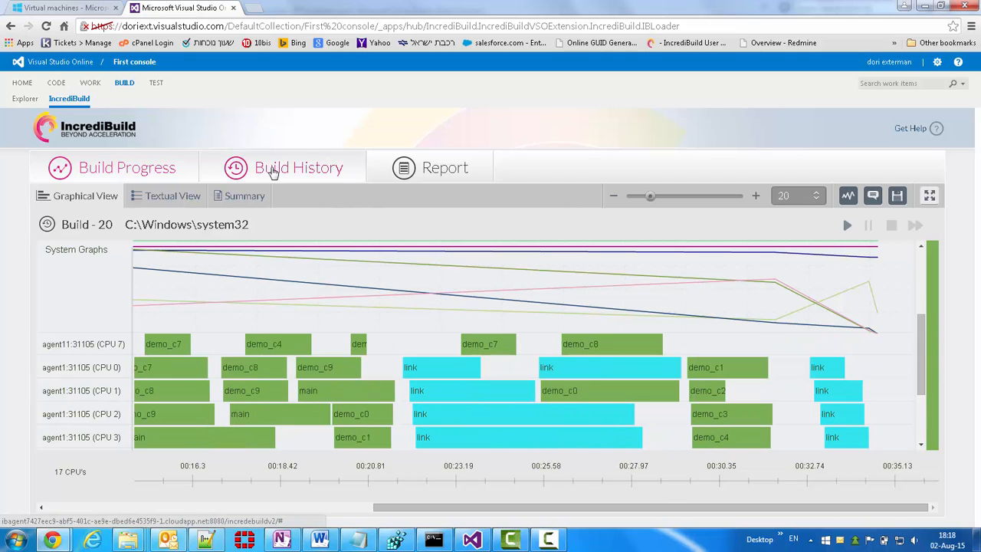
mouse_move(321, 172)
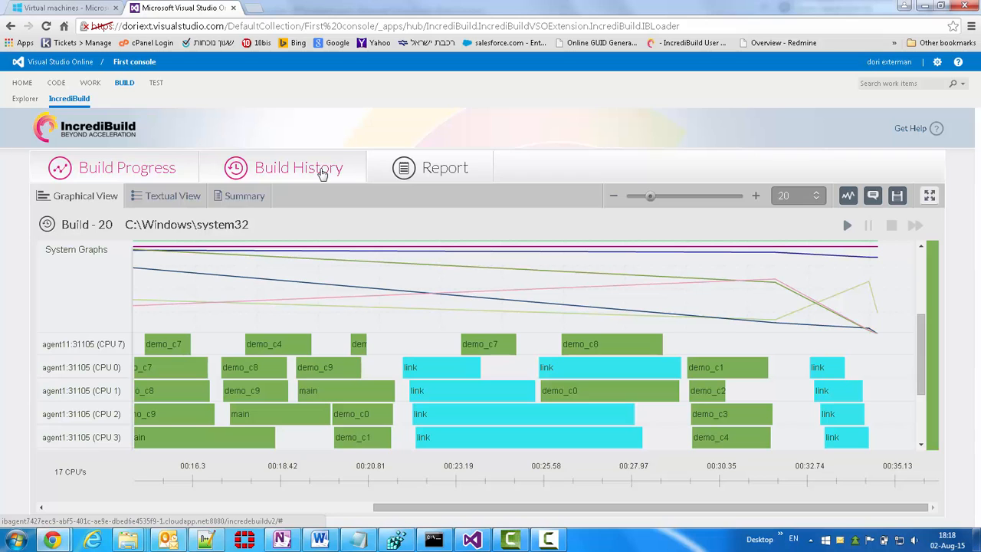
click(298, 167)
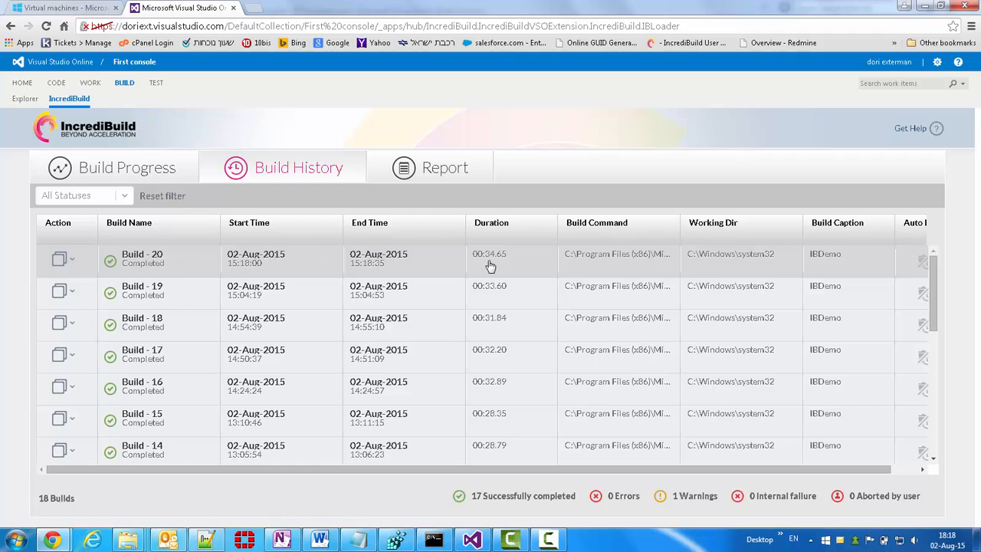
mouse_move(646, 255)
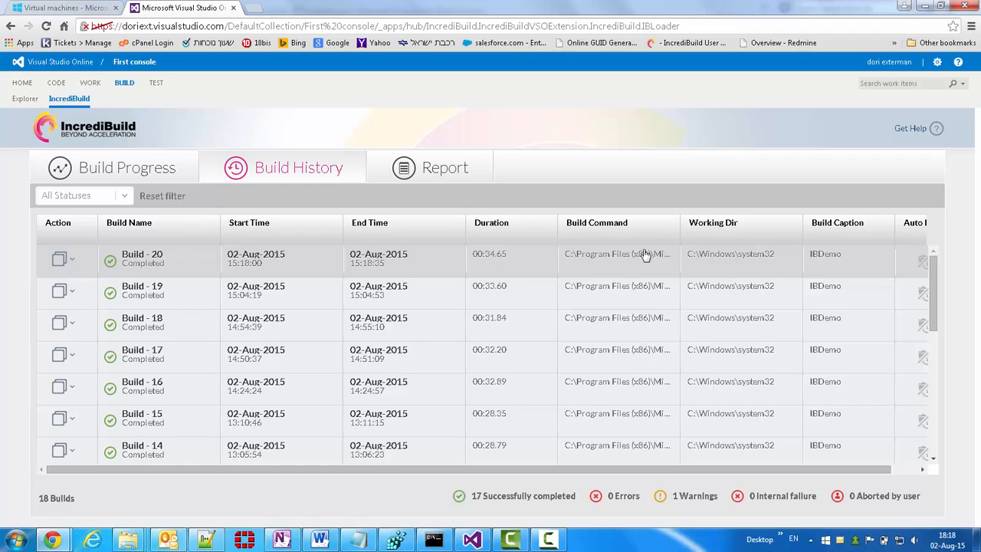
mouse_move(313, 264)
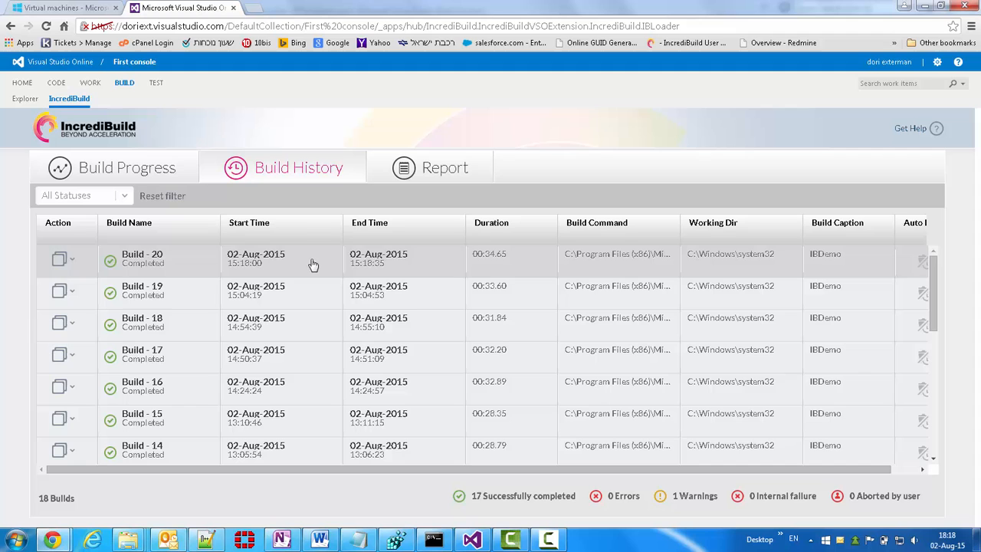
Step: Open completed Build 20's graphs, showing 119 executed tasks in 00:34.65
click(126, 167)
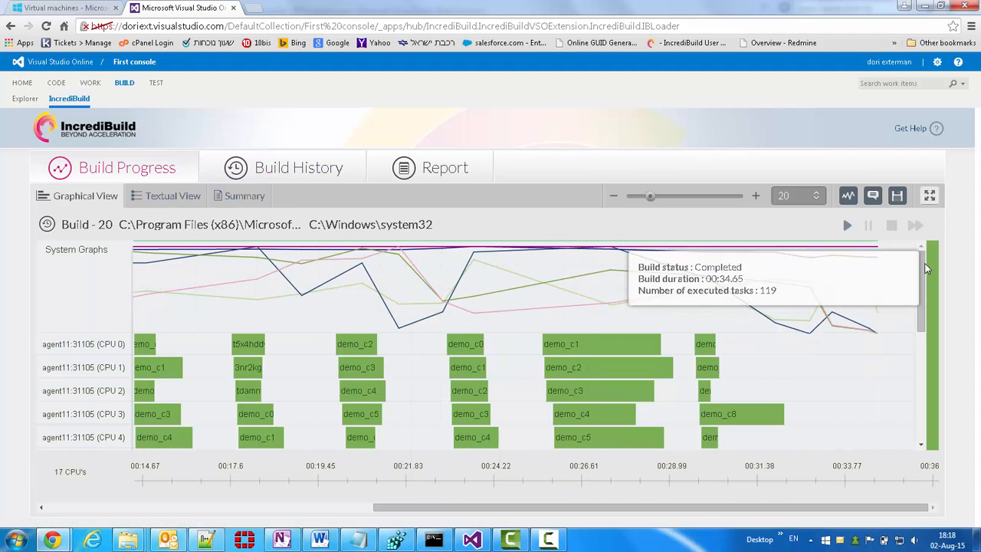
scroll(down, 3)
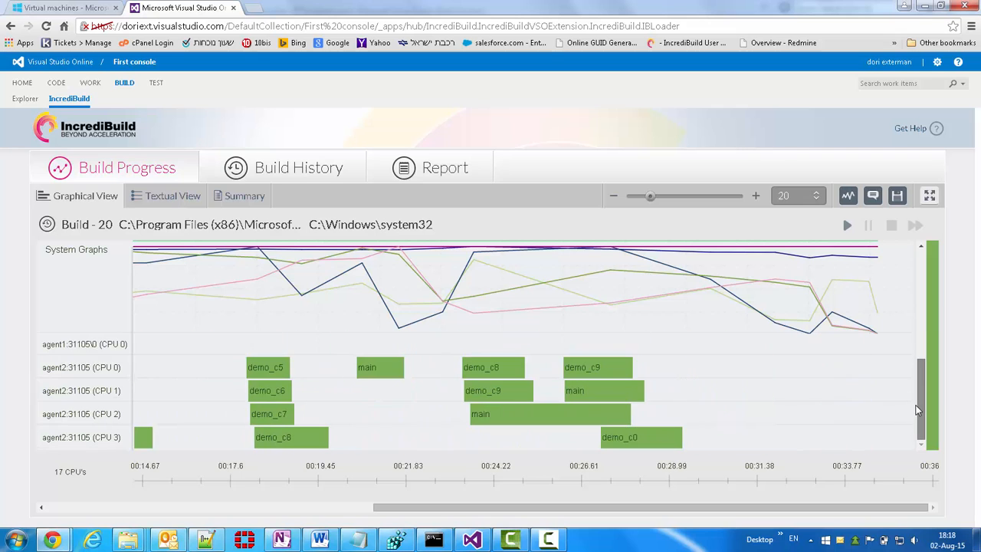
scroll(down, 3)
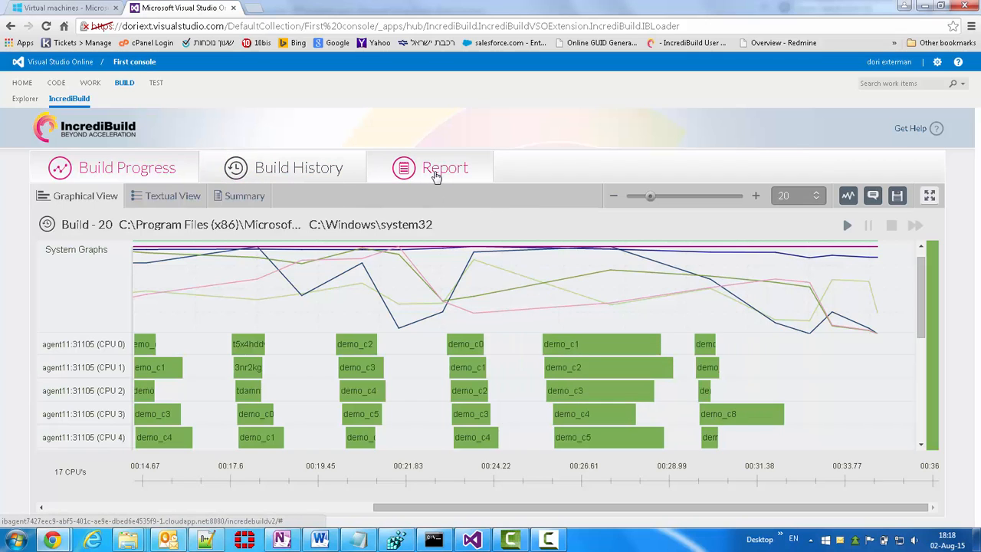
Step: Open the 'Number of tasks executed per process name' report and set its process table to Build-20
click(445, 167)
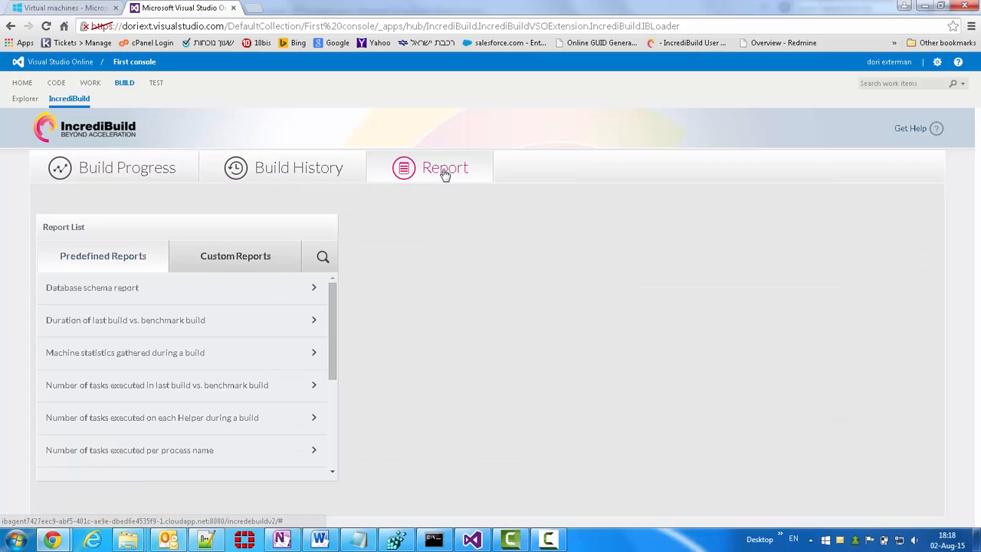
mouse_move(379, 264)
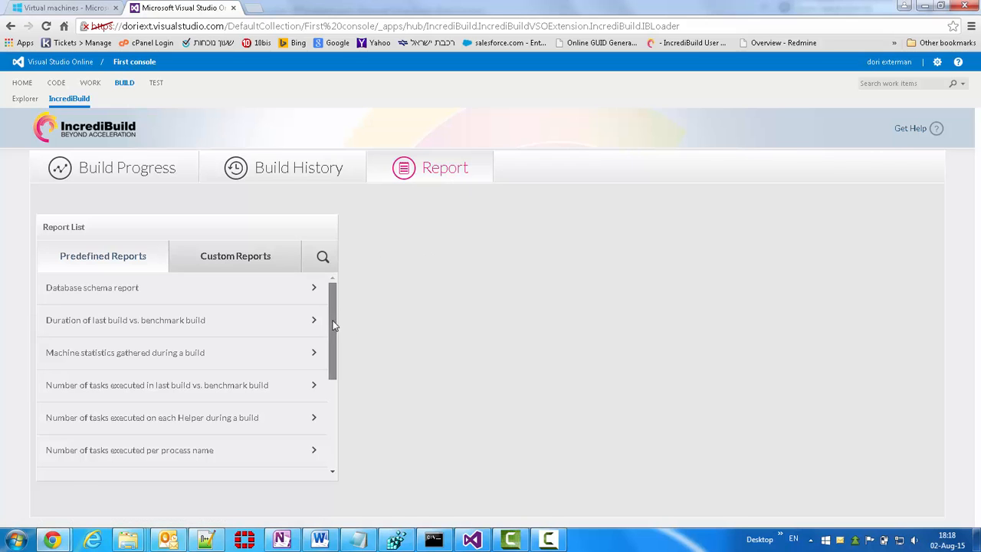
scroll(down, 3)
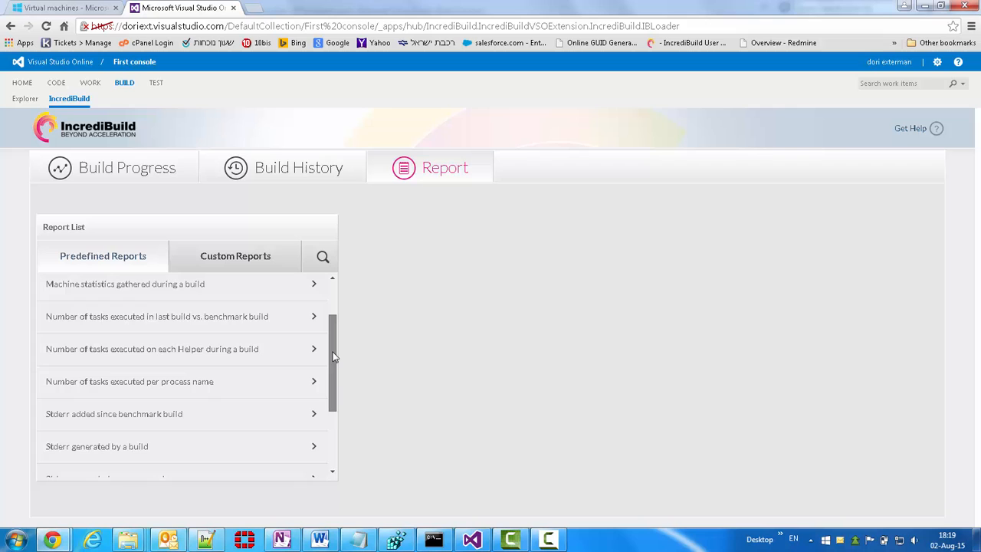
scroll(down, 3)
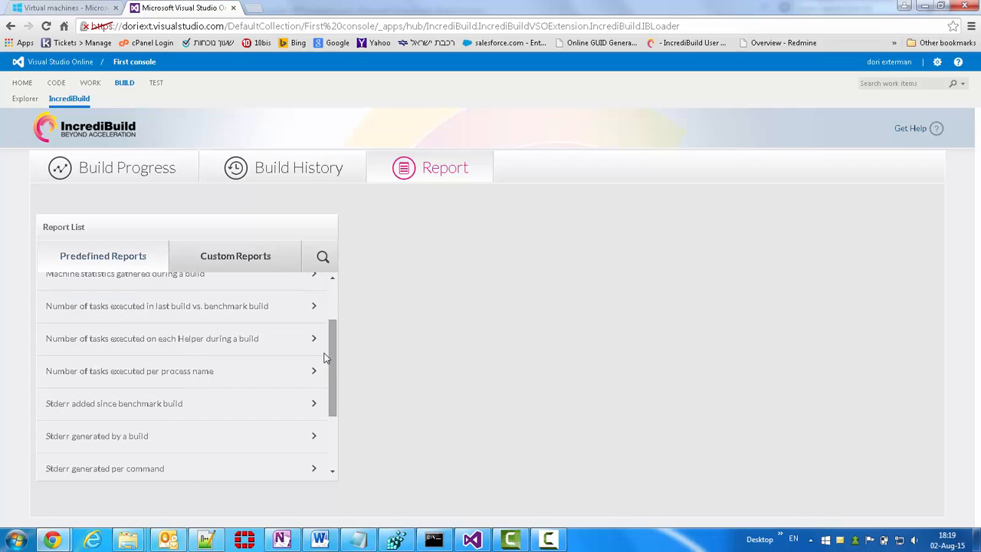
mouse_move(148, 375)
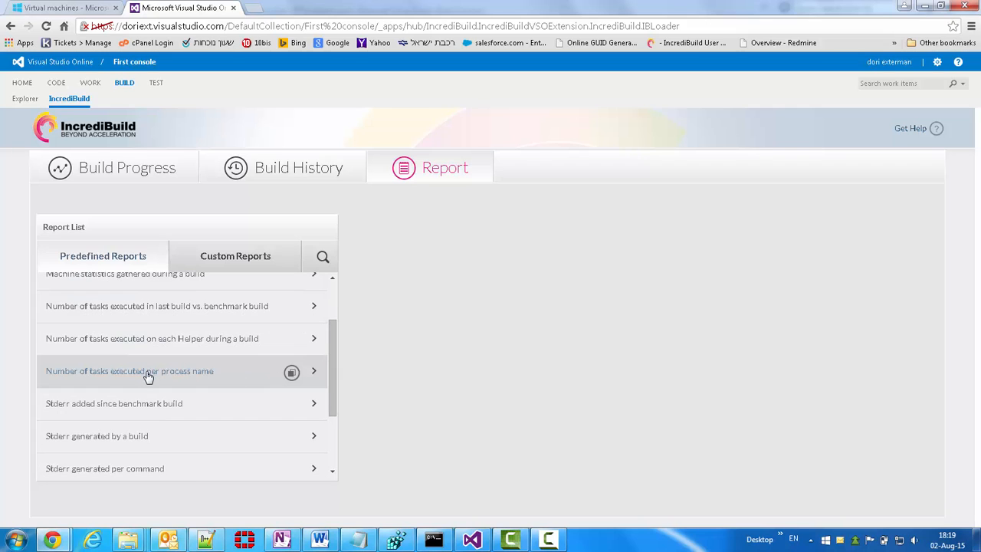
click(130, 371)
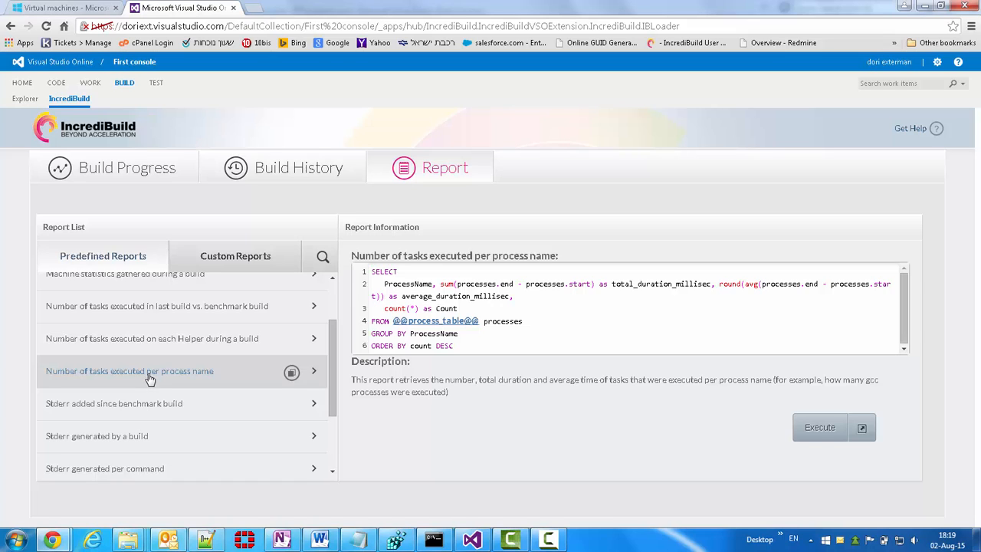
mouse_move(459, 310)
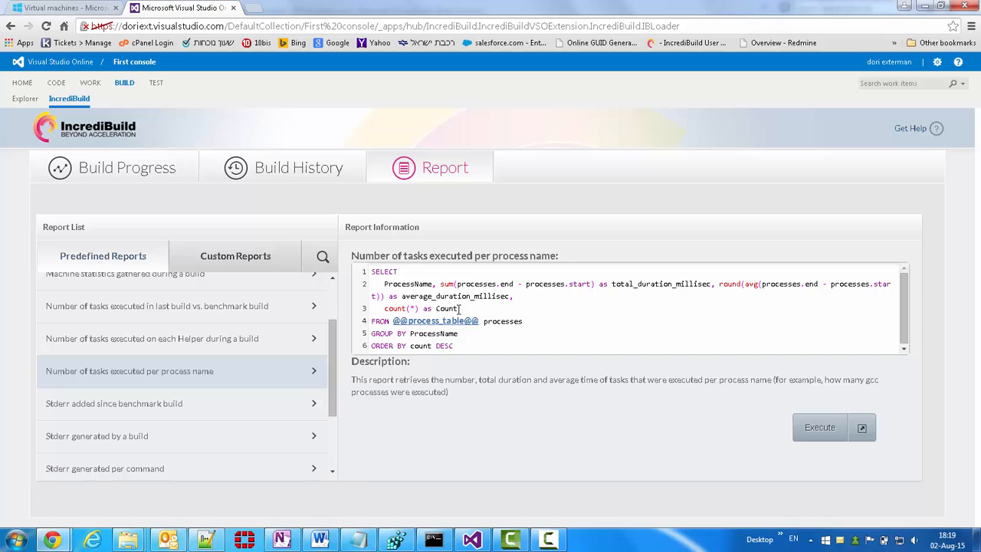
click(436, 320)
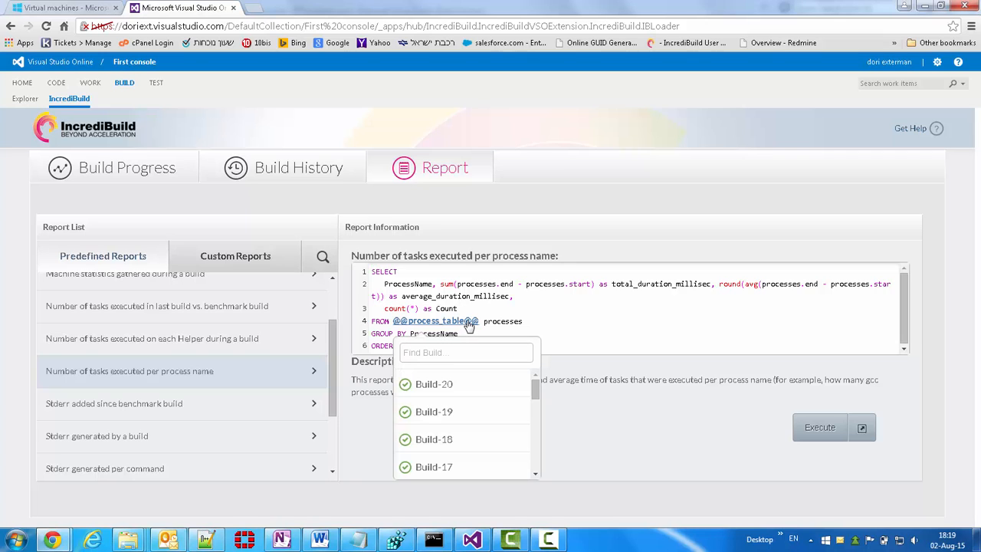
mouse_move(434, 383)
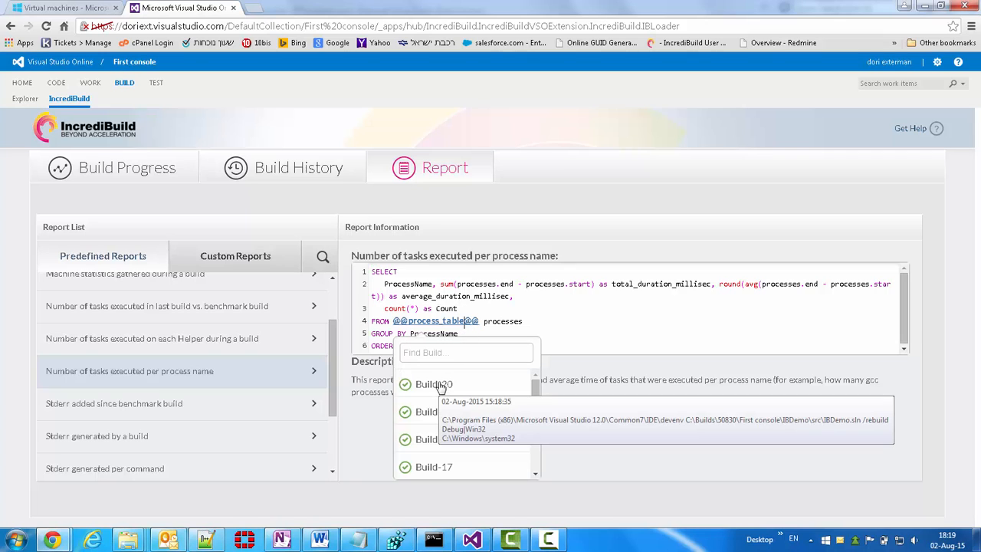
click(434, 384)
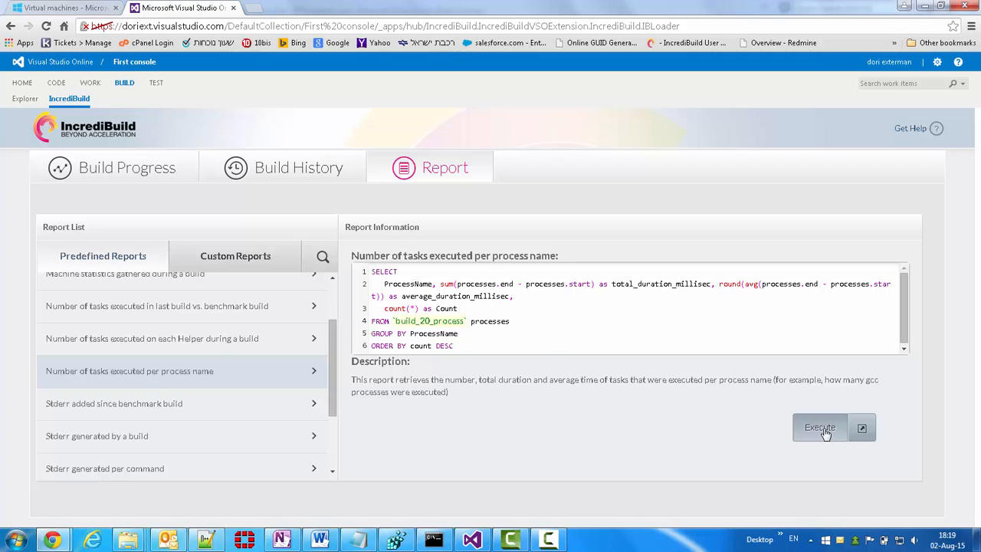
Step: Execute the Build 20 report and scroll to the ProcessName and Count columns, led by CL.exe with 99 tasks
click(820, 427)
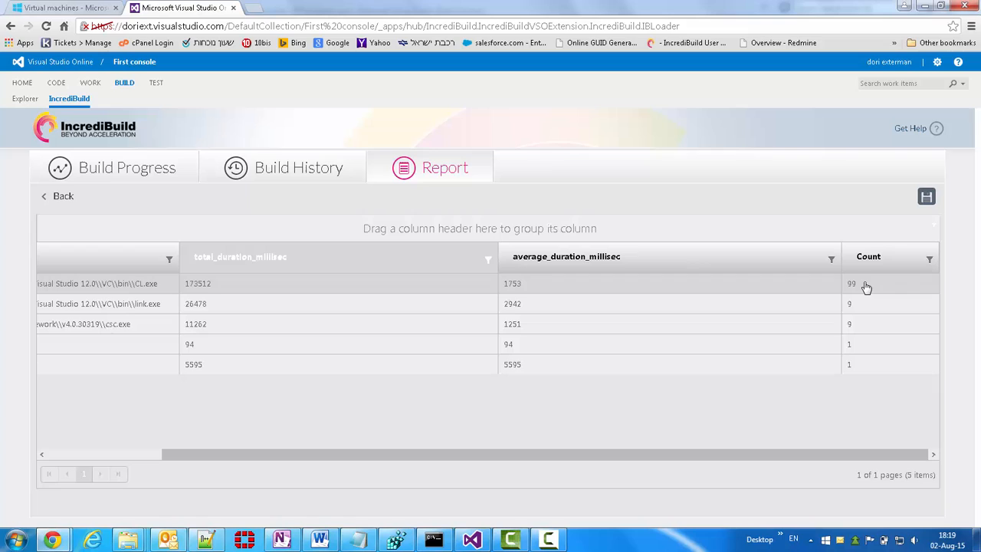
mouse_move(529, 291)
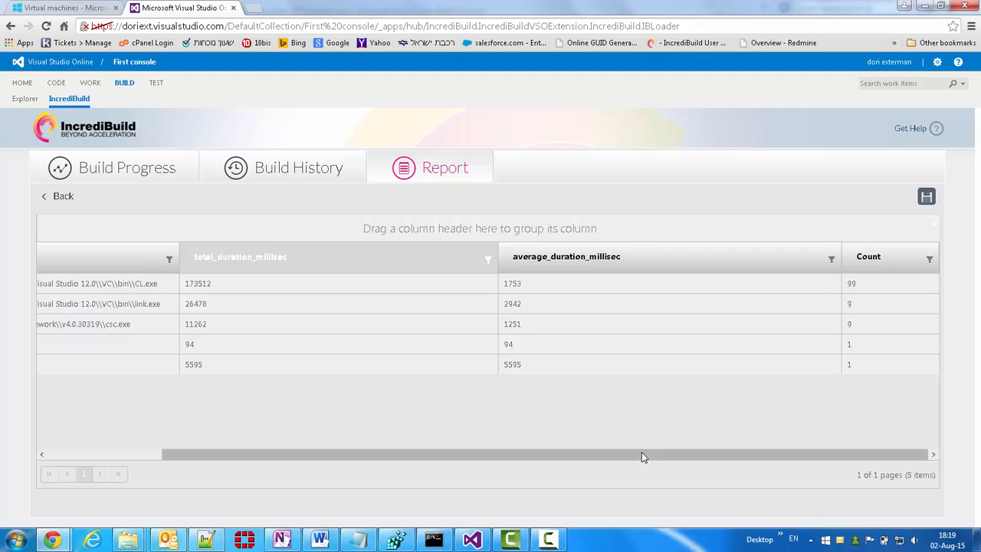
scroll(left, 3)
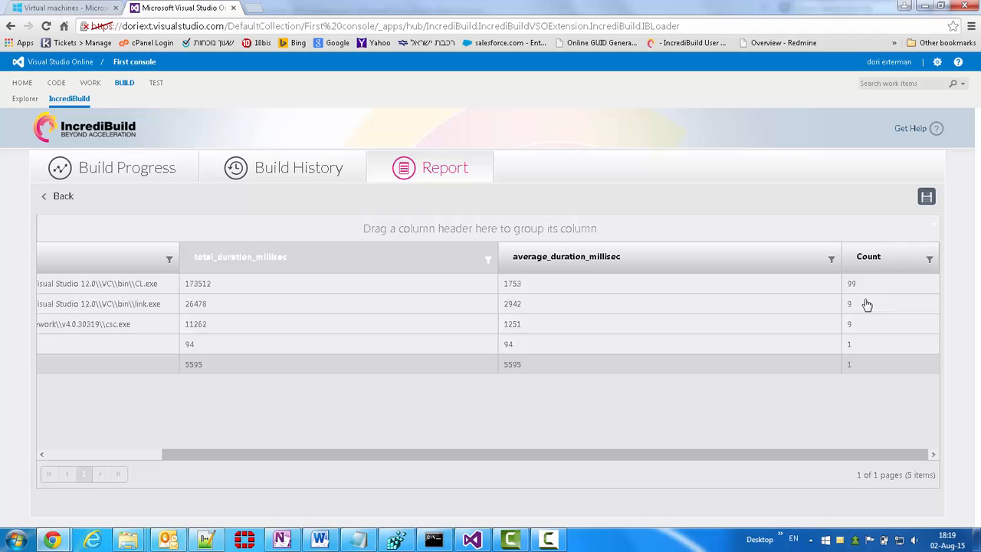
mouse_move(113, 329)
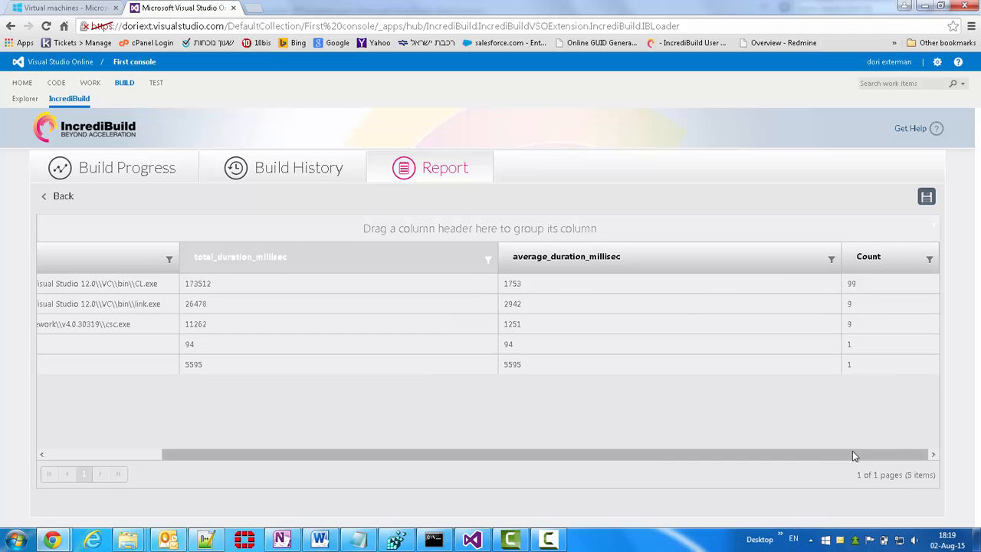
scroll(left, 3)
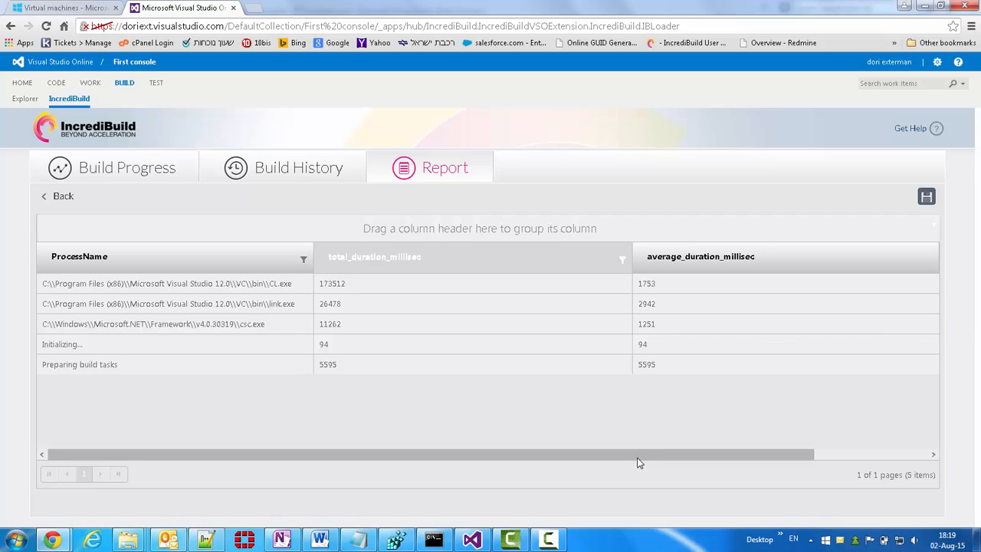
mouse_move(647, 462)
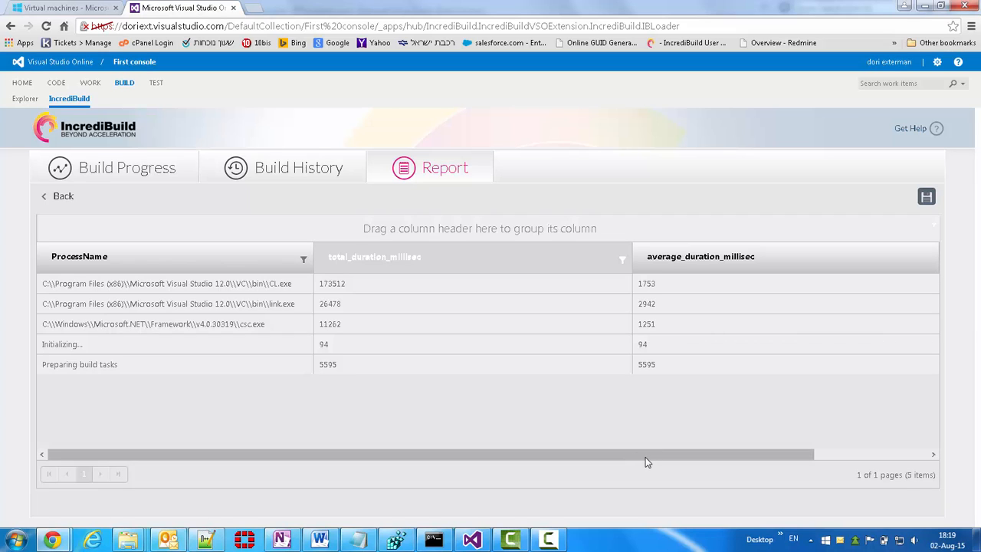
mouse_move(39, 201)
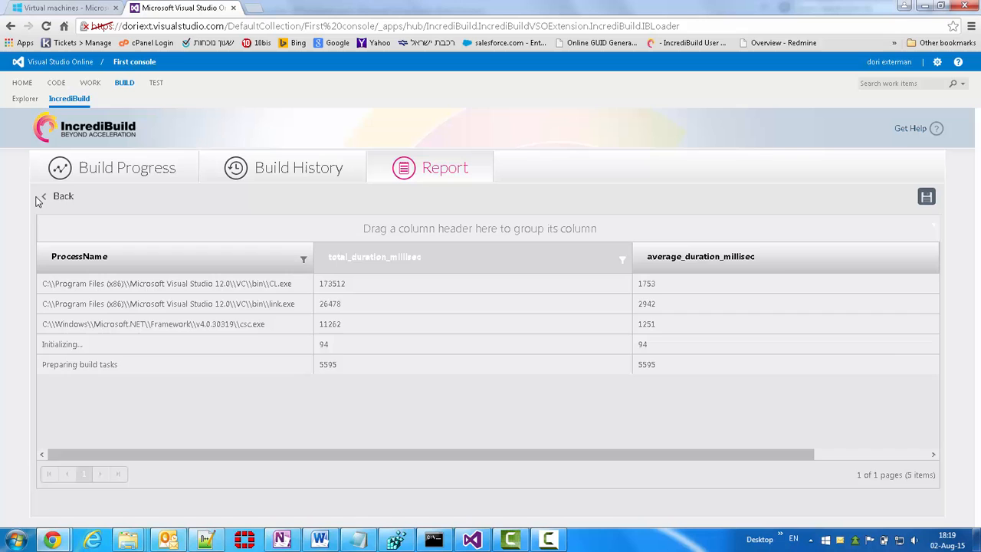
Step: Open the 'Tasks executed by a build' report, use Build-20's process table, and execute it
click(63, 195)
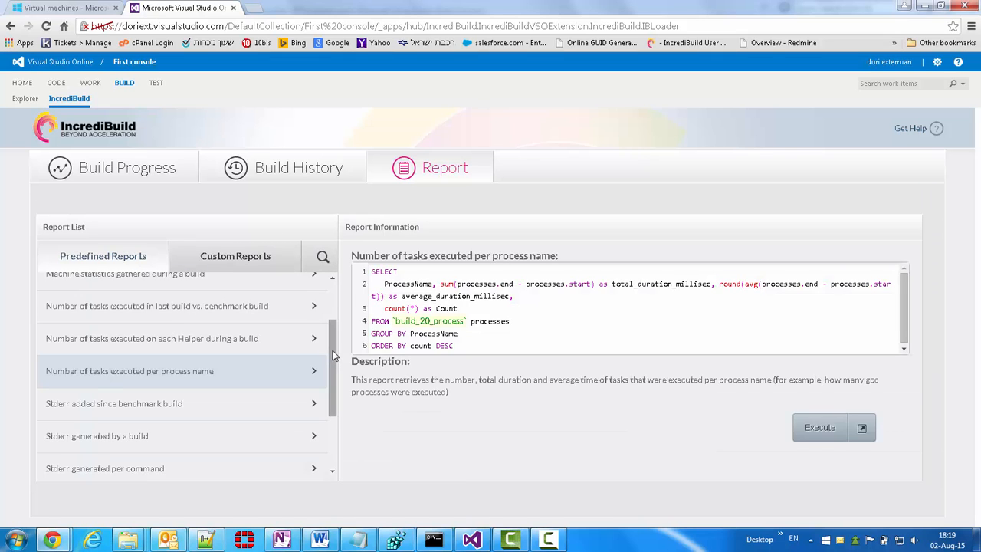
scroll(down, 3)
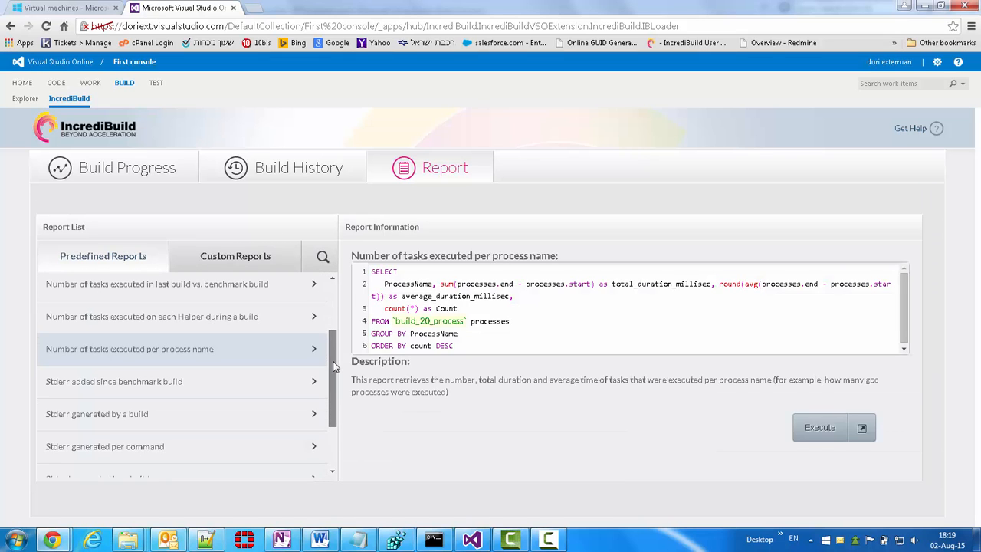
scroll(down, 3)
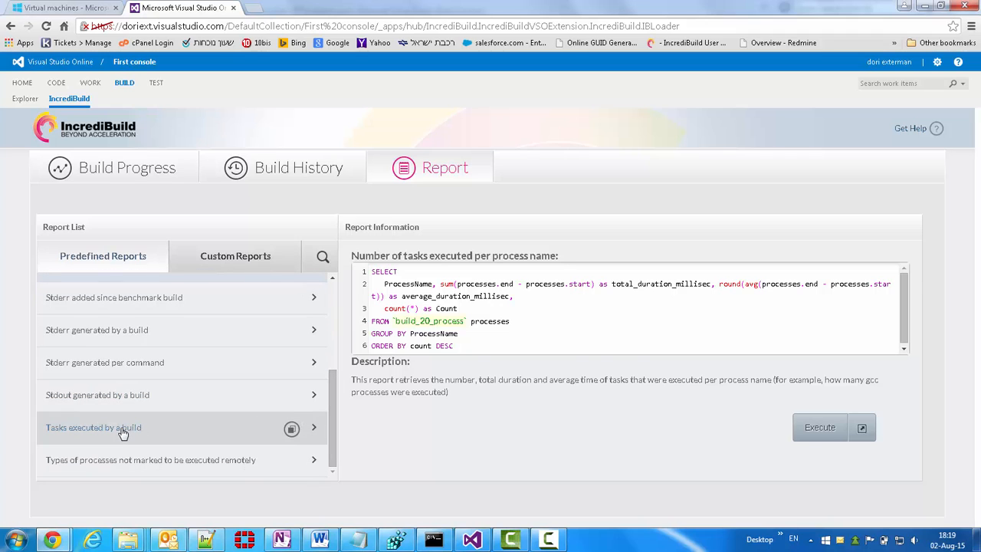
click(122, 427)
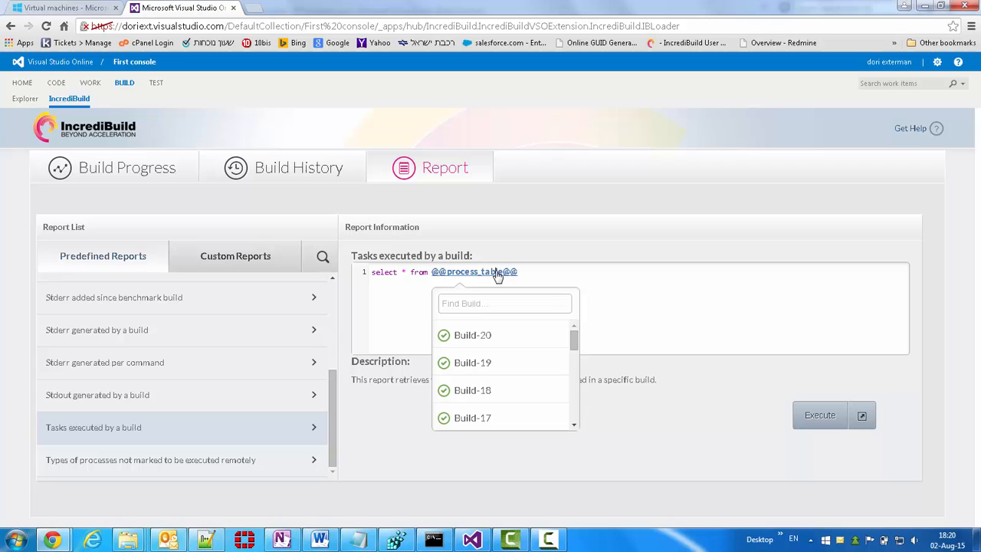
click(472, 335)
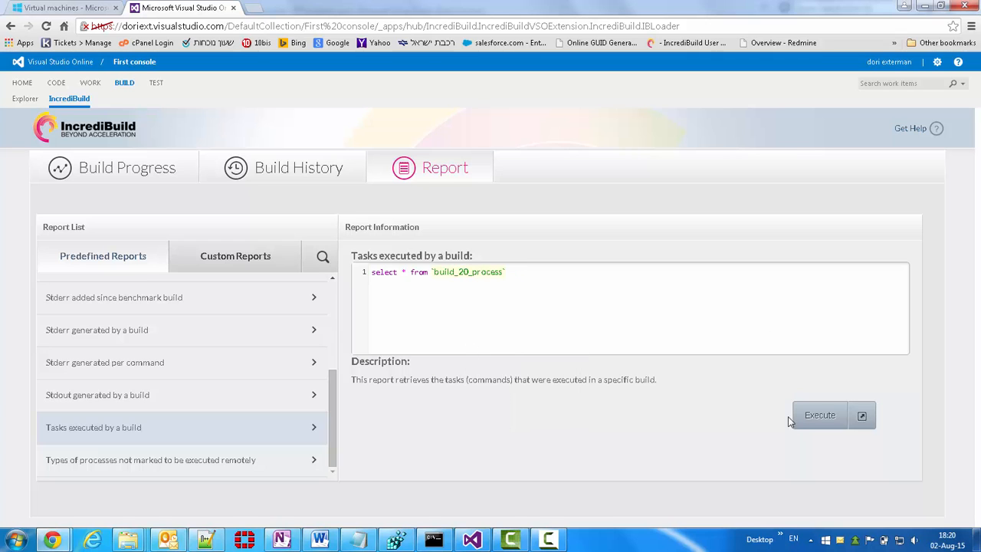
click(819, 415)
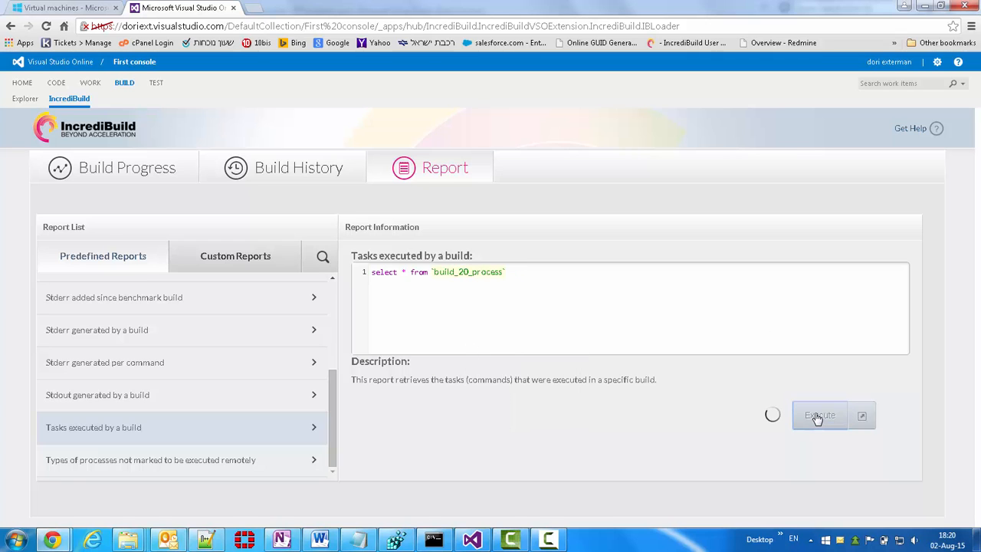
Step: Scroll through Build 20's 119 task rows to view machine, process name and arguments
click(820, 415)
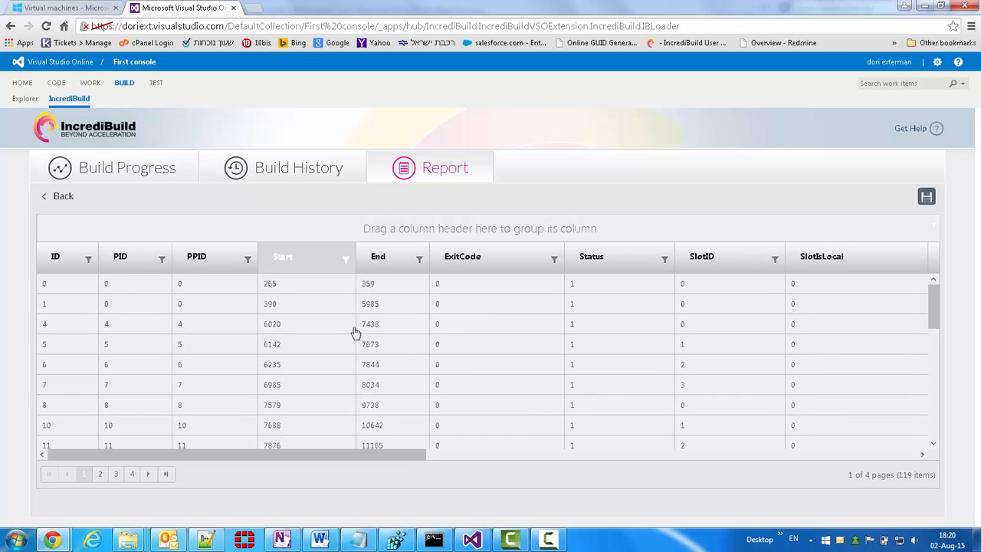
scroll(right, 3)
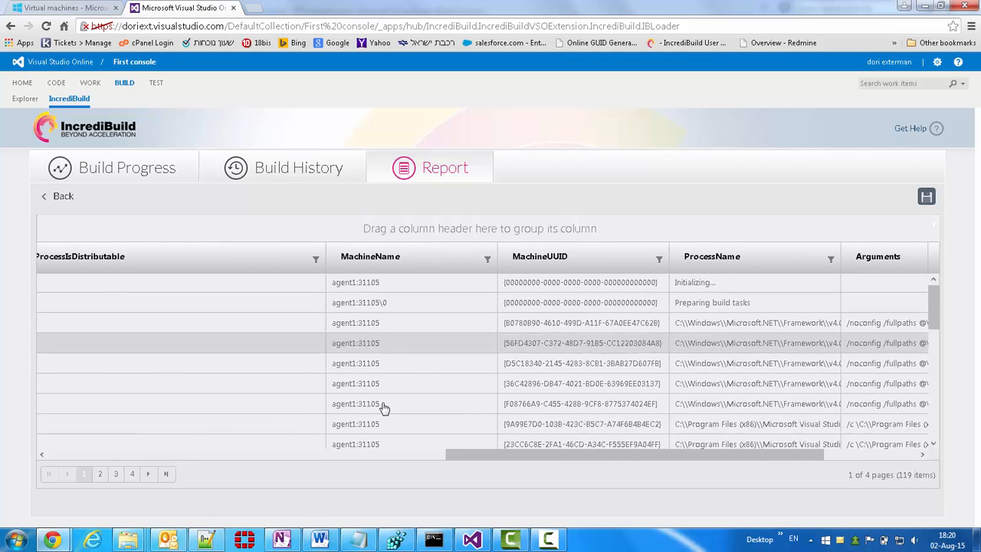
scroll(down, 3)
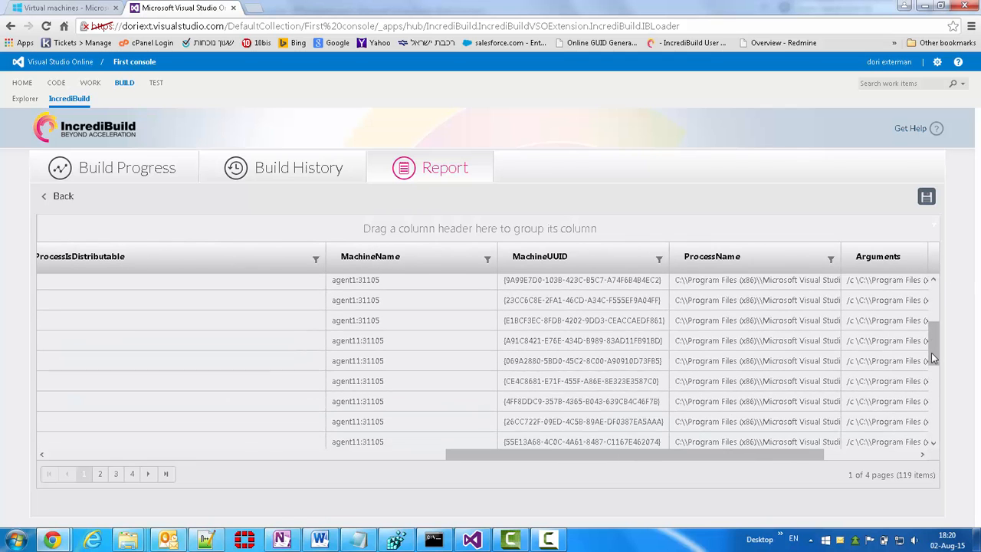
scroll(down, 3)
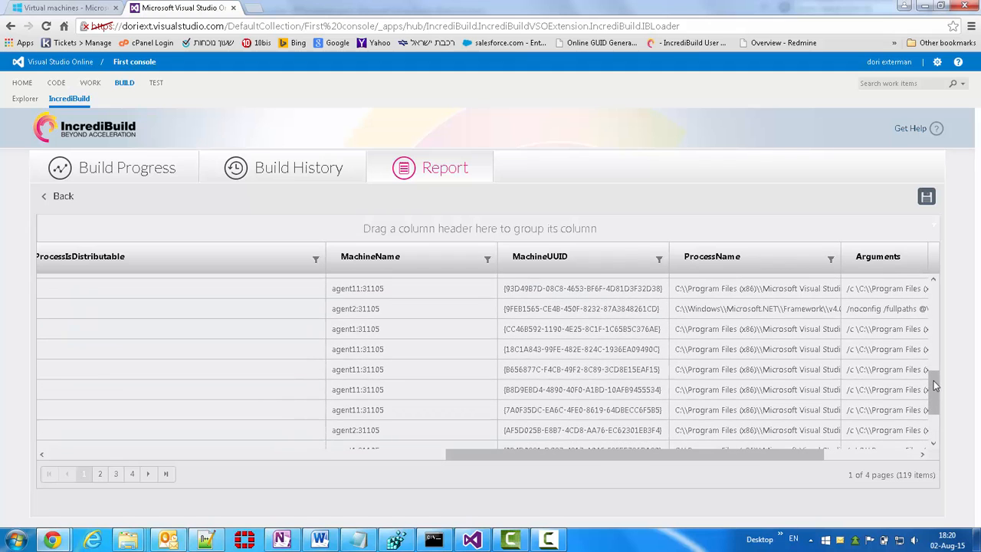
mouse_move(383, 350)
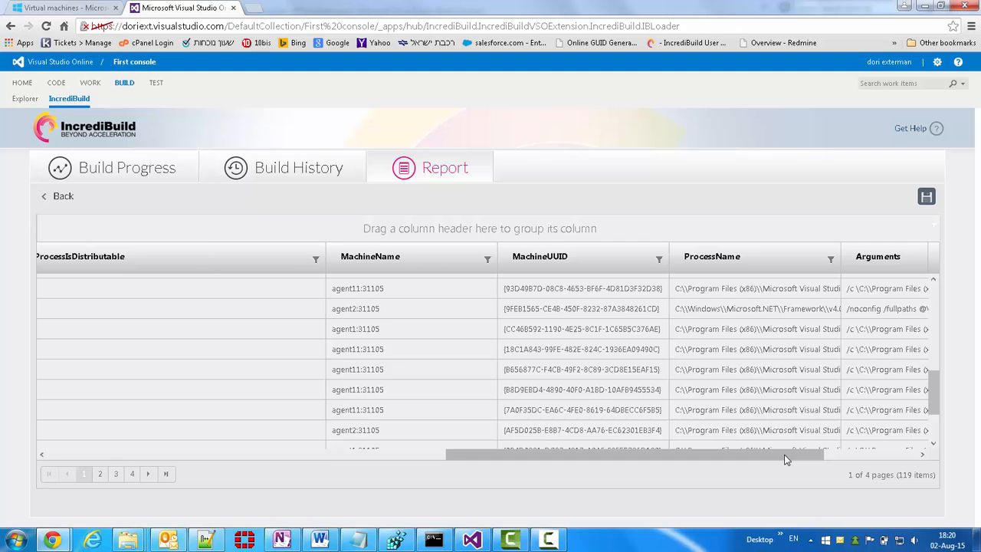
scroll(right, 3)
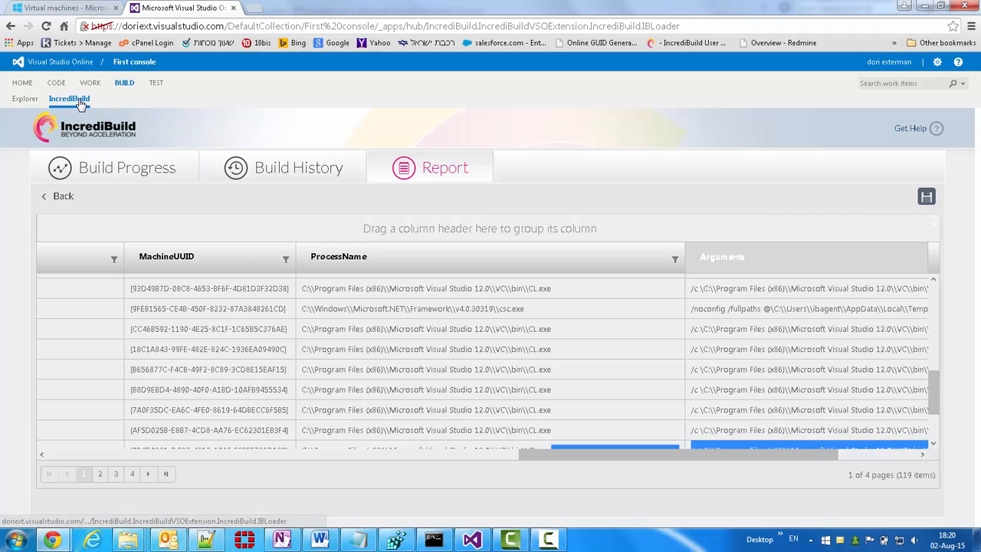
mouse_move(298, 167)
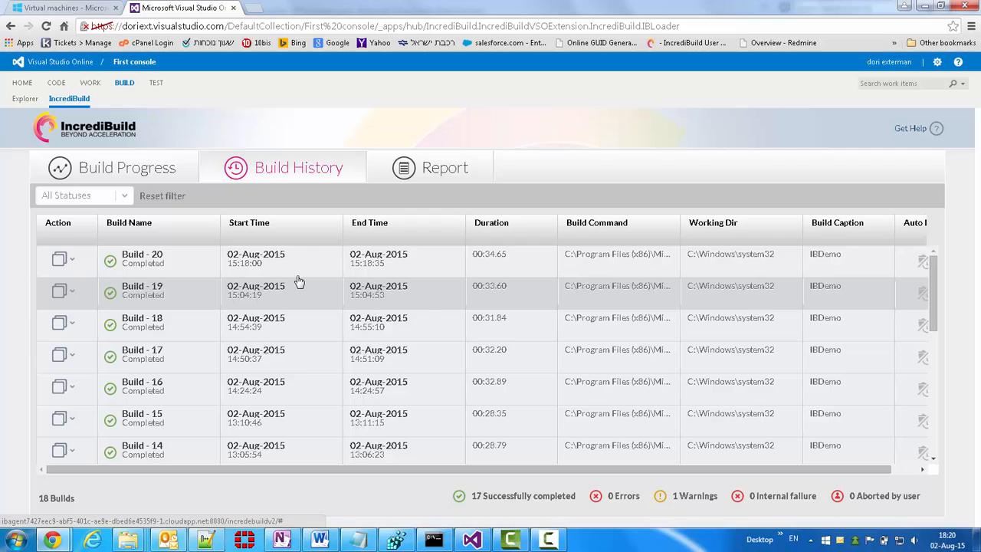
mouse_move(410, 272)
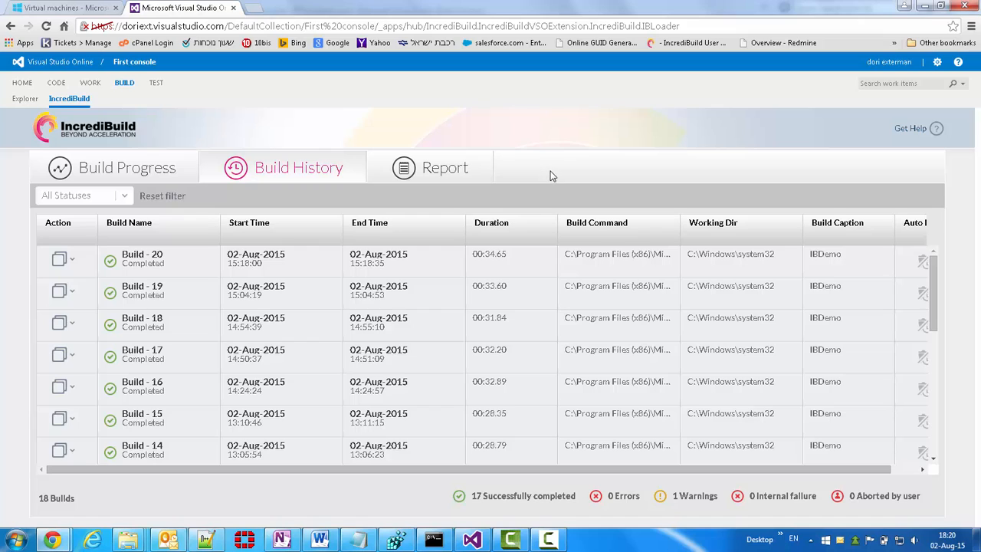
mouse_move(290, 46)
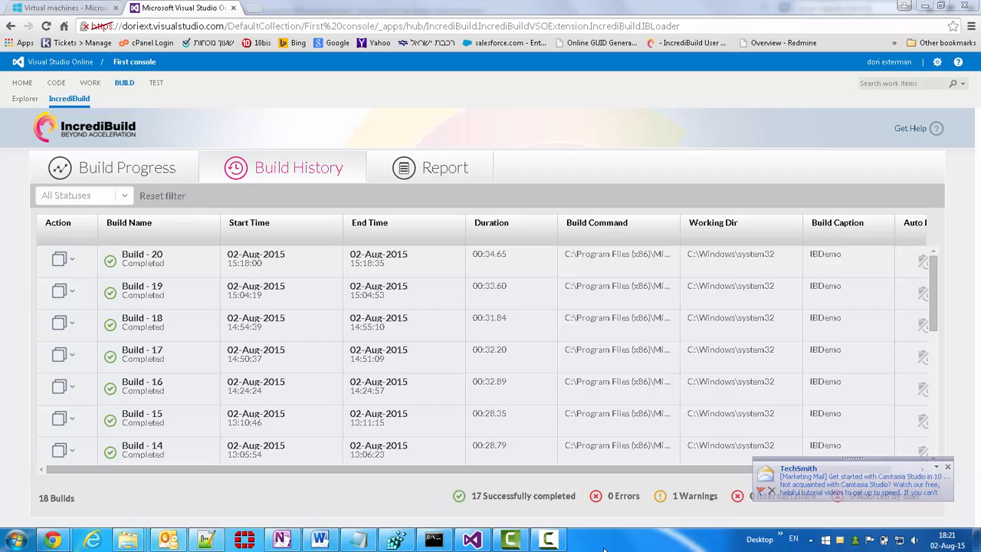
Step: Dismiss the marketing notification over the Build History listing of 18 builds
click(947, 467)
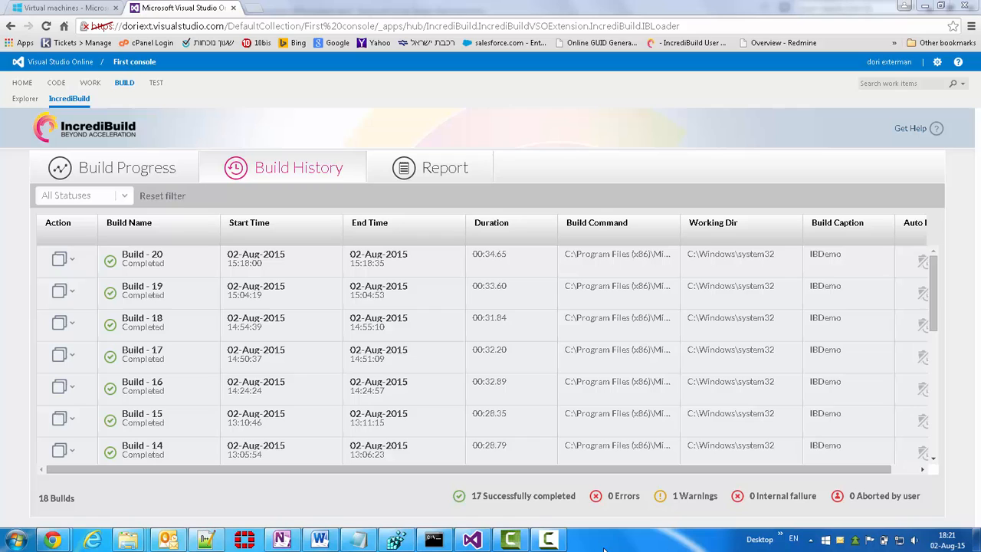